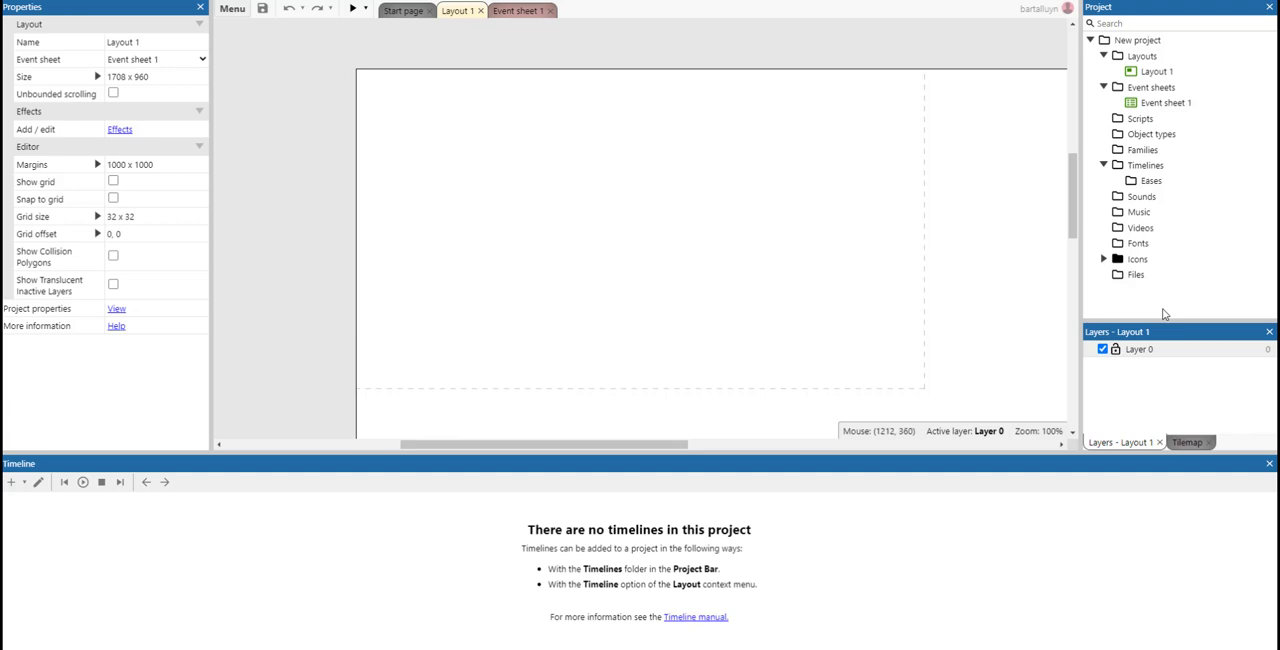
{"action": "mouse_move", "coordinate": [1148, 308]}
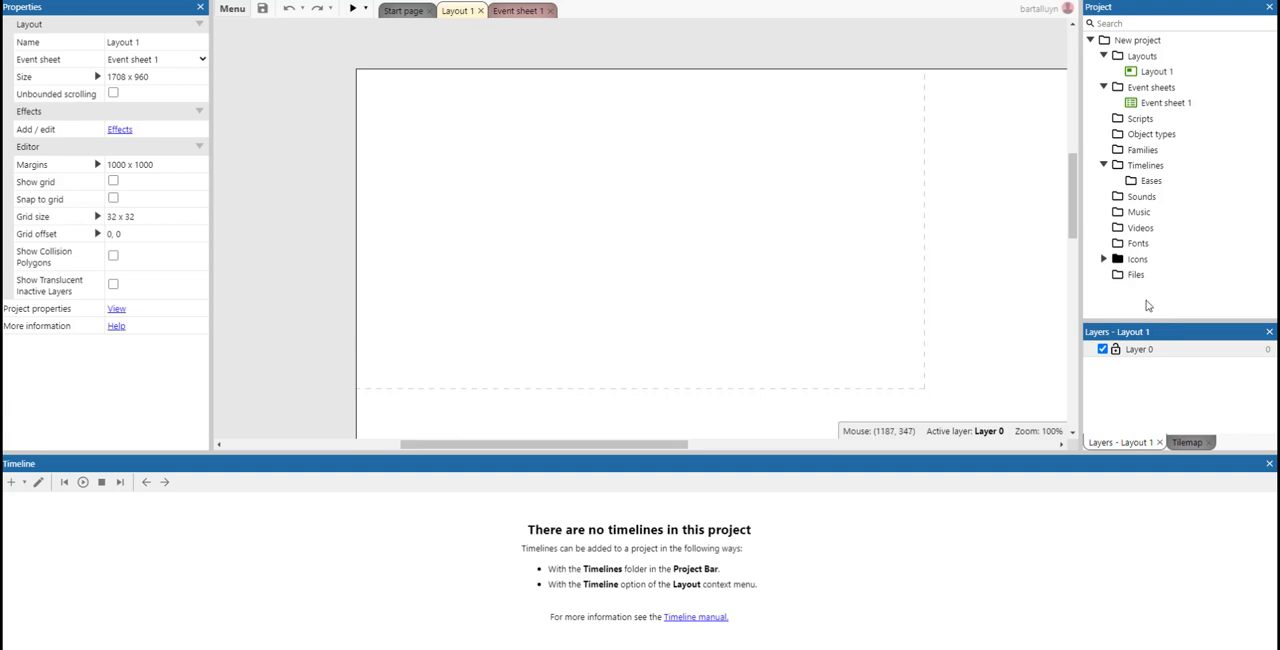
{"action": "mouse_move", "coordinate": [1110, 312]}
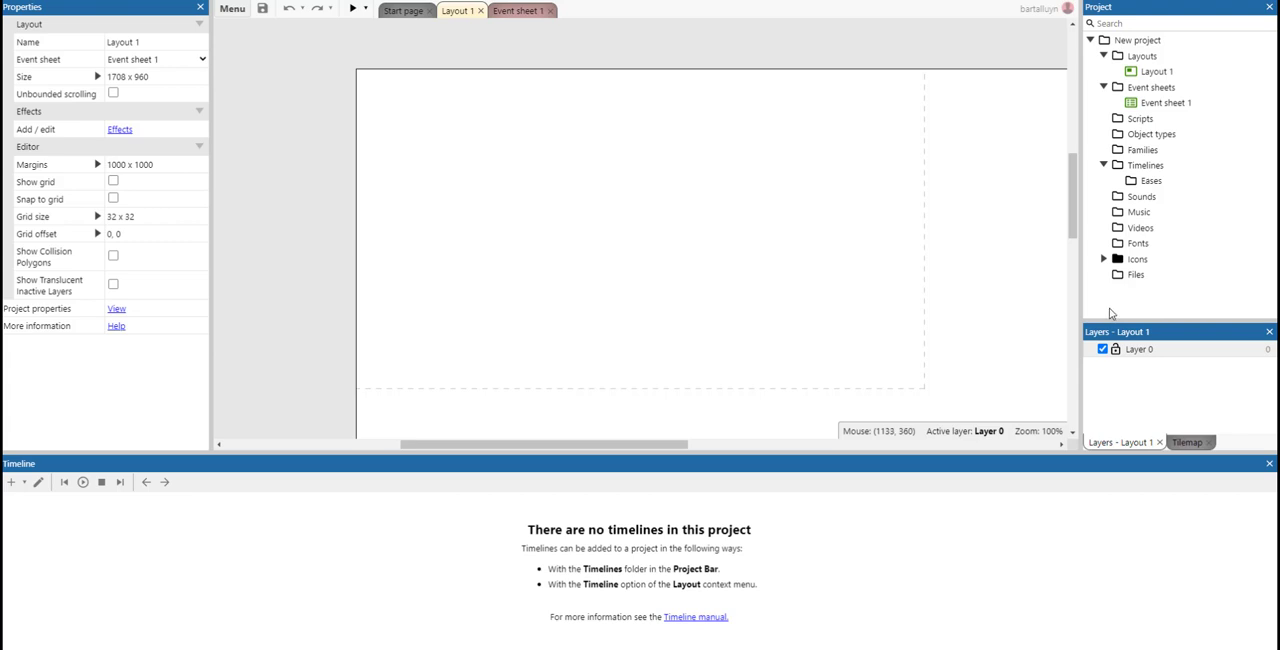
{"action": "mouse_move", "coordinate": [504, 240]}
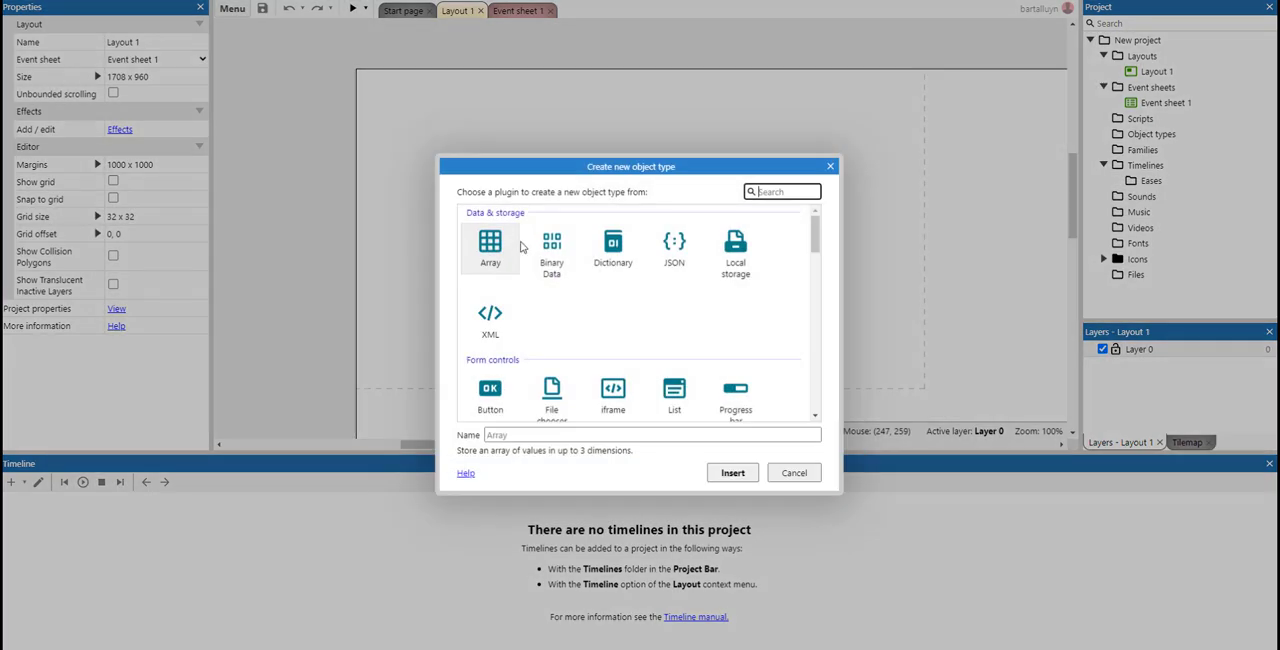
Insert a Sprite filled purple and resize it to about 209 by 209 pixels on Layout 1
{"action": "type", "text": "spri"}
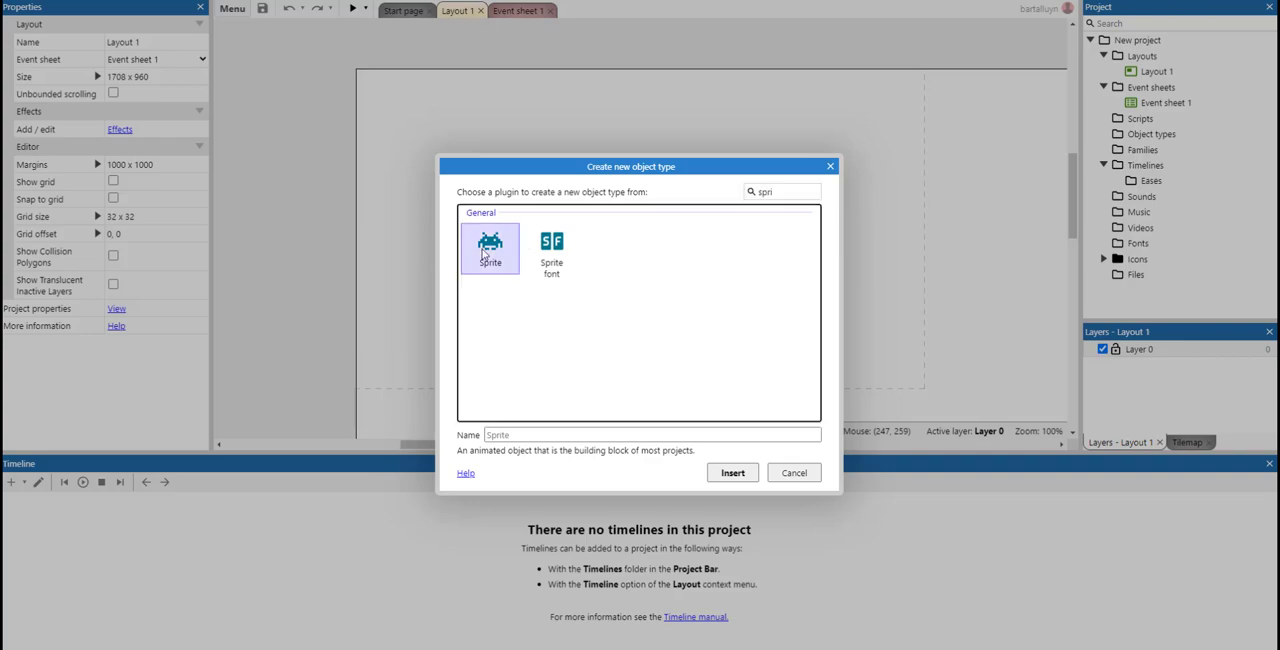
{"action": "left_click", "coordinate": [732, 472]}
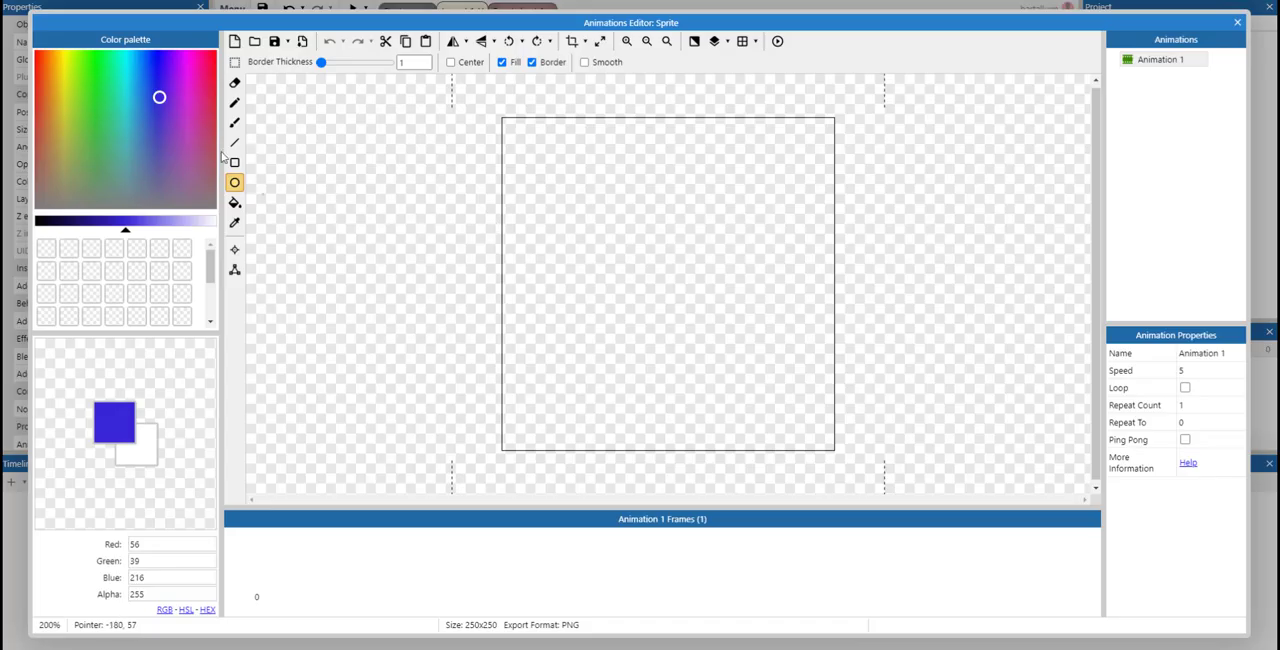
{"action": "left_click", "coordinate": [184, 96]}
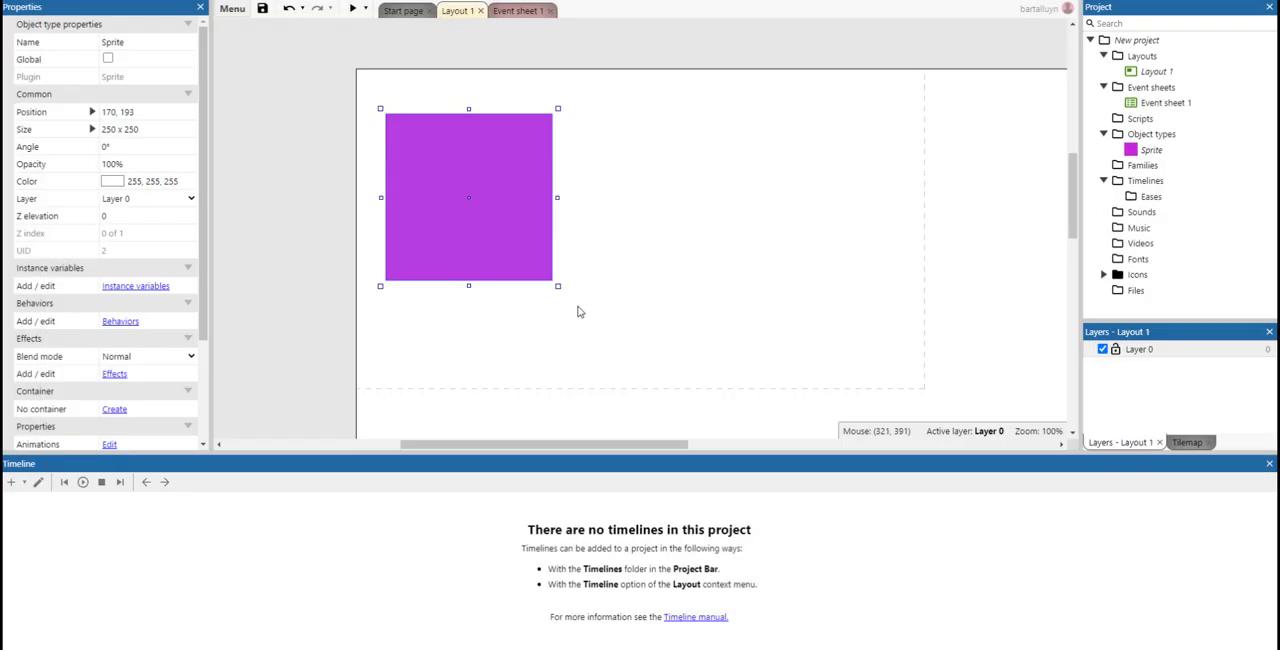
{"action": "left_click_drag", "start_coordinate": [558, 288], "coordinate": [528, 262]}
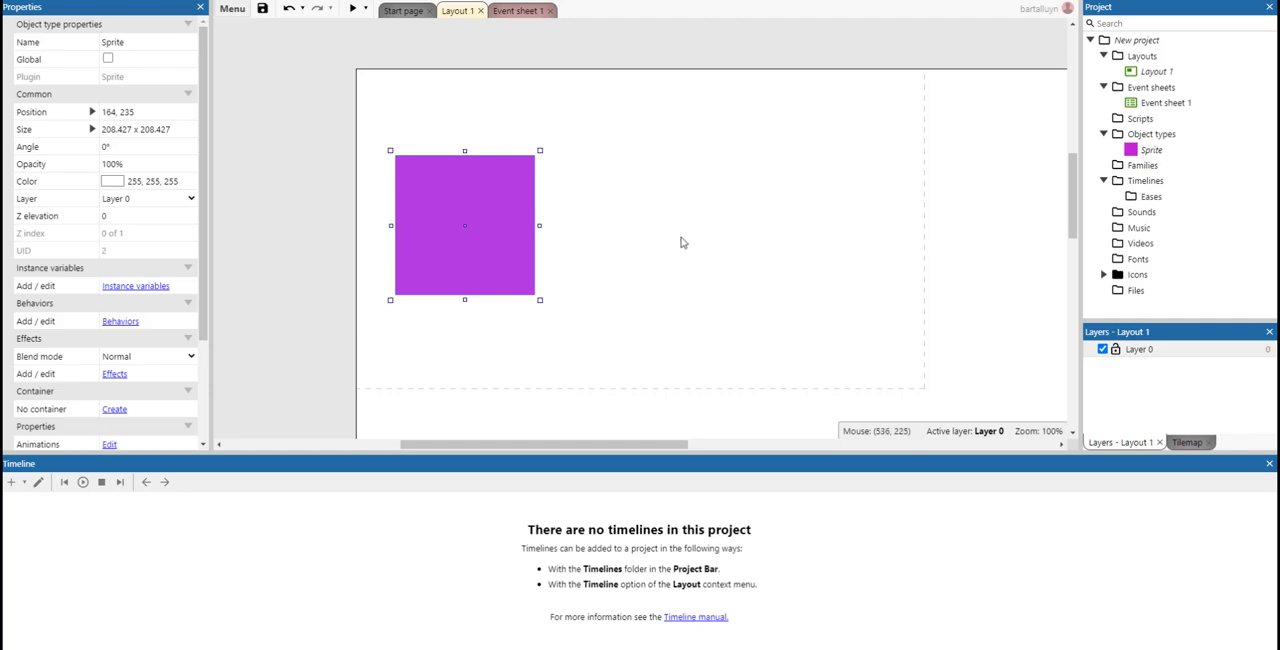
{"action": "mouse_move", "coordinate": [704, 216]}
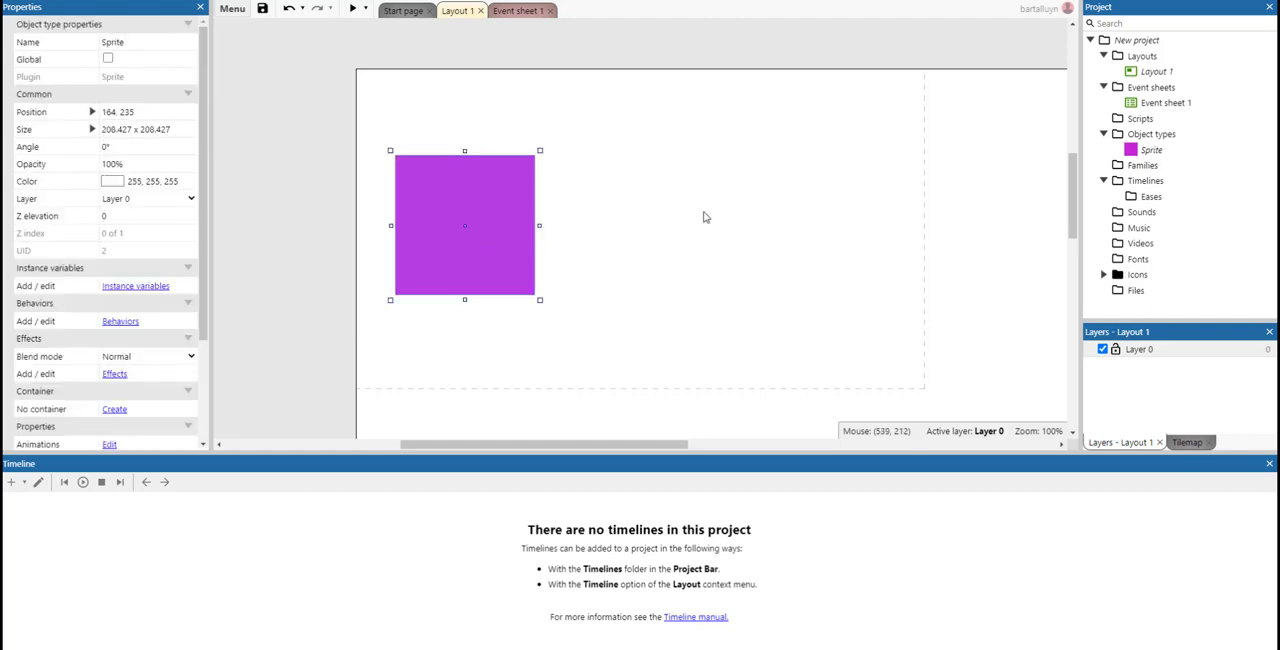
Add Timeline 1 from the layout menu, add the purple square as a track and delete its extra property track
{"action": "right_click", "coordinate": [704, 218]}
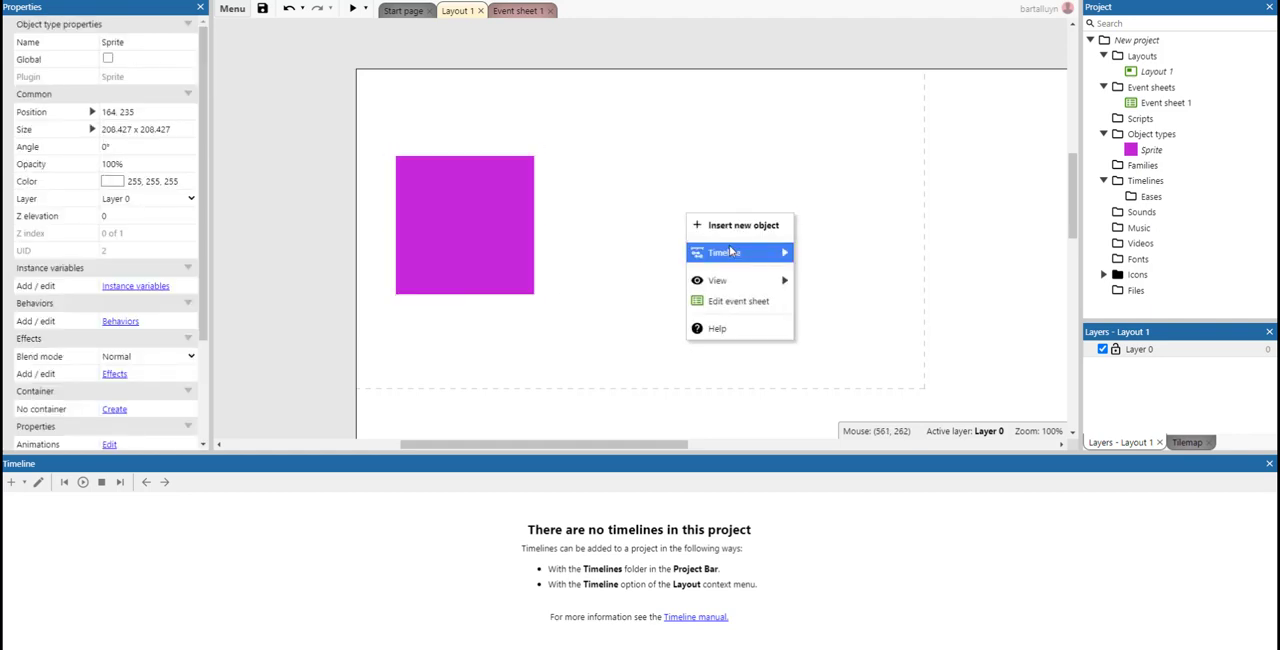
{"action": "left_click", "coordinate": [720, 252]}
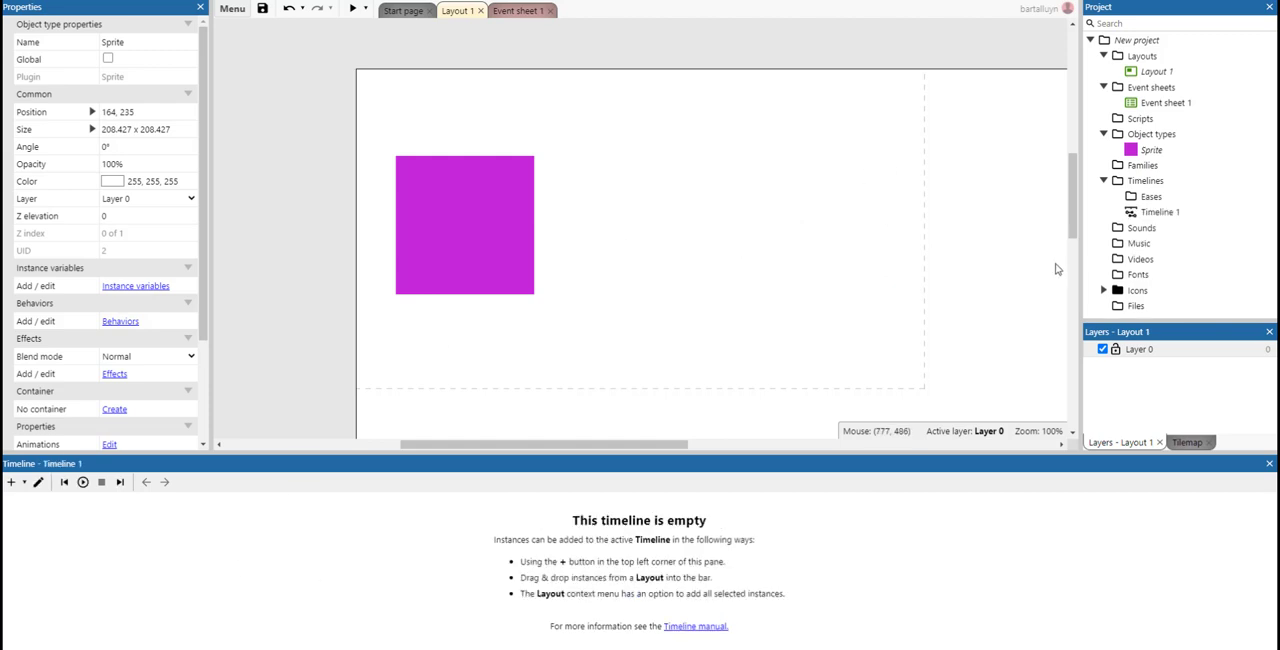
{"action": "left_click", "coordinate": [1162, 212]}
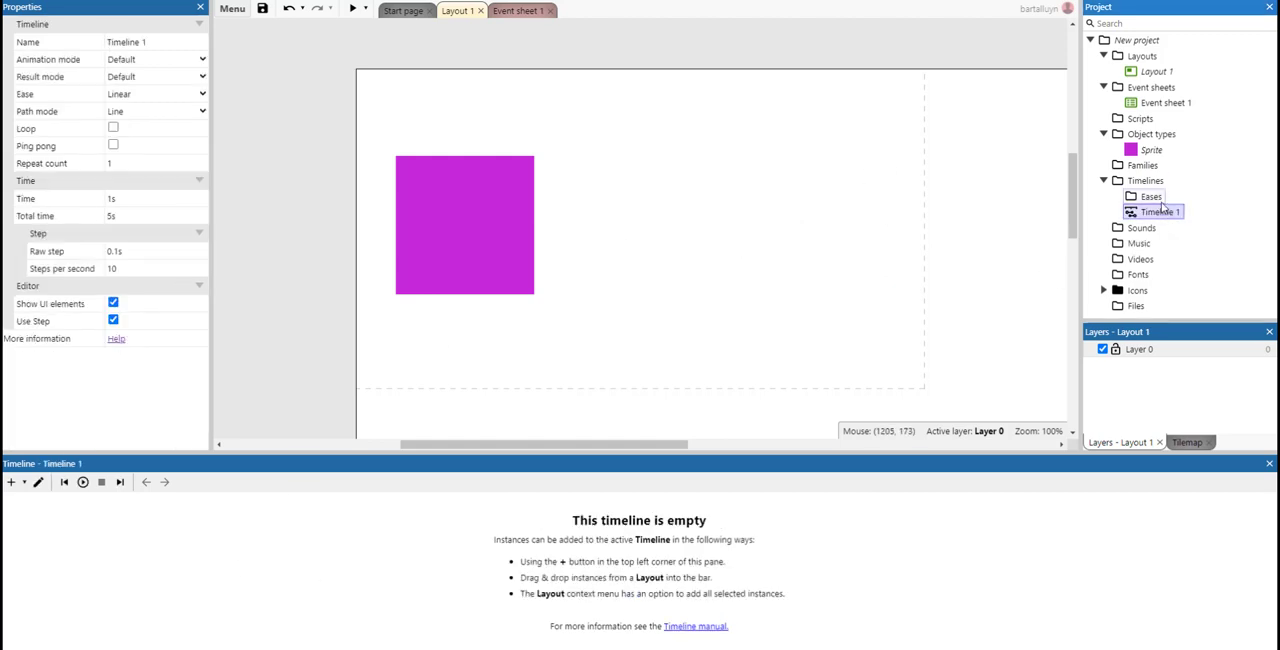
{"action": "left_click", "coordinate": [464, 224]}
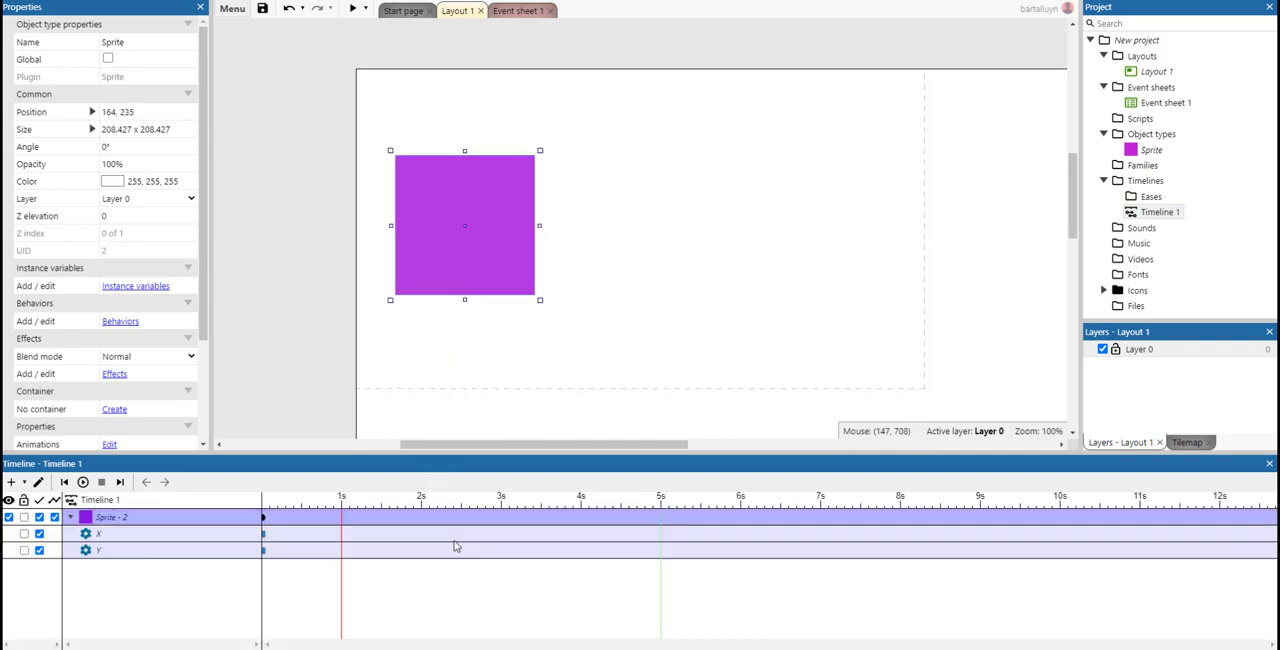
{"action": "mouse_move", "coordinate": [596, 216]}
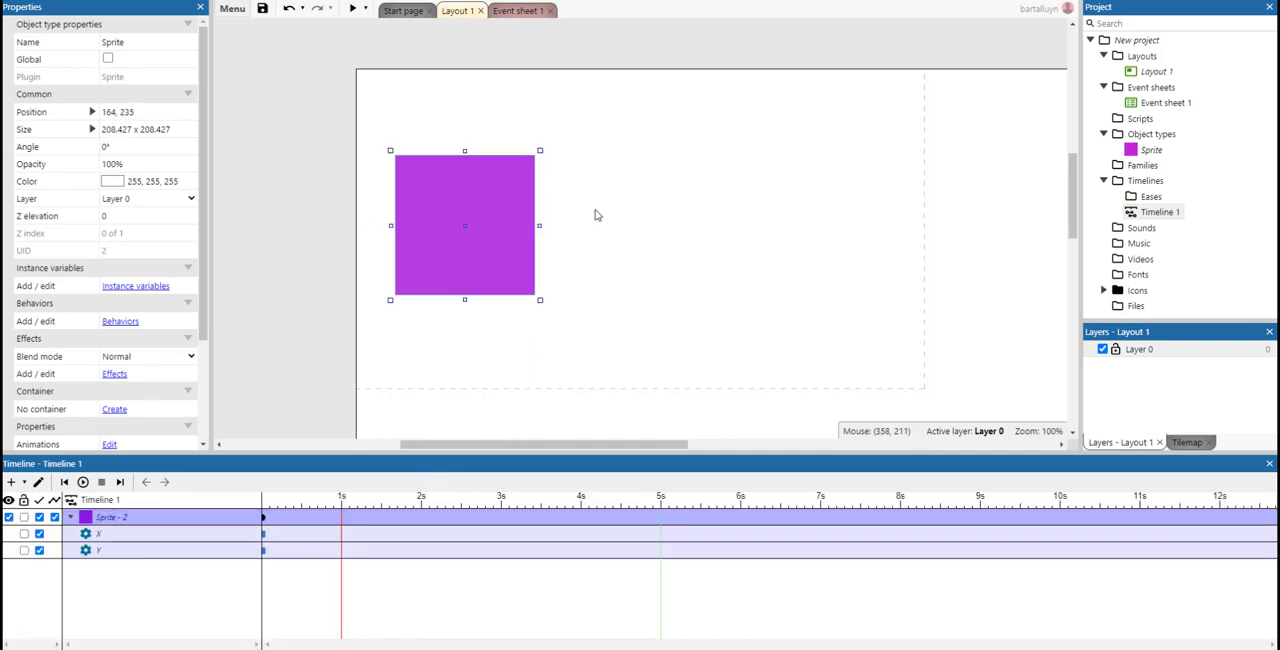
{"action": "mouse_move", "coordinate": [56, 588]}
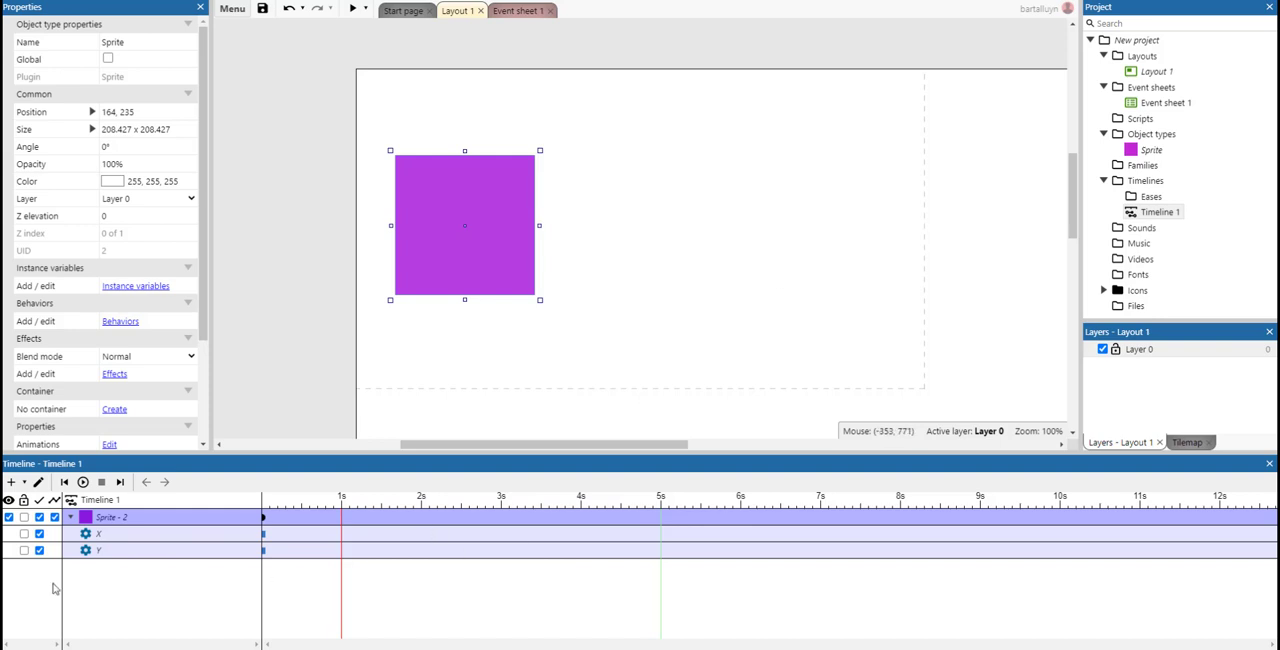
{"action": "left_click", "coordinate": [98, 550]}
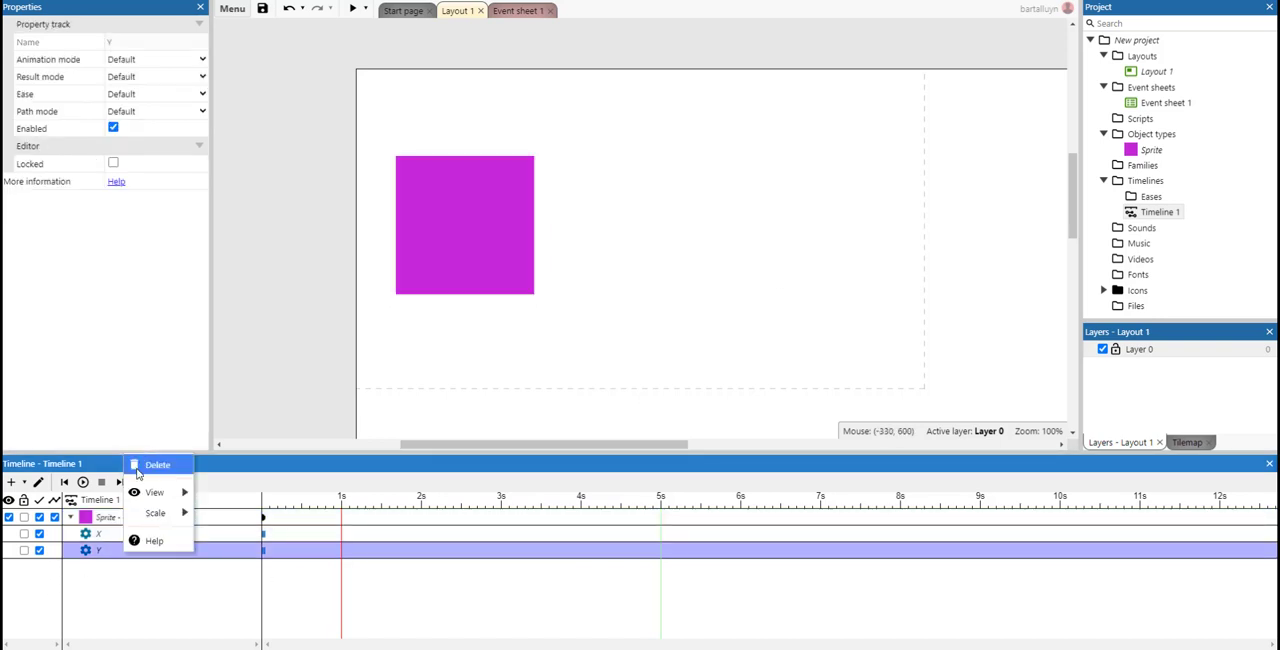
{"action": "left_click", "coordinate": [156, 464]}
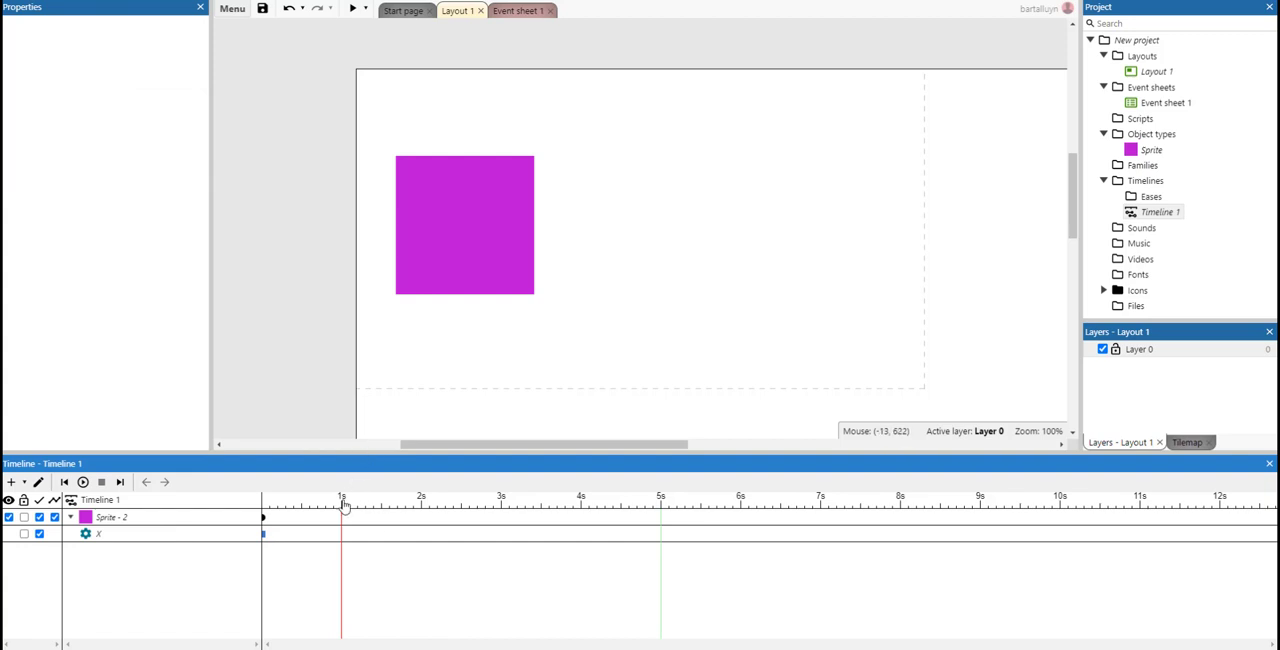
{"action": "mouse_move", "coordinate": [558, 520]}
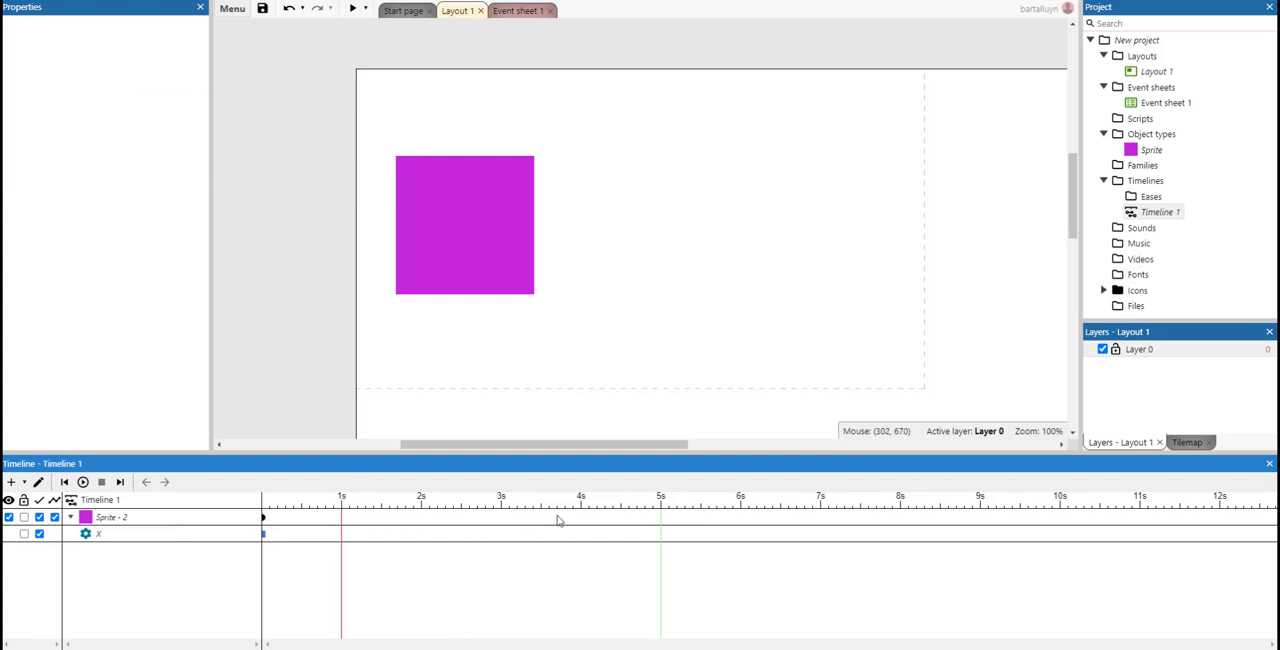
{"action": "mouse_move", "coordinate": [480, 524]}
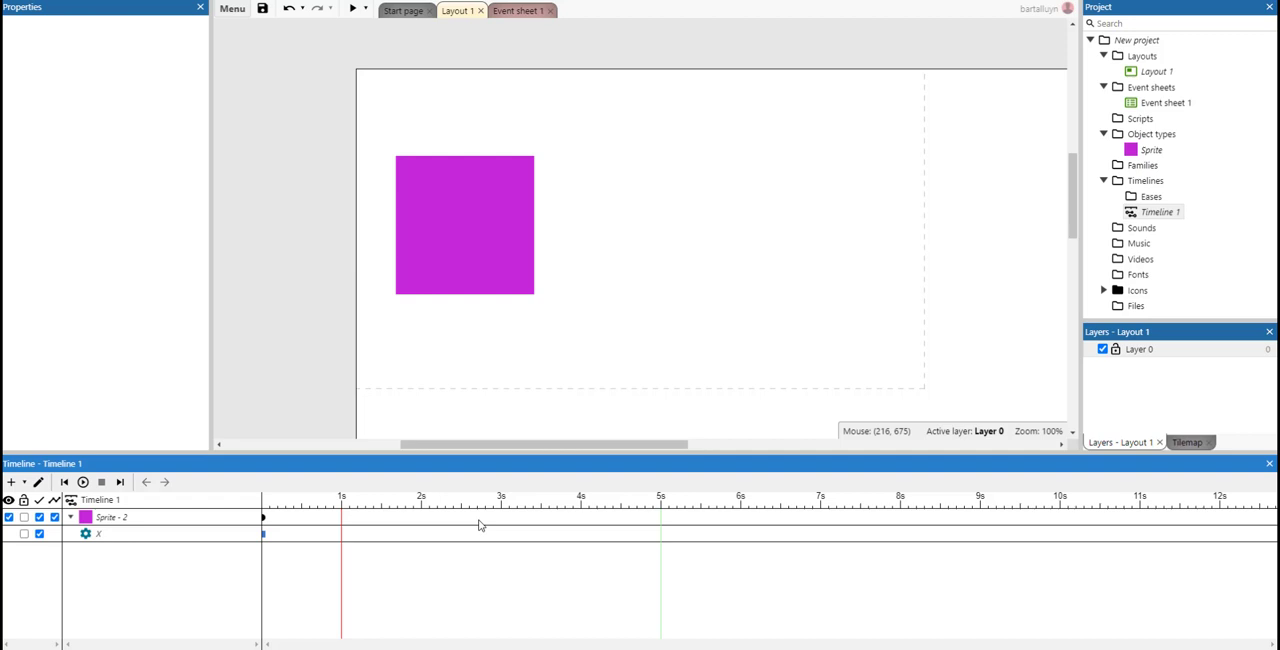
{"action": "mouse_move", "coordinate": [660, 588]}
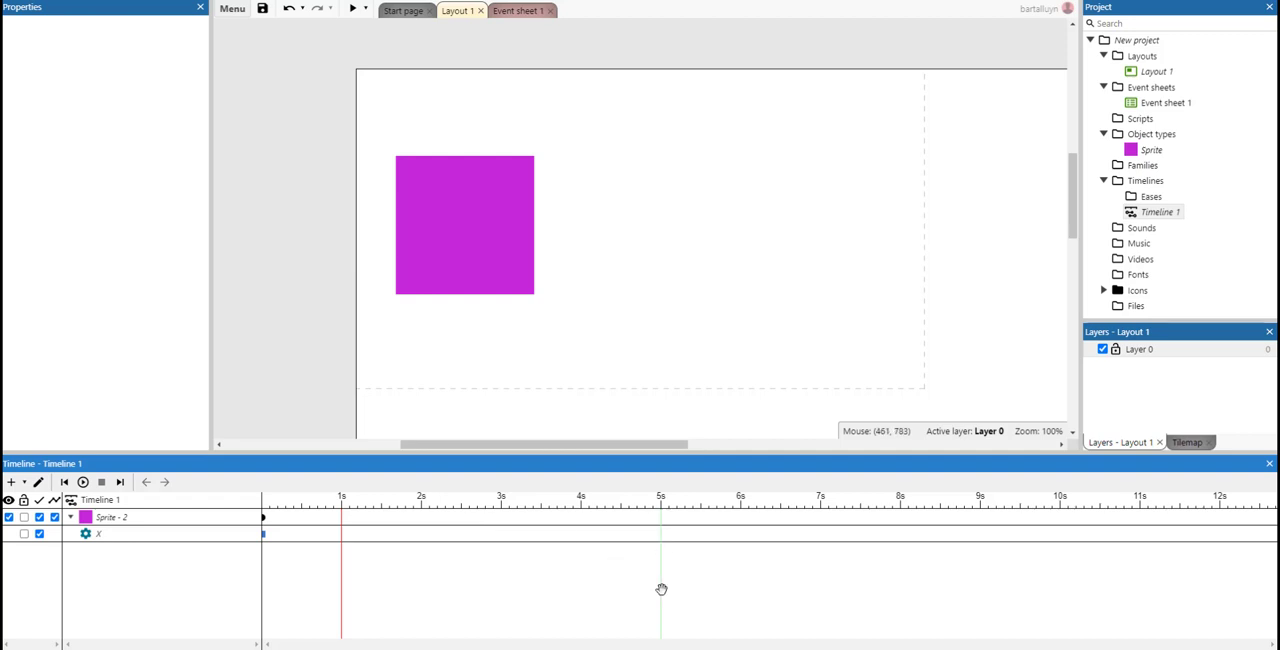
{"action": "mouse_move", "coordinate": [660, 578]}
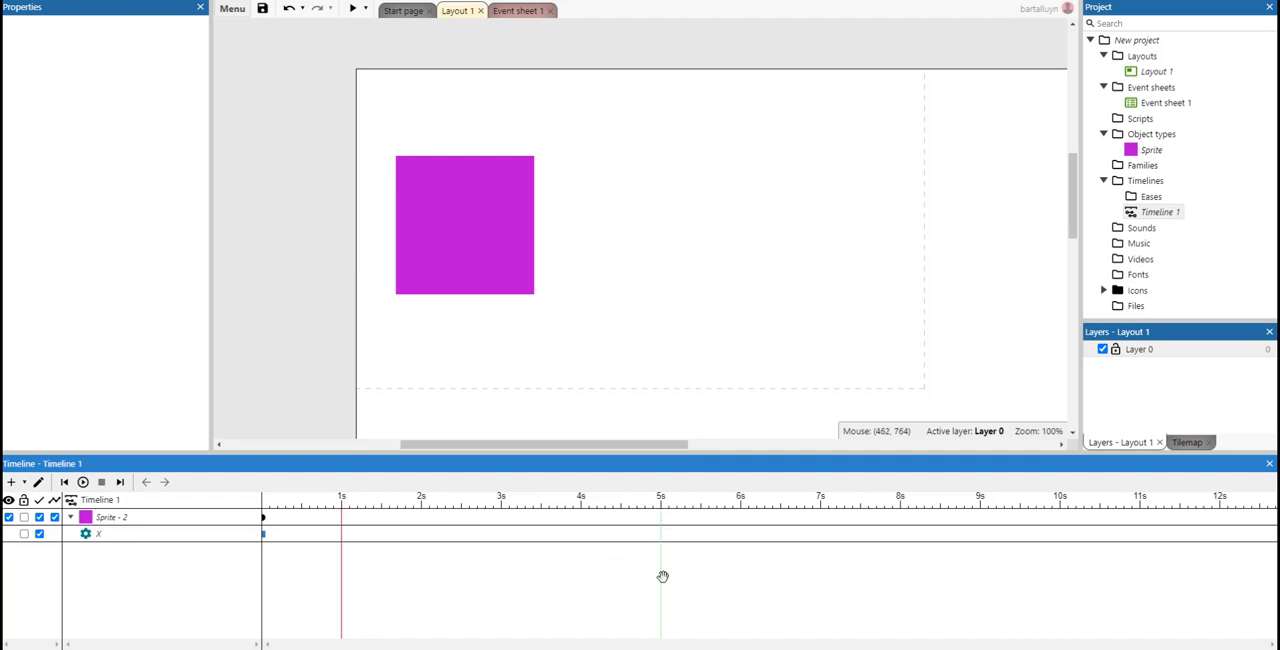
{"action": "mouse_move", "coordinate": [664, 578]}
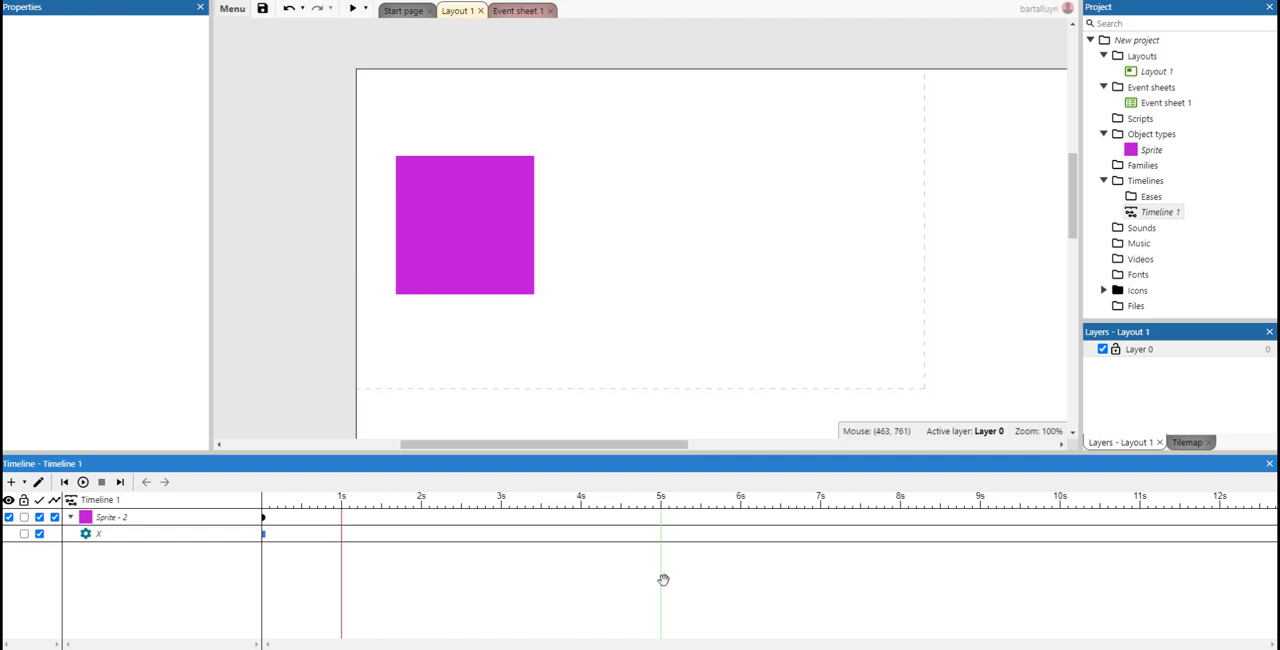
{"action": "mouse_move", "coordinate": [444, 272]}
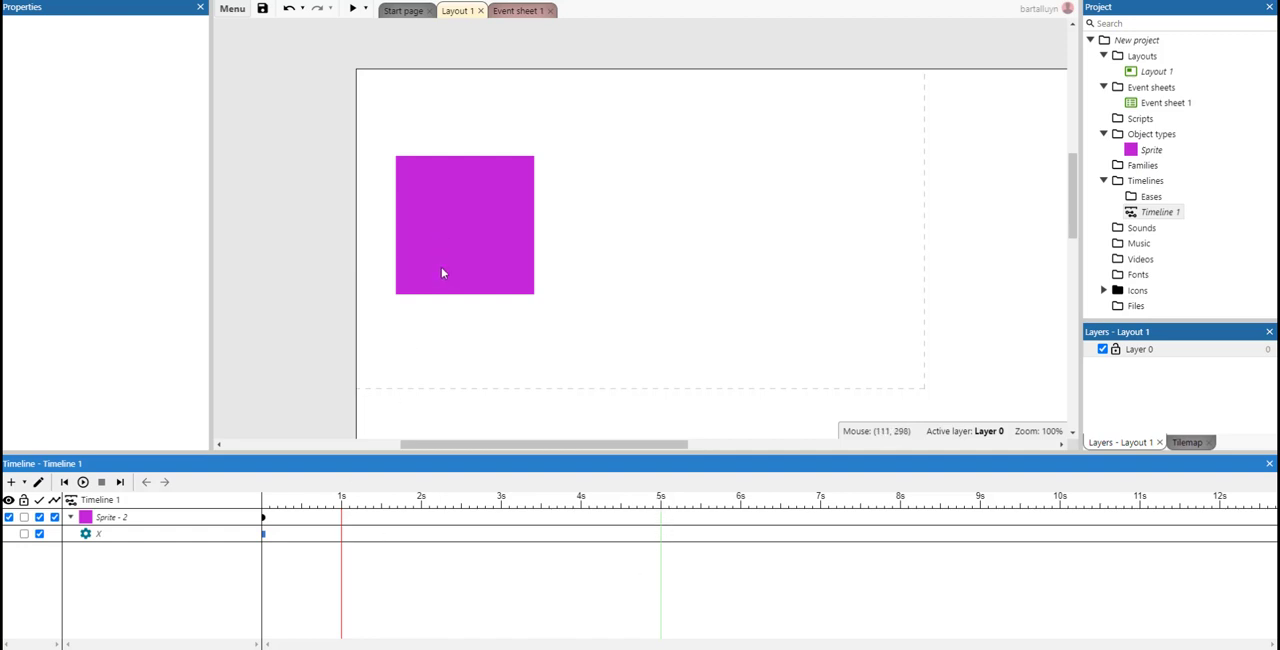
Turn on timeline recording, settle the square's start position and move the playhead to 5 seconds
{"action": "left_click", "coordinate": [38, 482]}
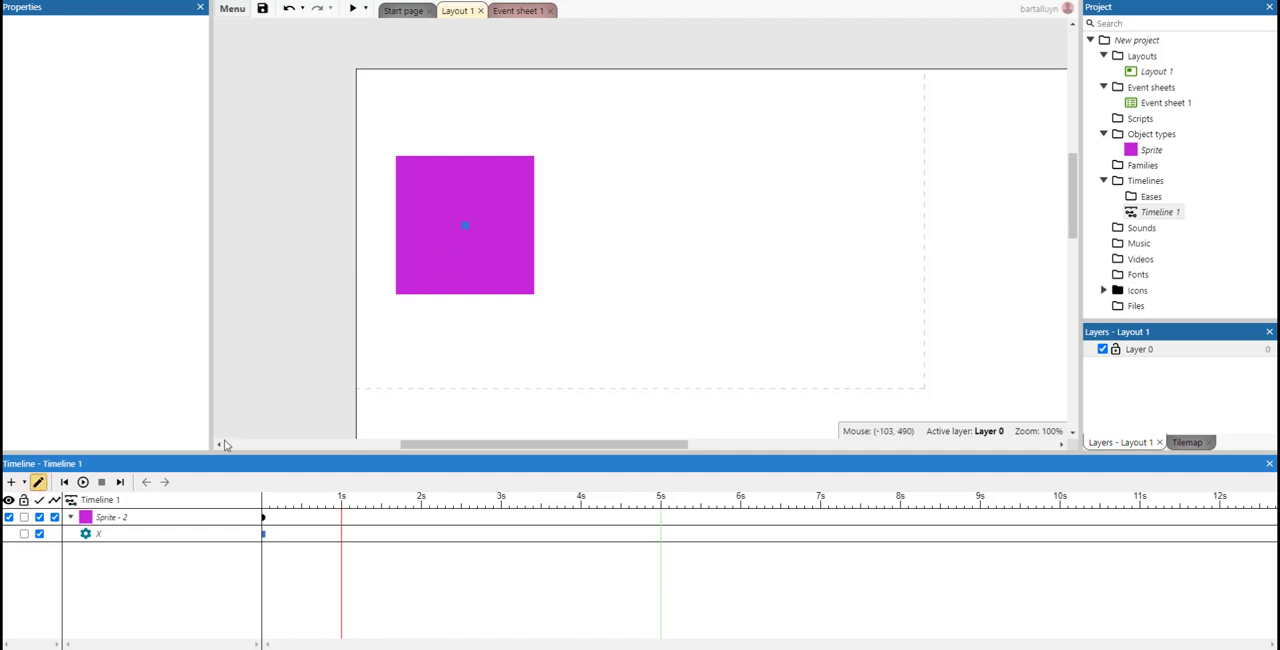
{"action": "mouse_move", "coordinate": [490, 284]}
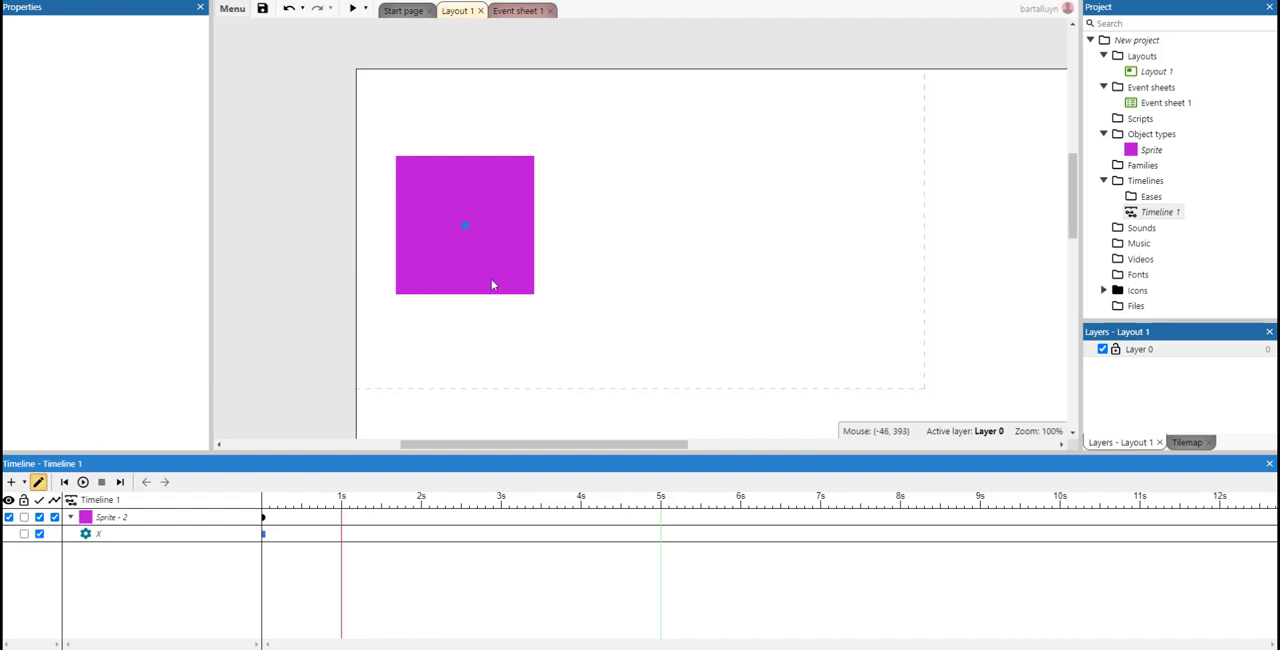
{"action": "left_click", "coordinate": [464, 224]}
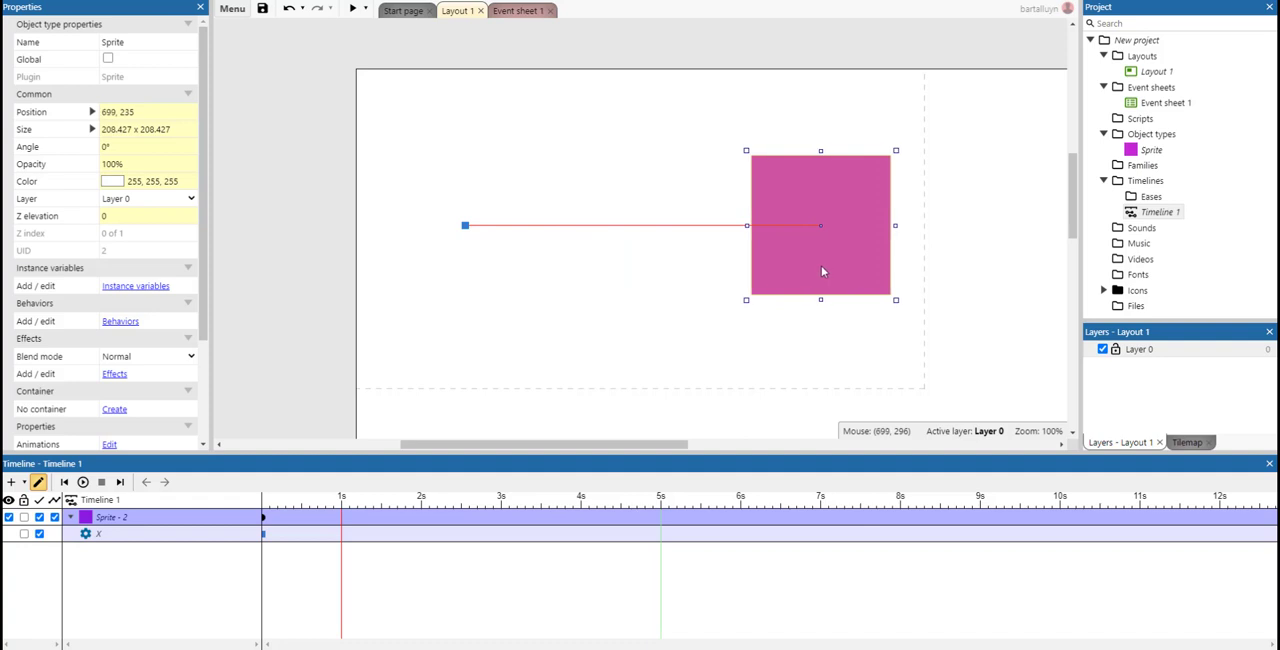
{"action": "left_click_drag", "start_coordinate": [820, 270], "coordinate": [792, 272]}
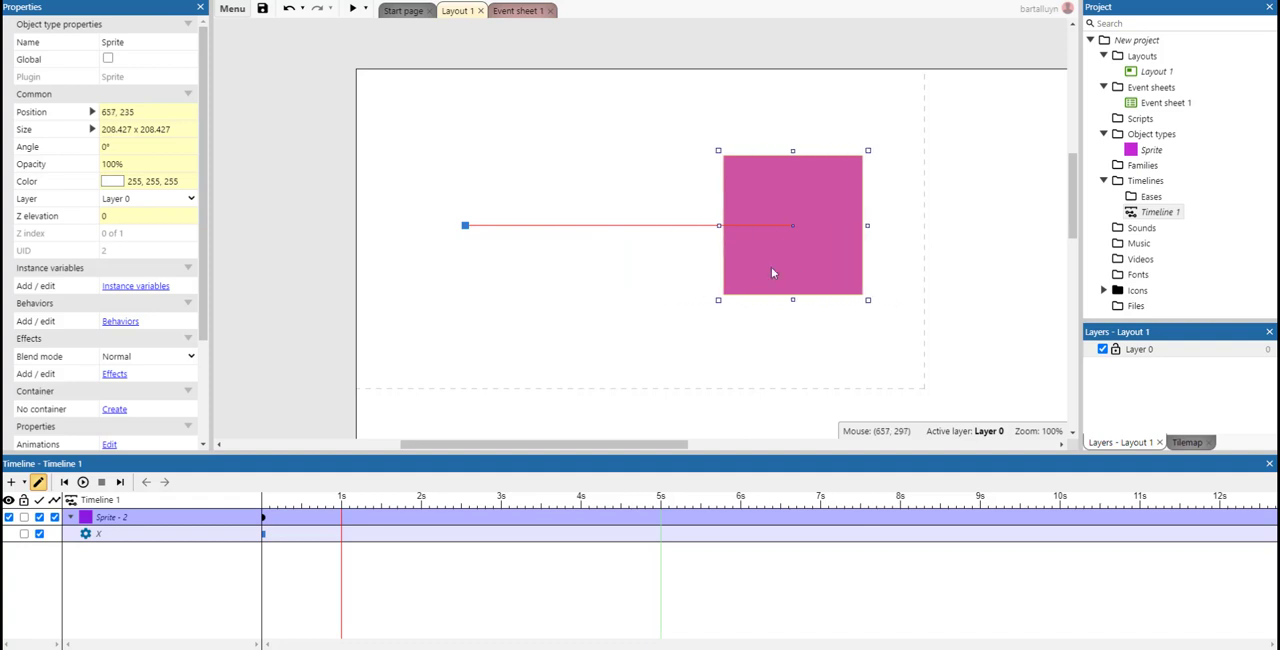
{"action": "left_click_drag", "start_coordinate": [792, 272], "coordinate": [810, 272]}
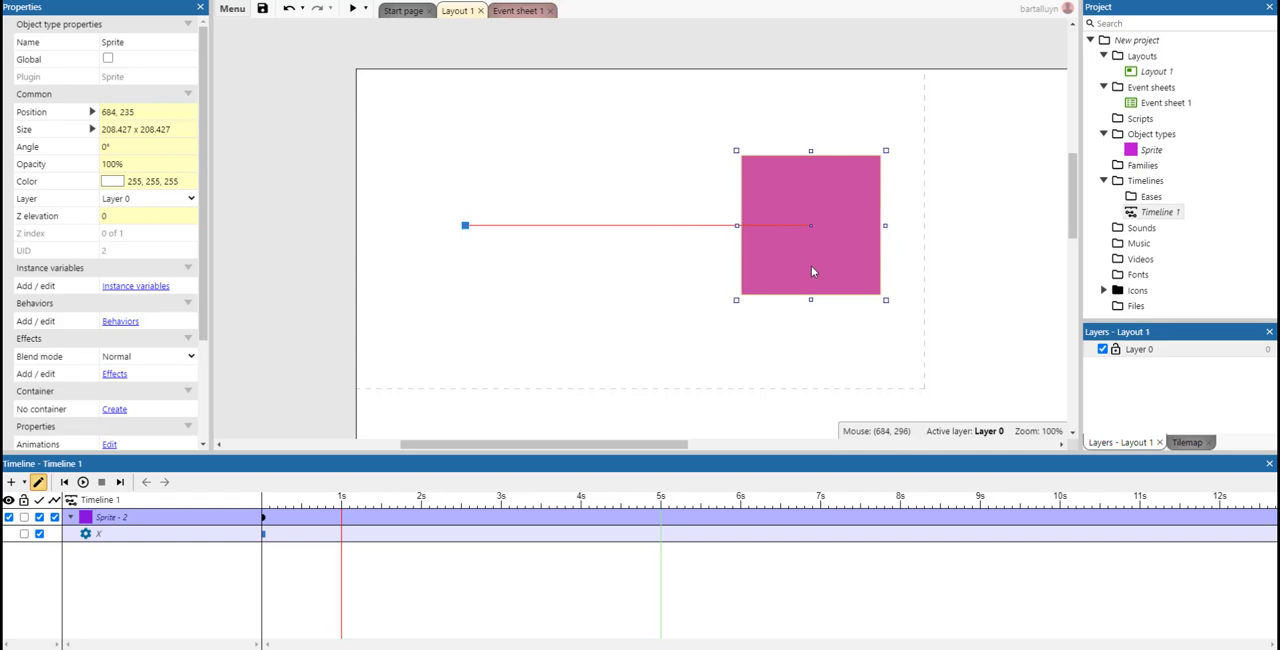
{"action": "left_click", "coordinate": [342, 508]}
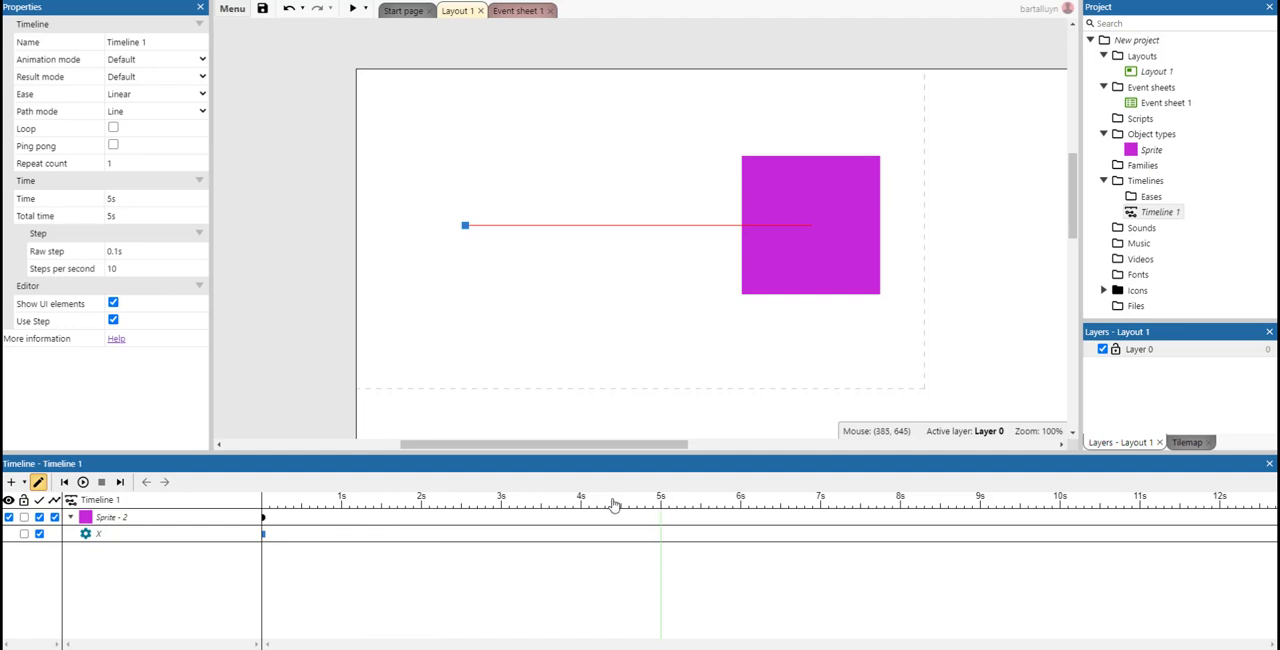
{"action": "mouse_move", "coordinate": [660, 516]}
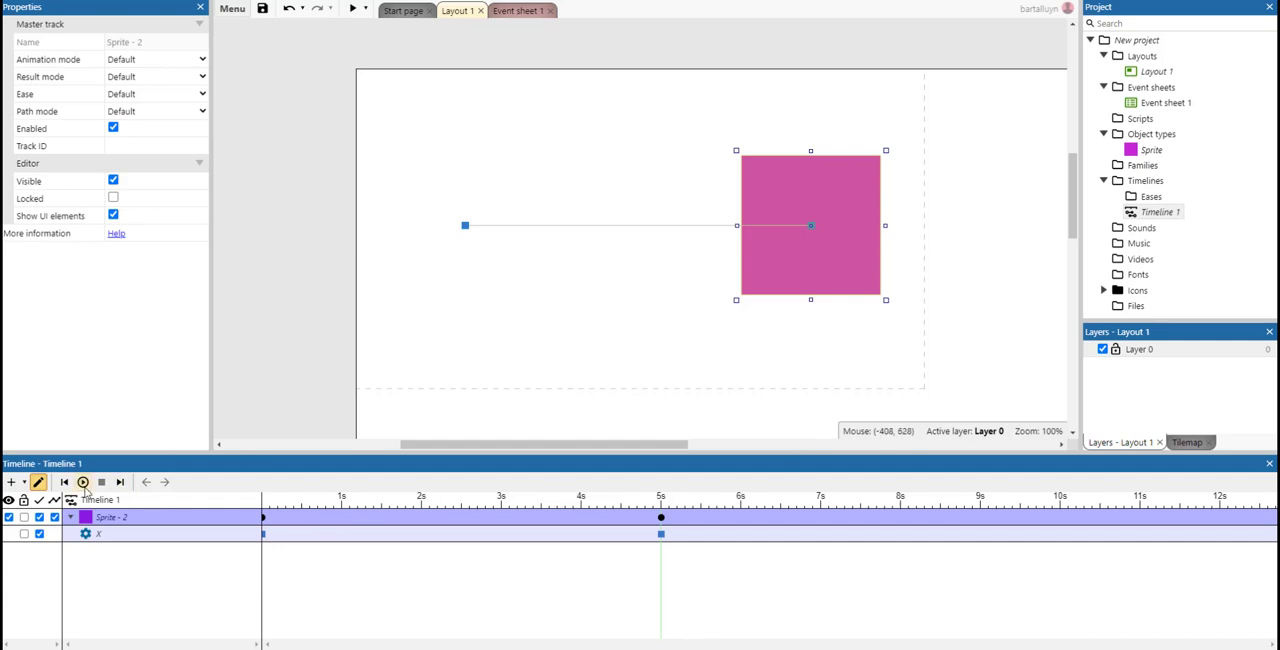
Keyframe the purple square dragged to the right at 5 seconds, then deselect it
{"action": "left_click", "coordinate": [84, 482]}
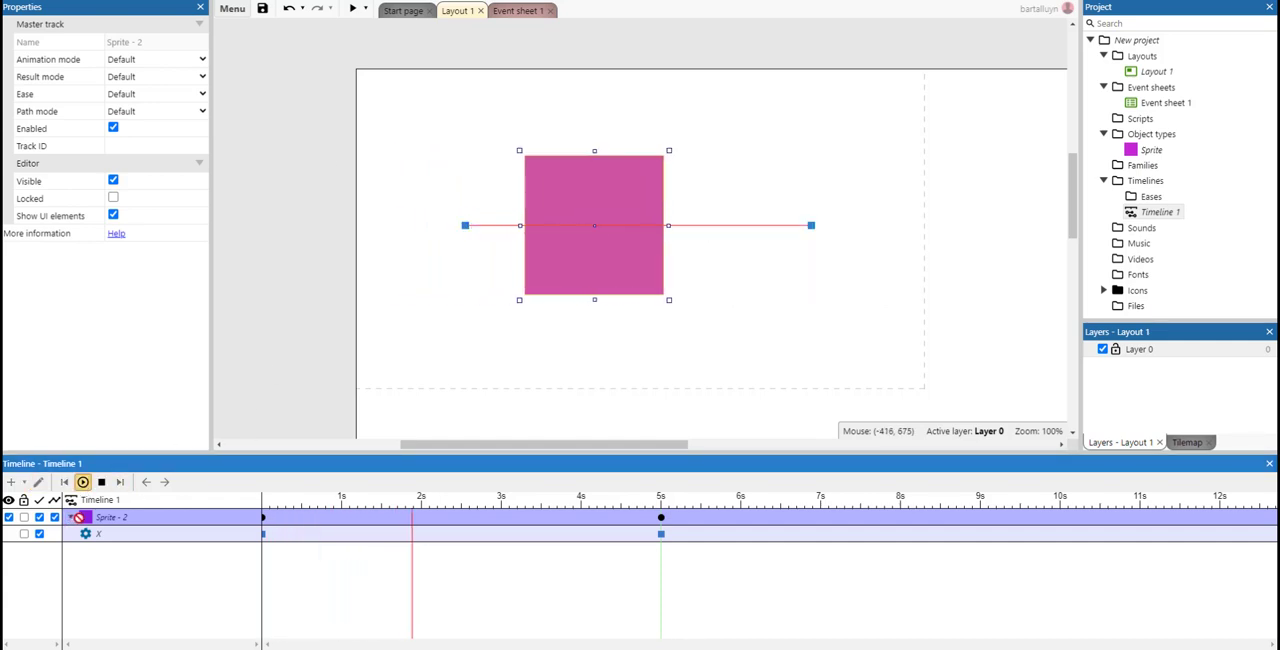
{"action": "left_click_drag", "start_coordinate": [594, 224], "coordinate": [810, 224]}
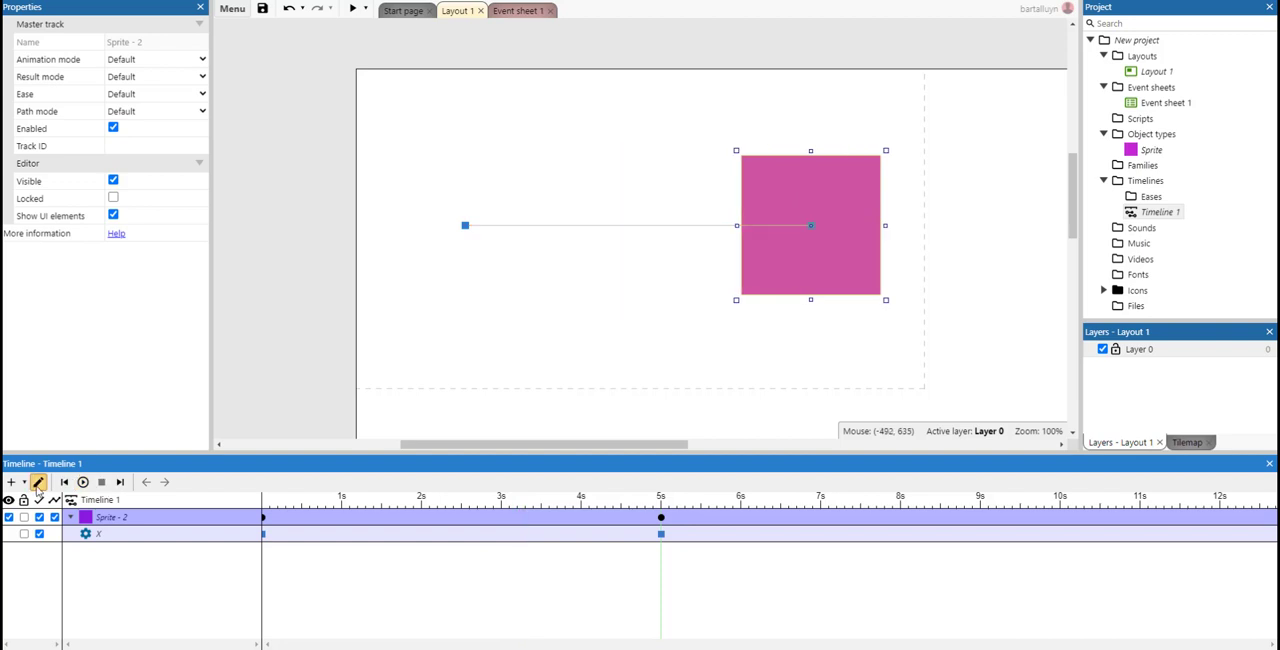
{"action": "left_click", "coordinate": [660, 358]}
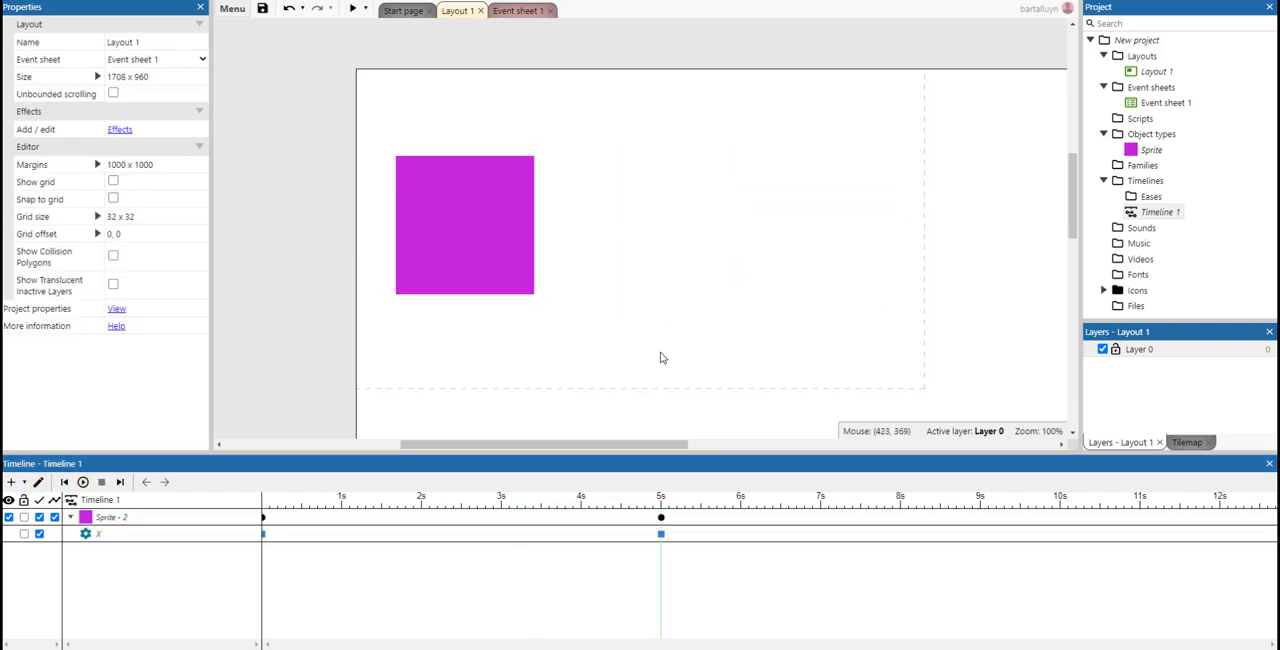
{"action": "mouse_move", "coordinate": [638, 244]}
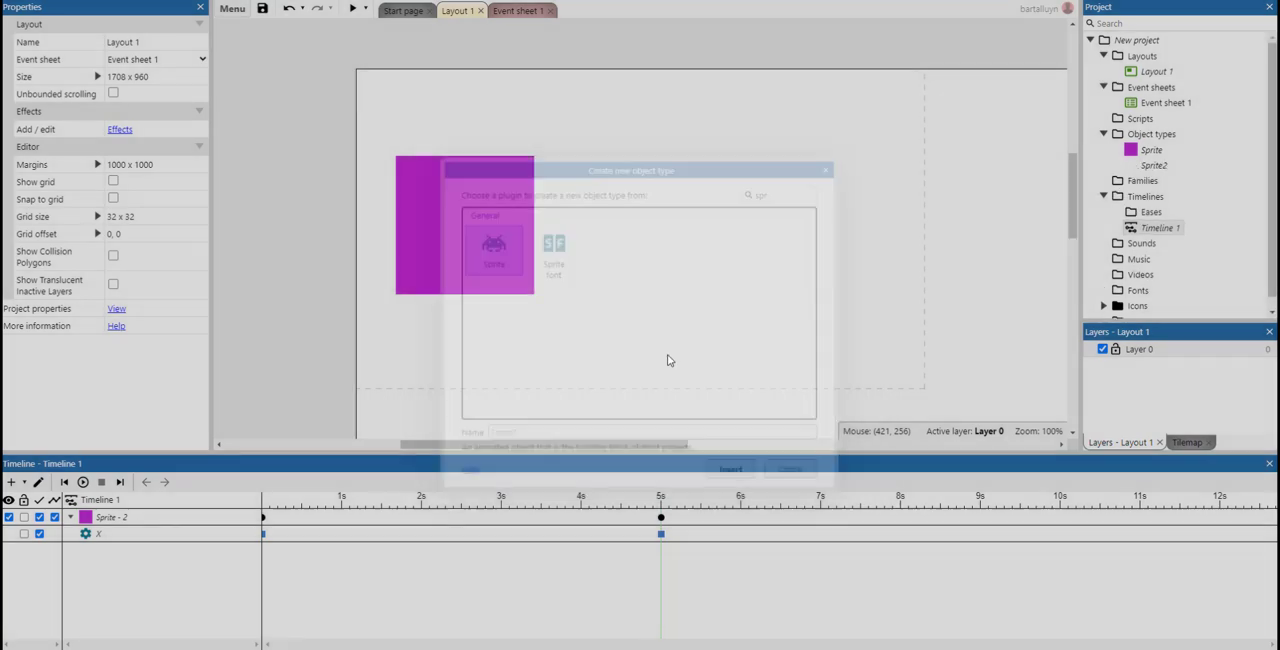
Create Sprite2 as a blue circle and place it on the lower part of the purple square
{"action": "double_click", "coordinate": [494, 244]}
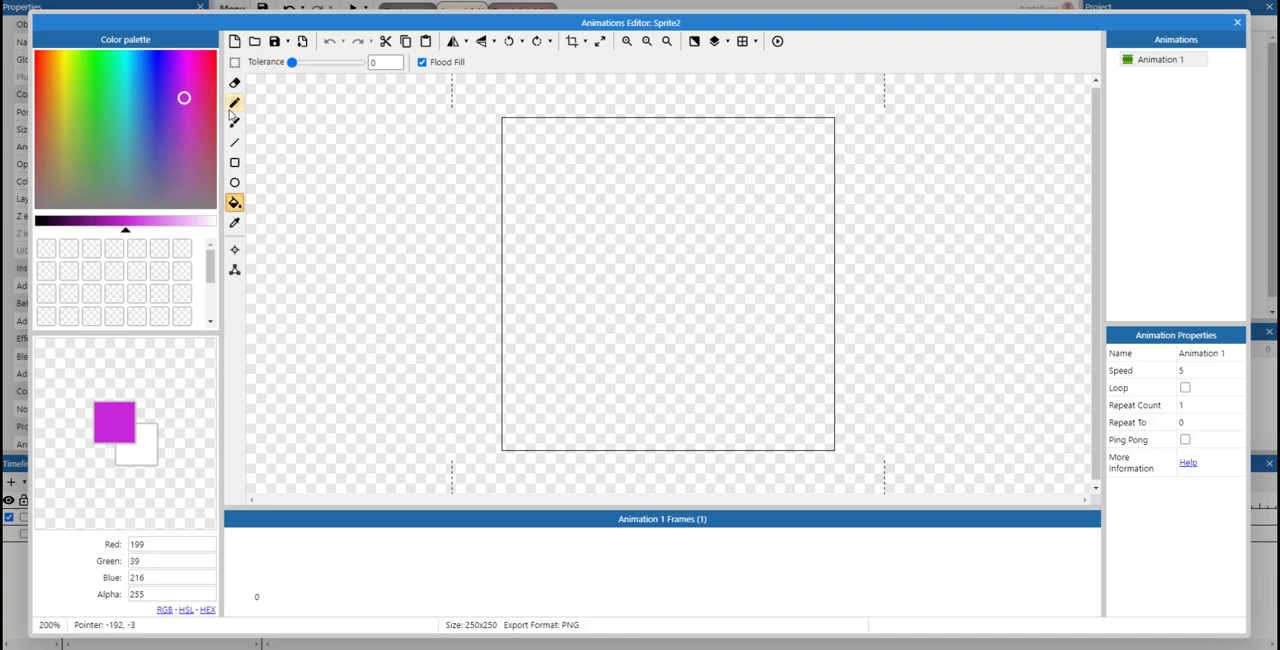
{"action": "left_click", "coordinate": [234, 182]}
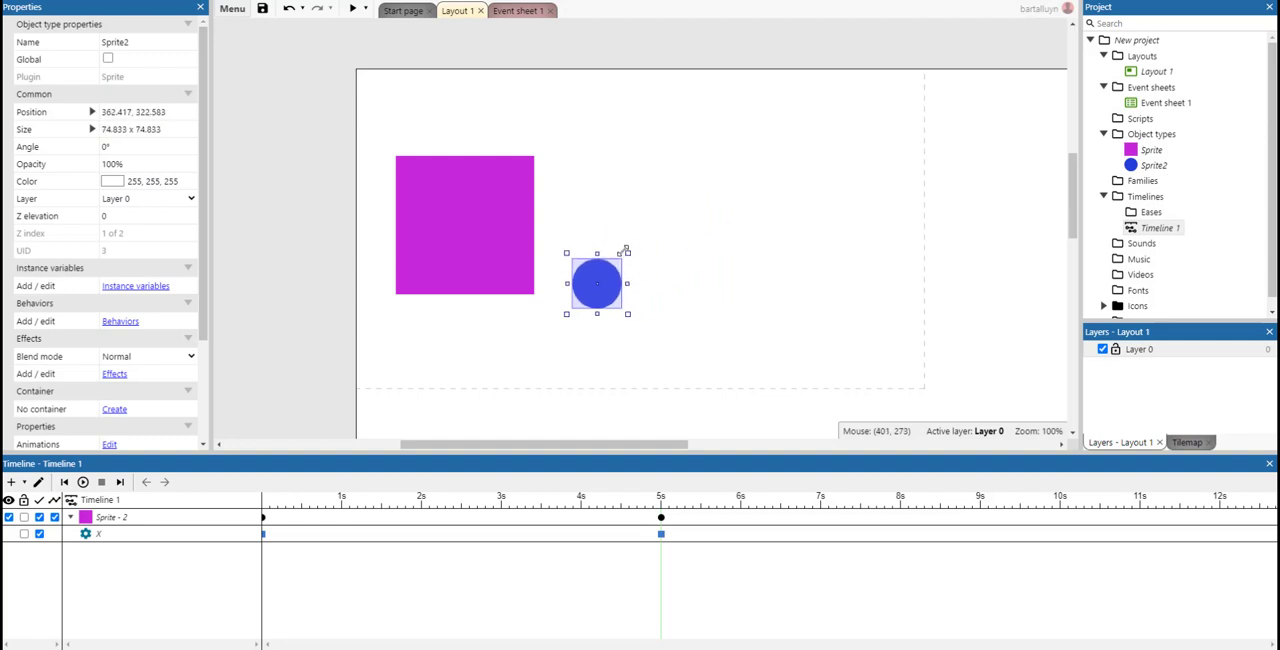
{"action": "left_click_drag", "start_coordinate": [596, 284], "coordinate": [462, 266]}
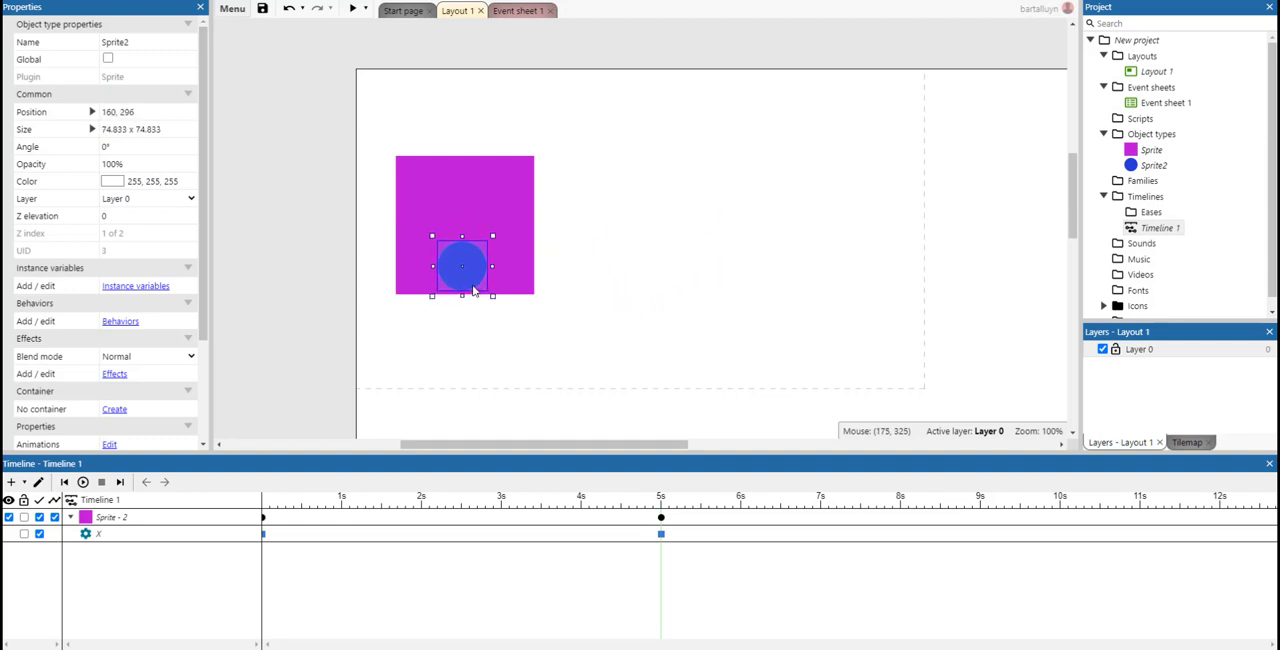
{"action": "mouse_move", "coordinate": [480, 224]}
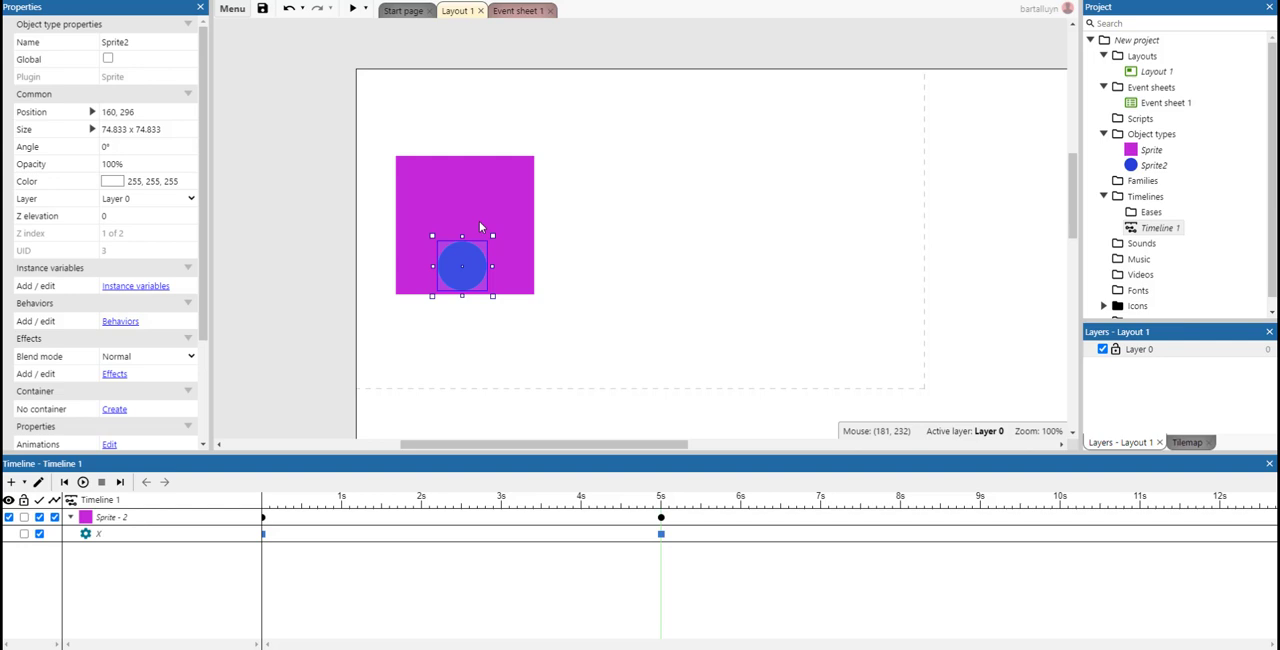
{"action": "mouse_move", "coordinate": [480, 278]}
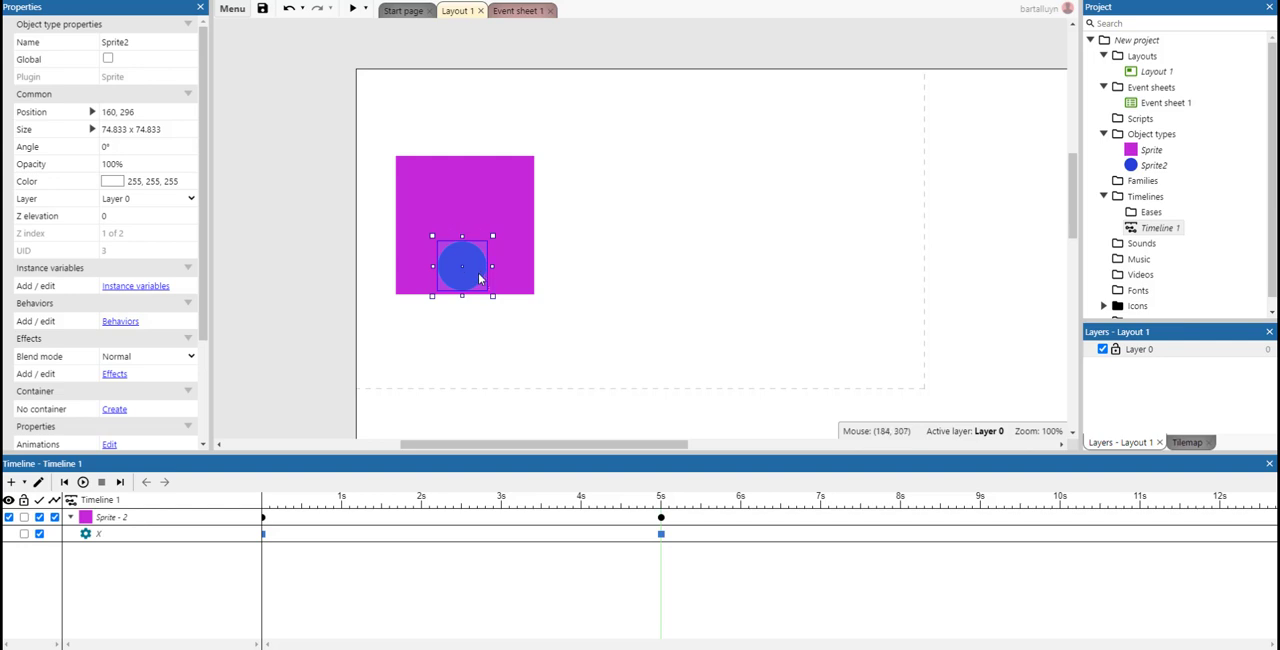
{"action": "mouse_move", "coordinate": [604, 596]}
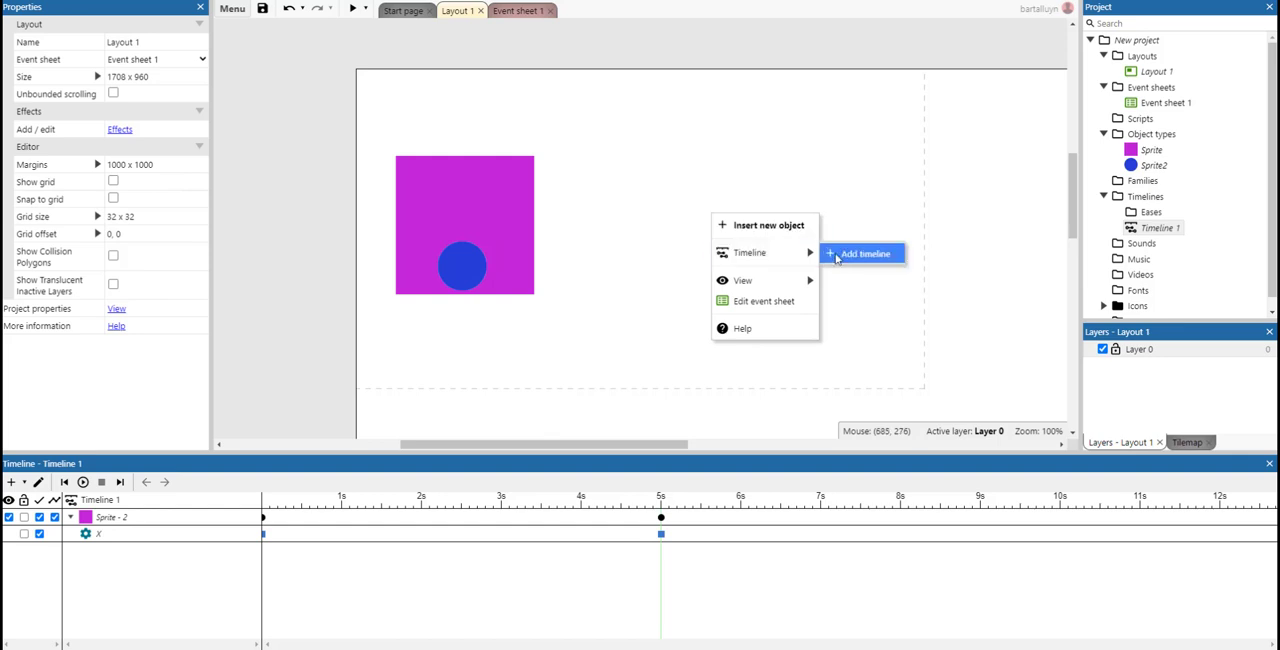
Add Timeline 2, add the blue circle Sprite2 as a track and remove its extra property track
{"action": "left_click", "coordinate": [866, 252]}
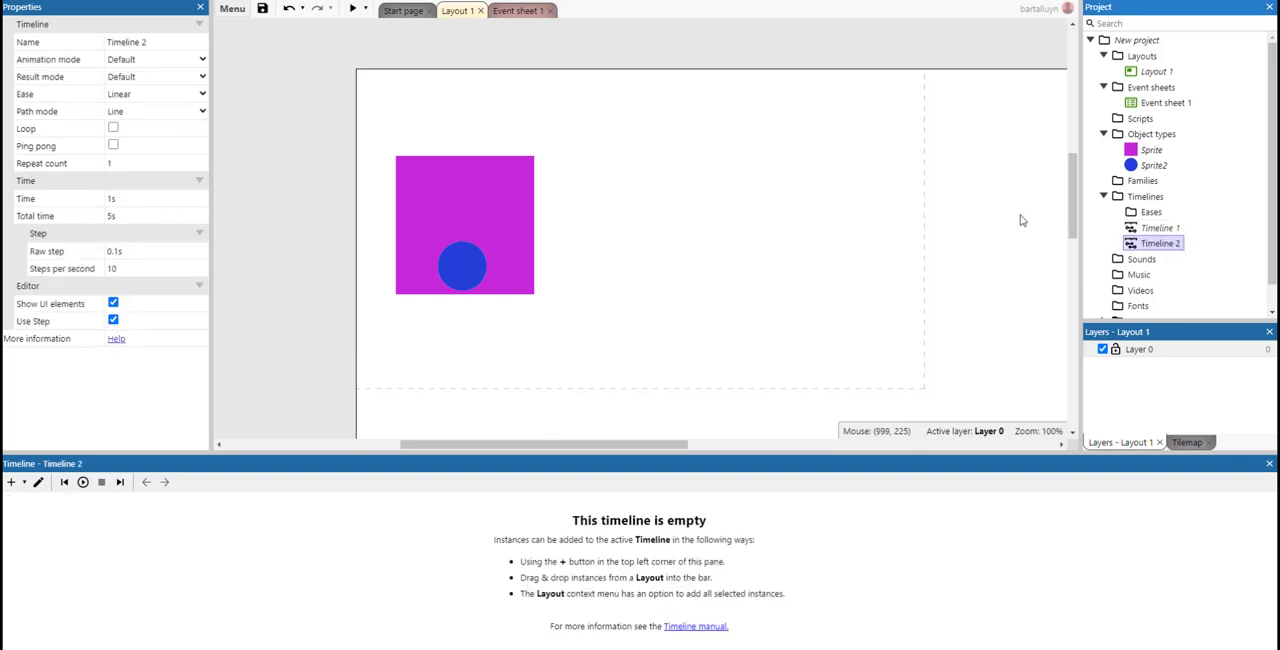
{"action": "left_click", "coordinate": [462, 264]}
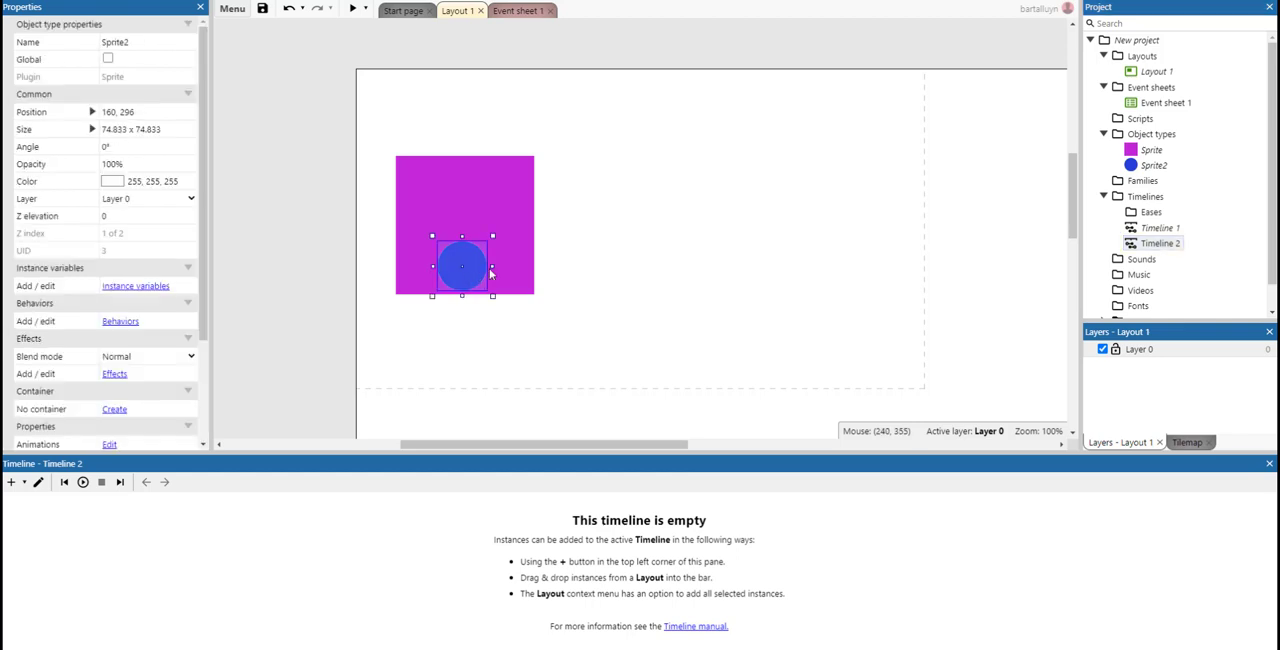
{"action": "left_click", "coordinate": [12, 482]}
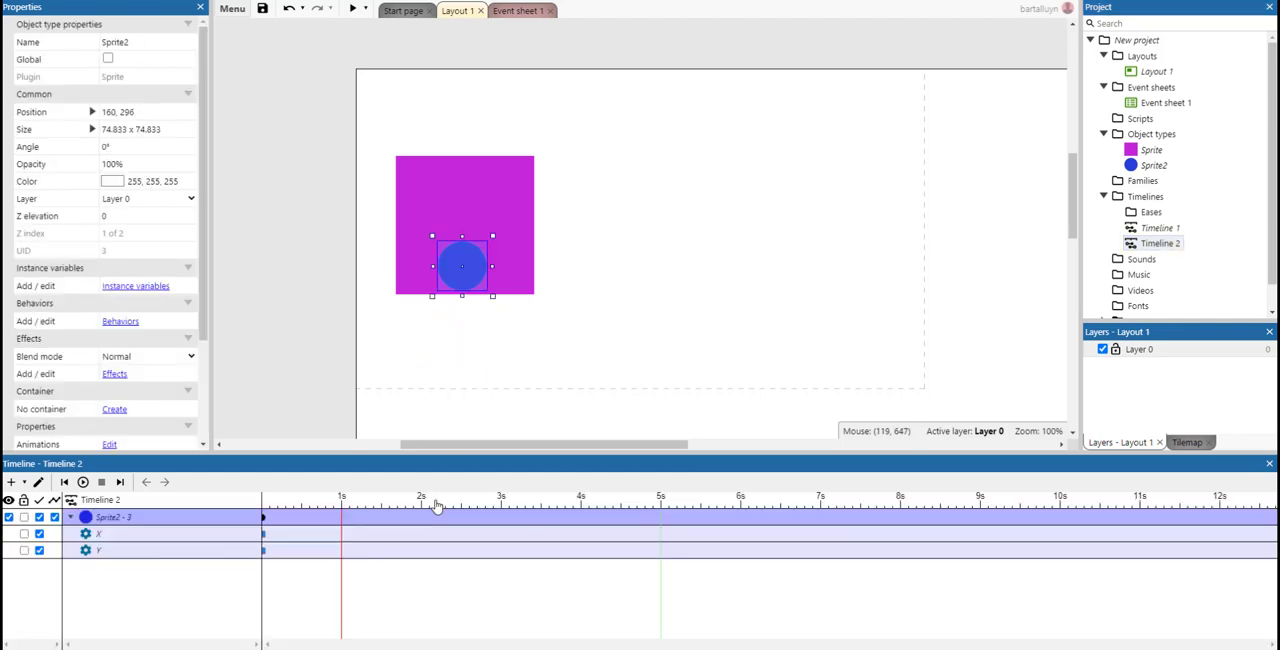
{"action": "mouse_move", "coordinate": [464, 288]}
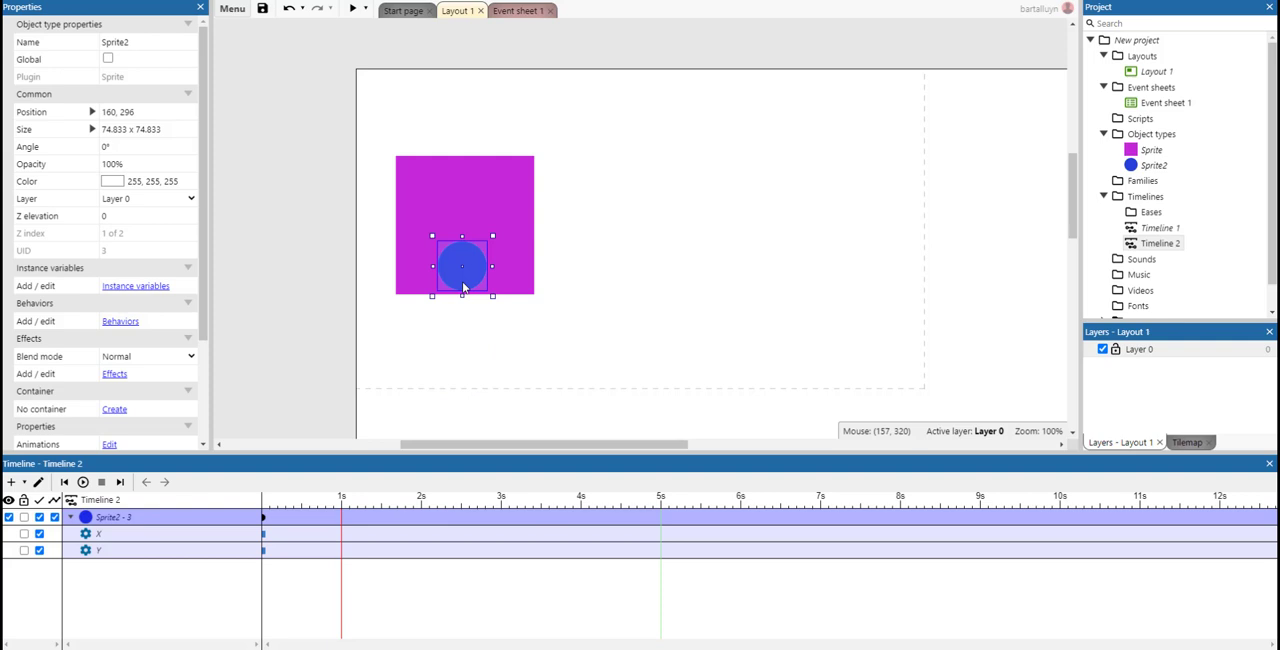
{"action": "left_click", "coordinate": [96, 532]}
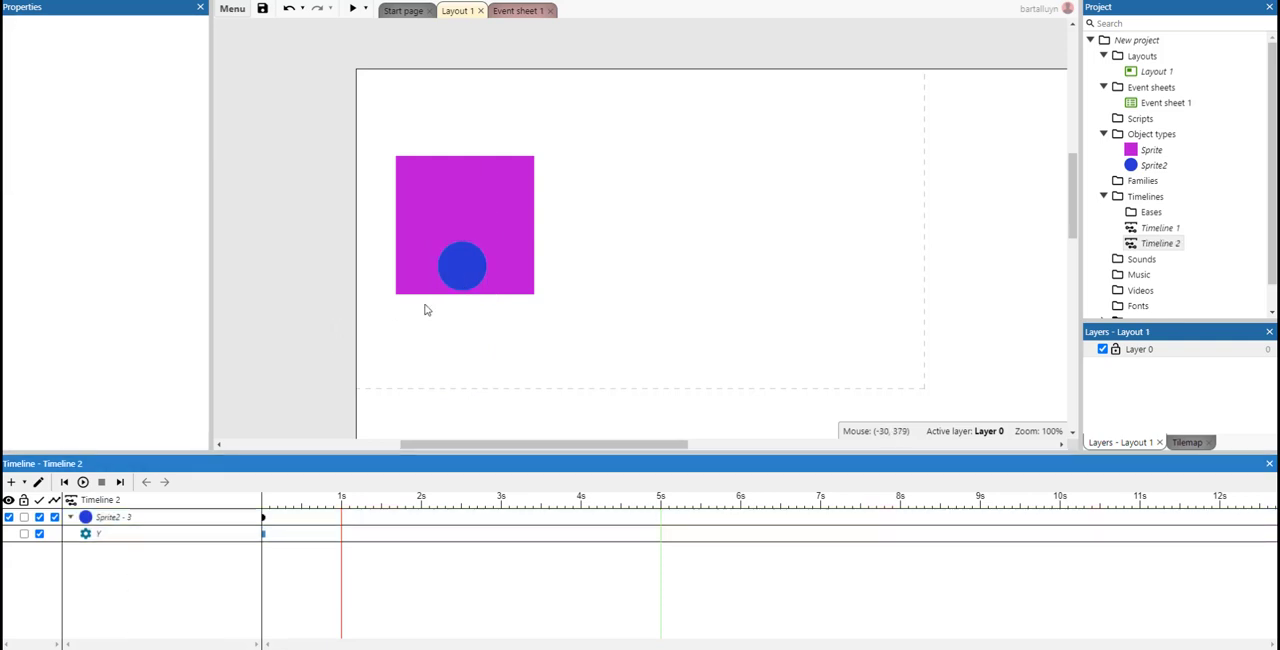
{"action": "left_click", "coordinate": [462, 266]}
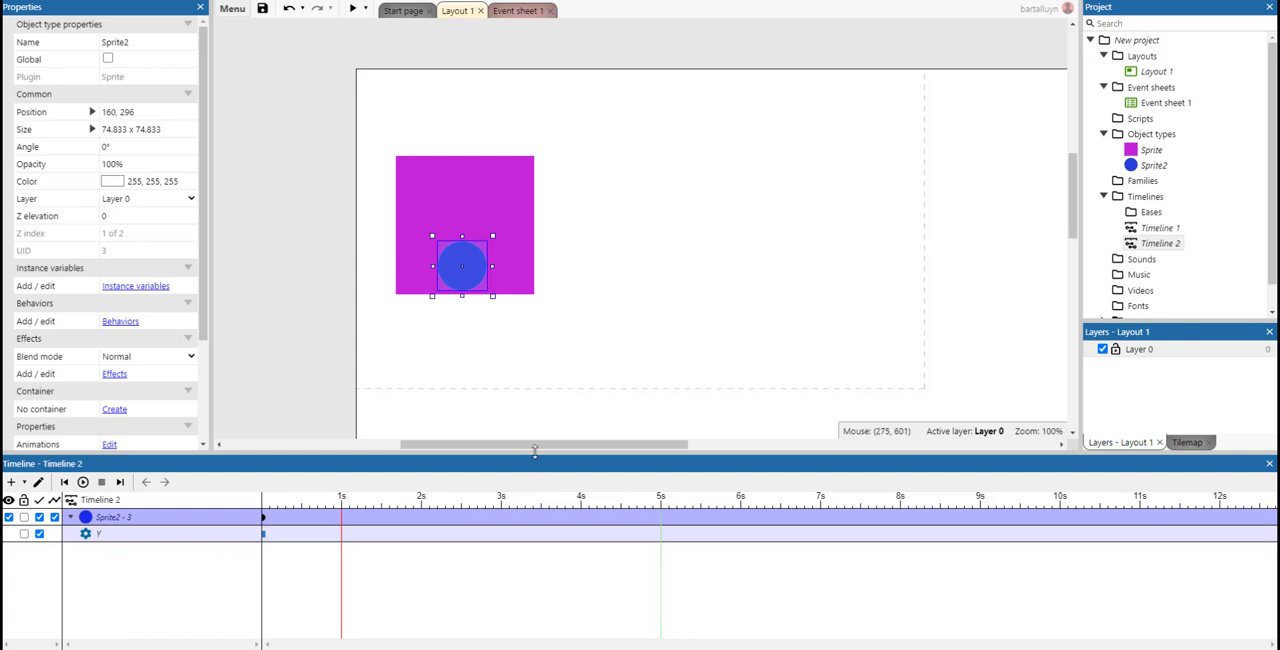
{"action": "mouse_move", "coordinate": [662, 508]}
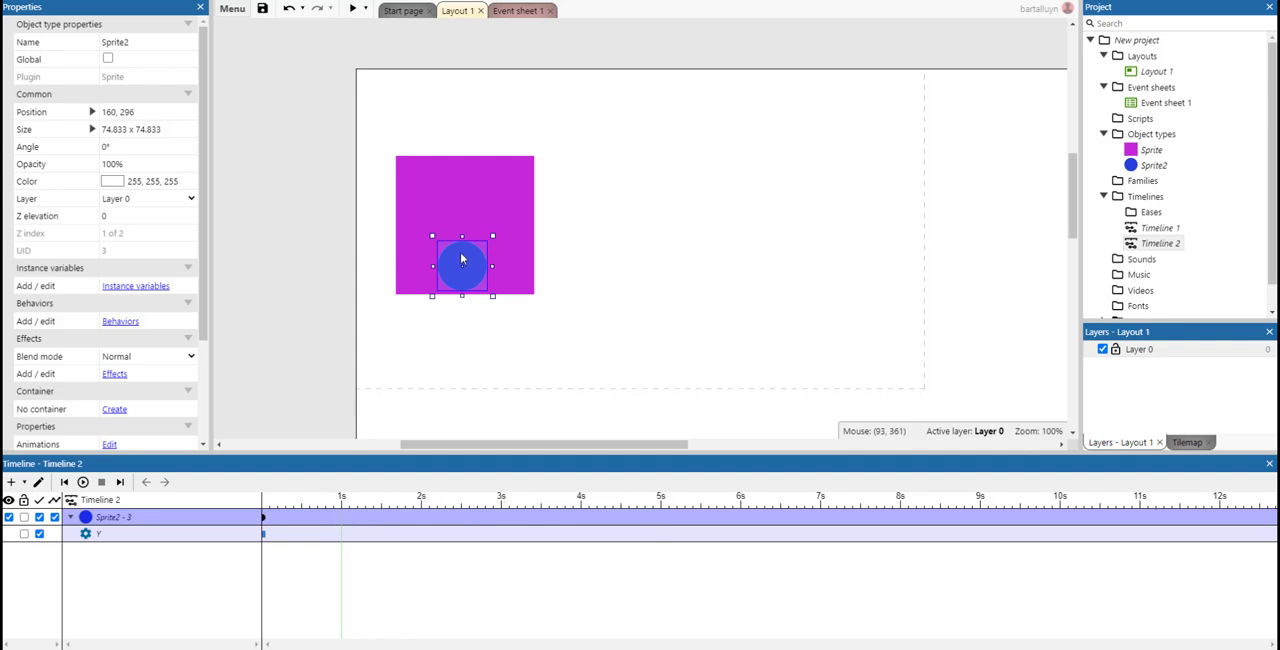
{"action": "mouse_move", "coordinate": [466, 264]}
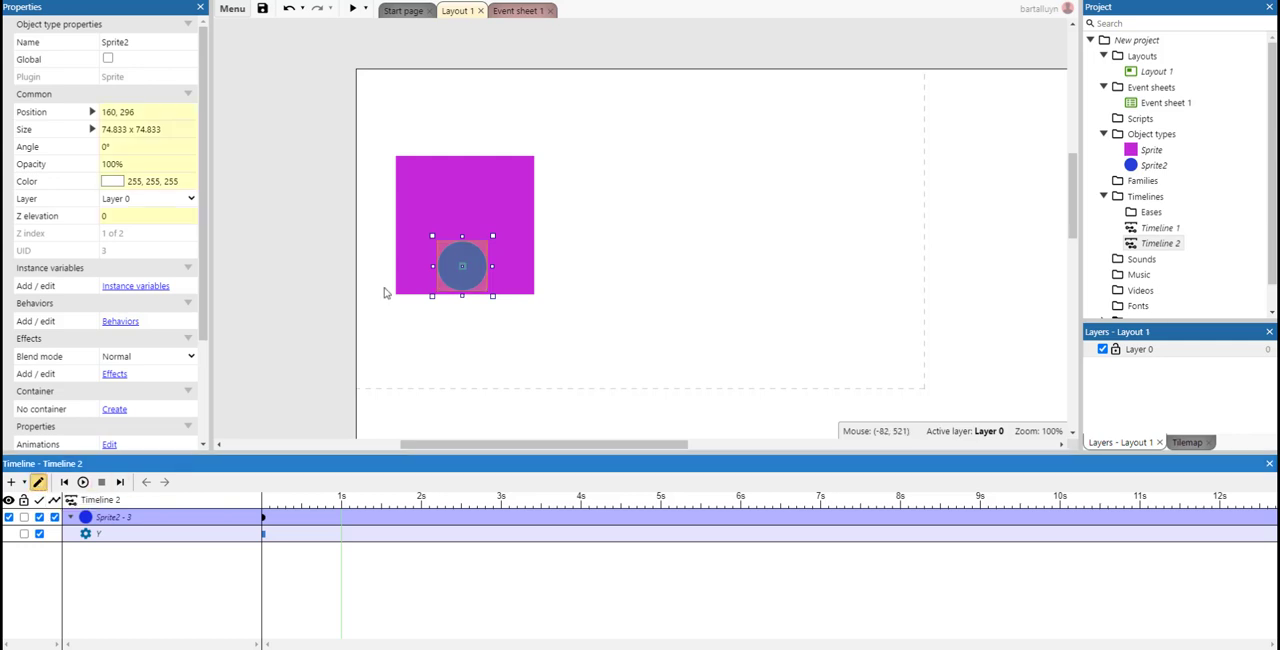
{"action": "mouse_move", "coordinate": [476, 272]}
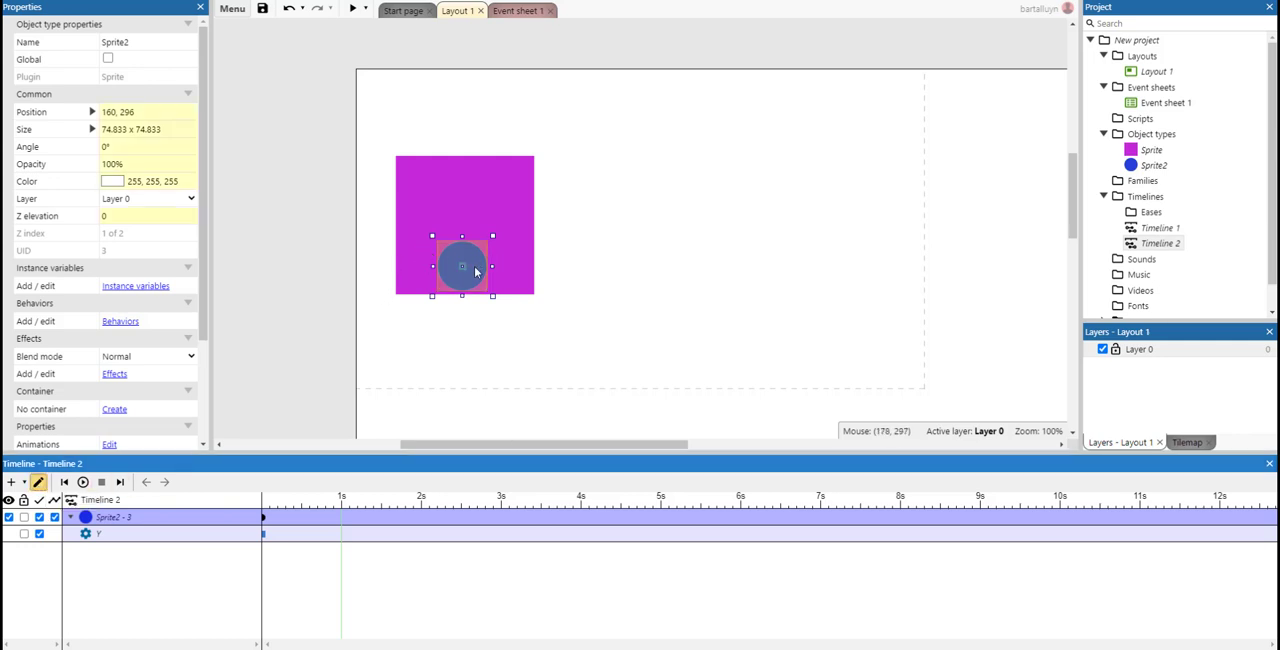
Raise the blue circle to the top of the square and set keyframes at half a second
{"action": "left_click_drag", "start_coordinate": [462, 268], "coordinate": [462, 208]}
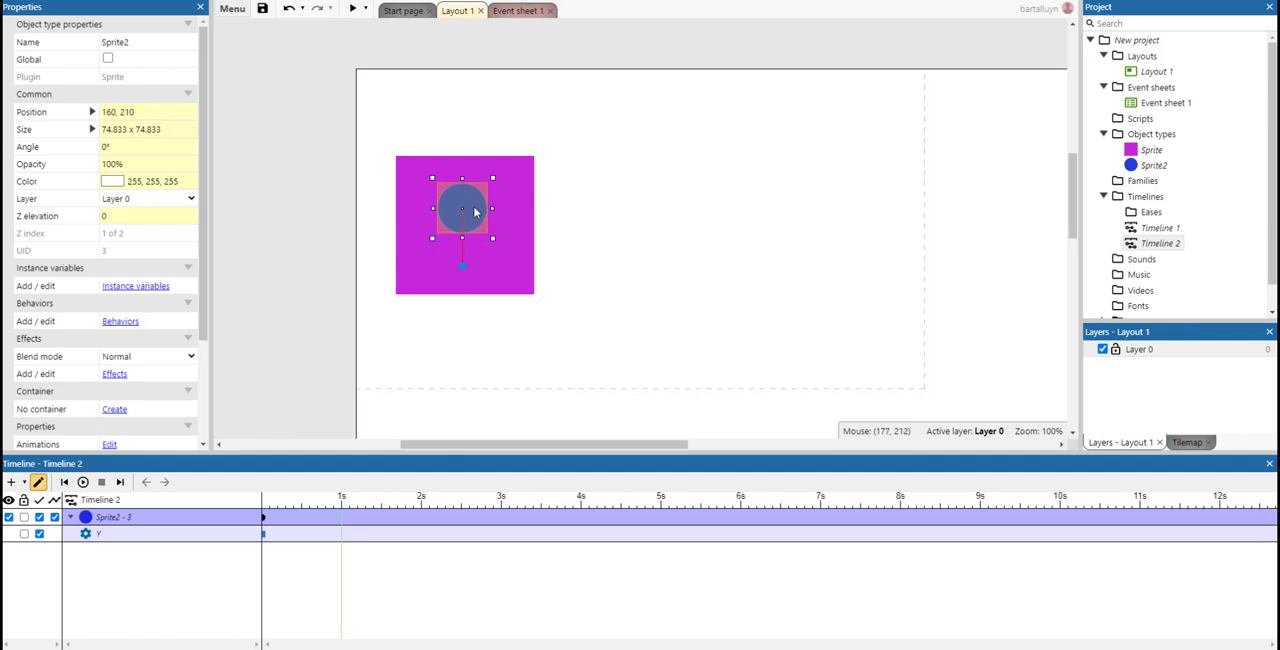
{"action": "left_click_drag", "start_coordinate": [464, 210], "coordinate": [464, 188]}
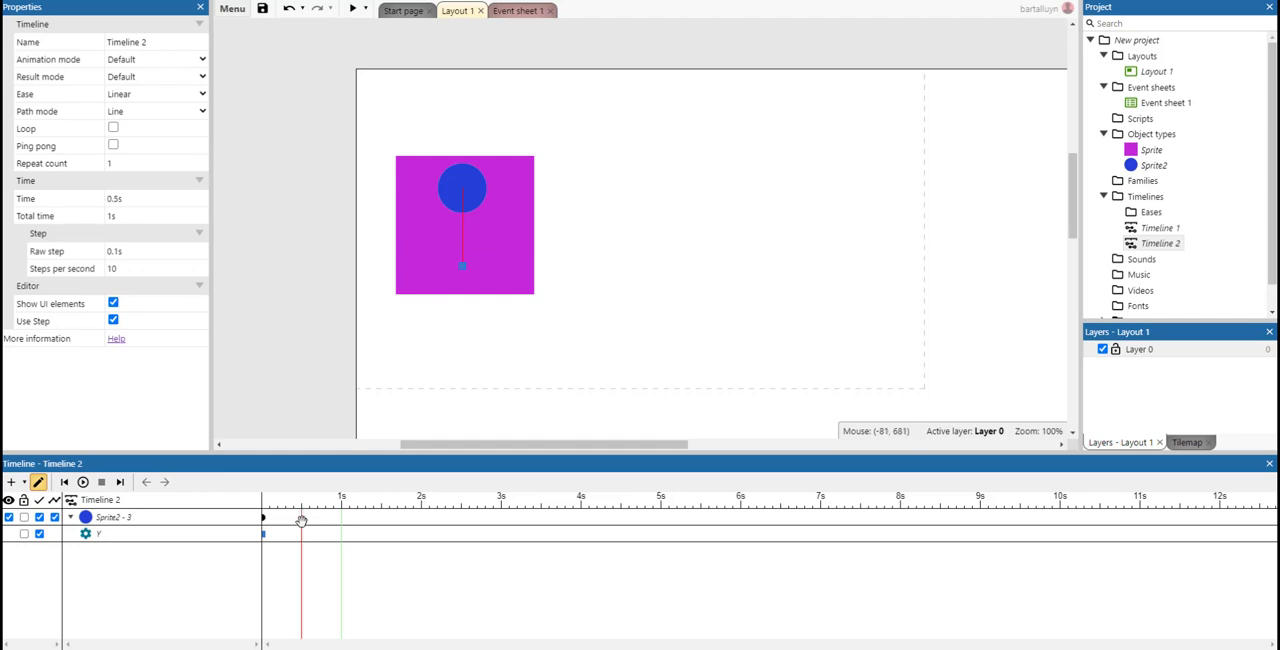
{"action": "right_click", "coordinate": [110, 516]}
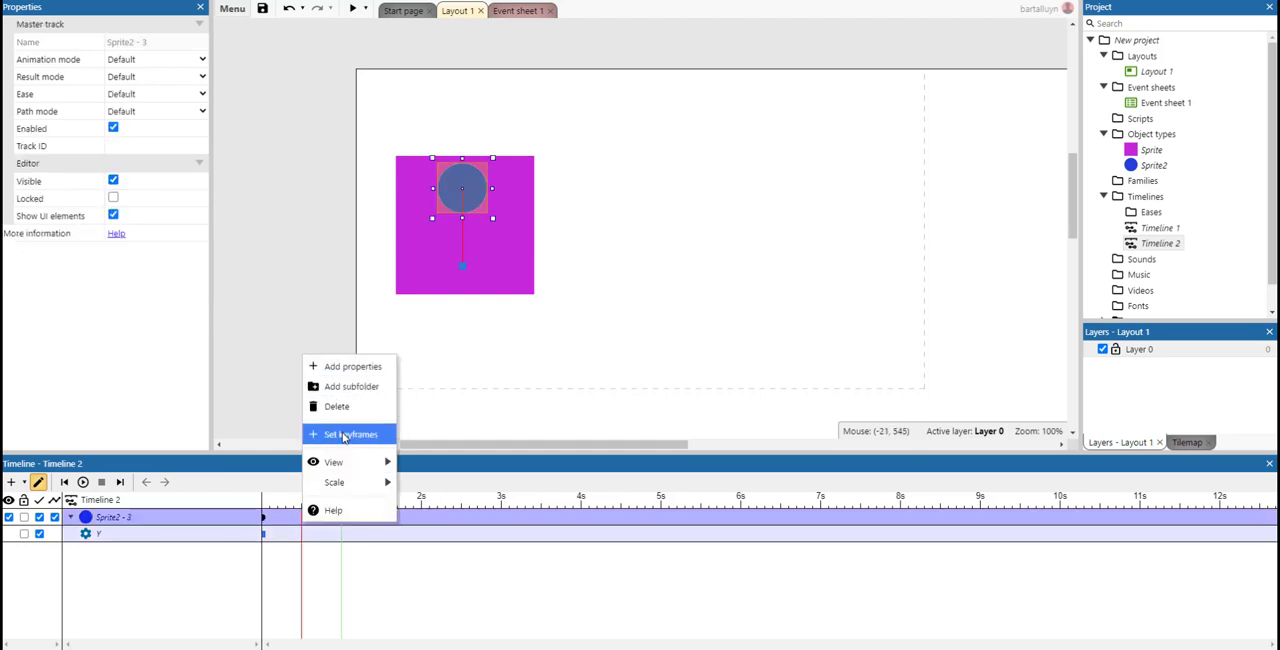
{"action": "left_click", "coordinate": [348, 434]}
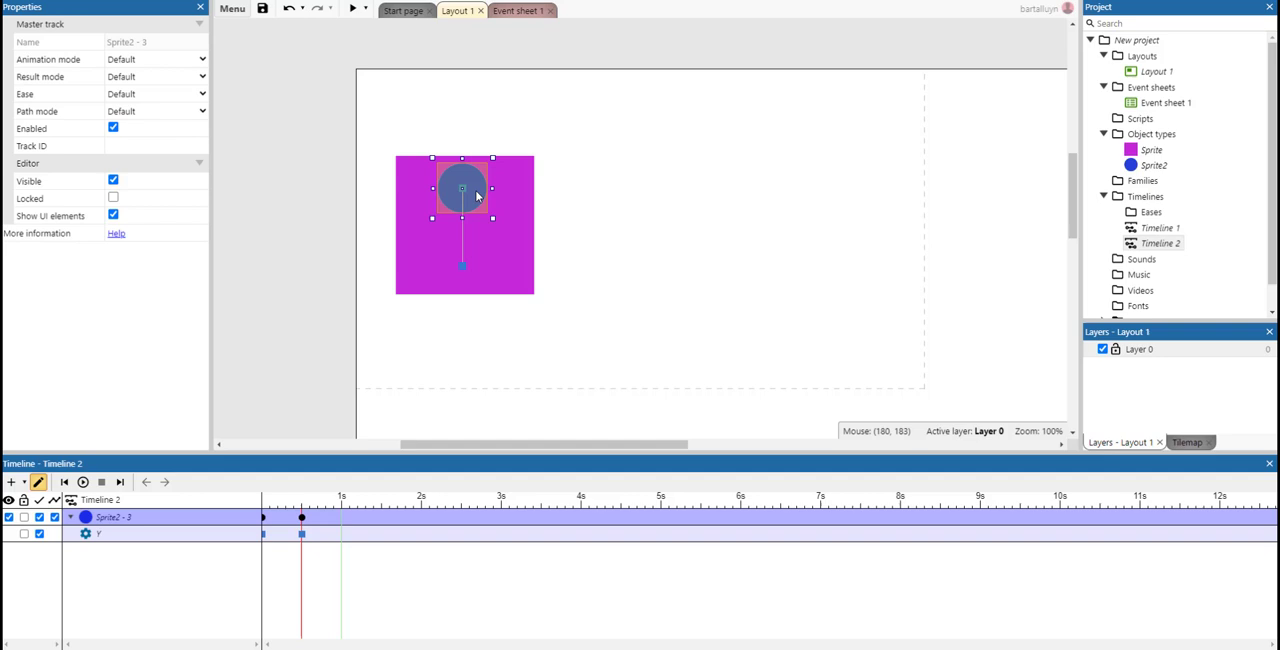
Bring the circle back down and select its keyframe at one second
{"action": "left_click", "coordinate": [464, 256]}
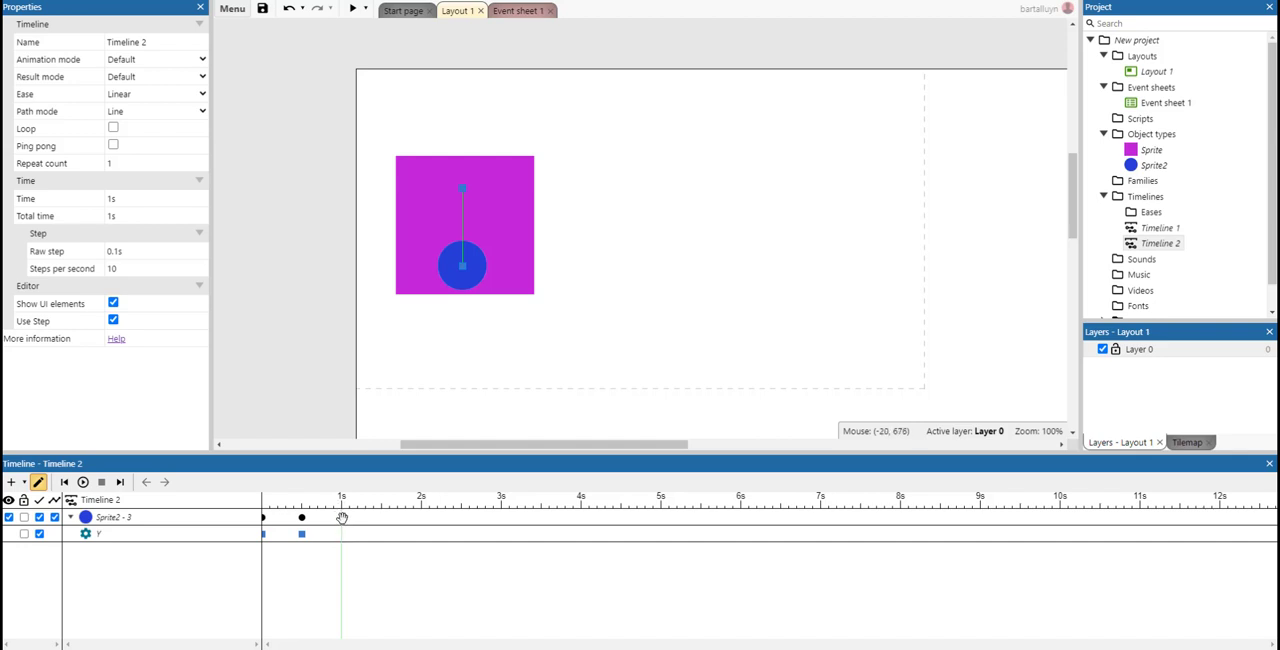
{"action": "left_click", "coordinate": [110, 516]}
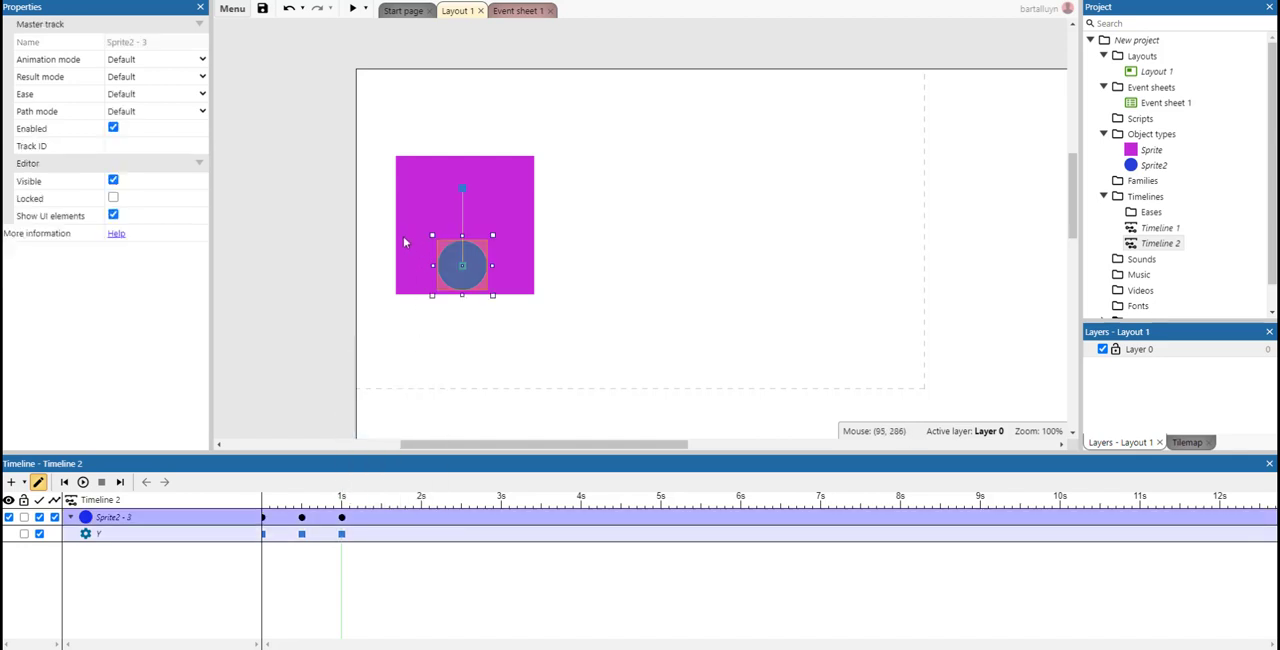
{"action": "left_click", "coordinate": [340, 534]}
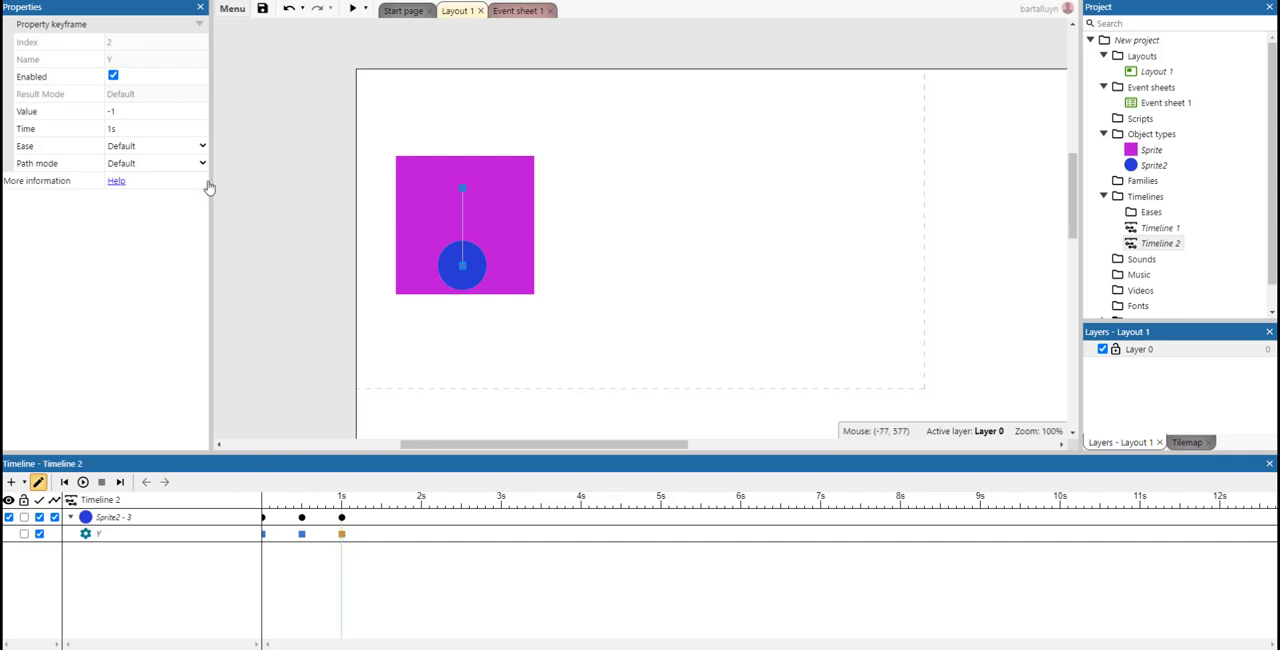
{"action": "mouse_move", "coordinate": [136, 96]}
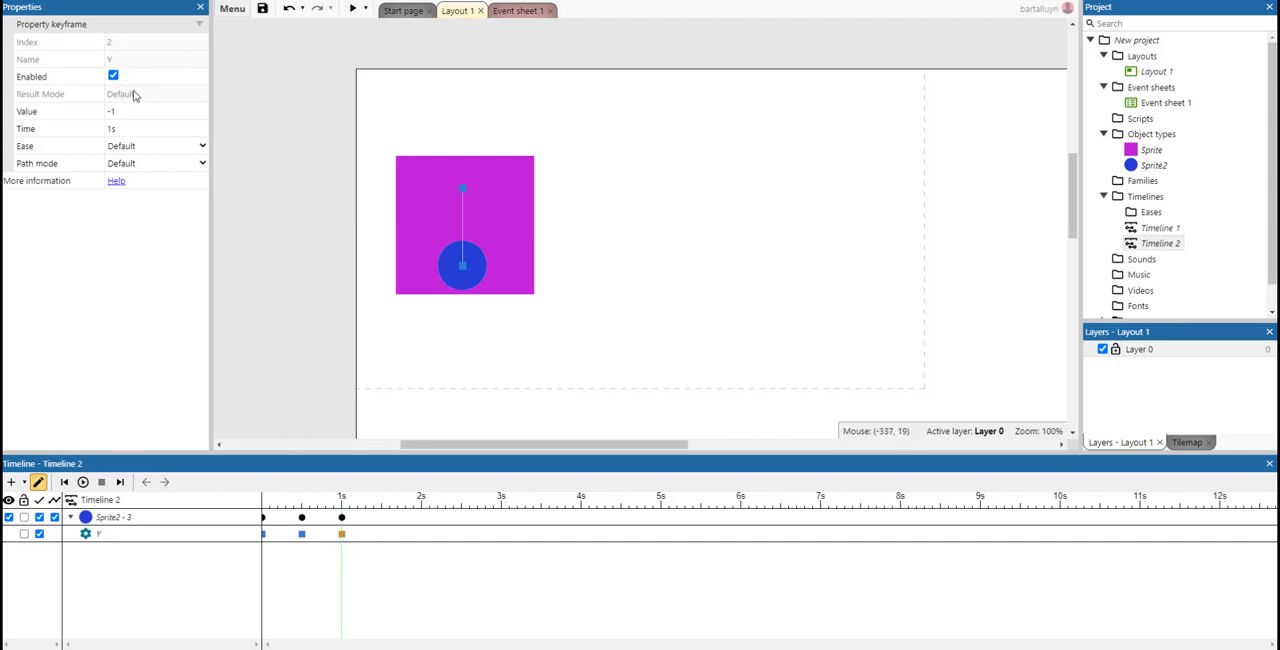
Set the circle's final keyframe to exactly 1 second with its value back at 0
{"action": "left_click", "coordinate": [156, 110]}
{"action": "type", "text": "0"}
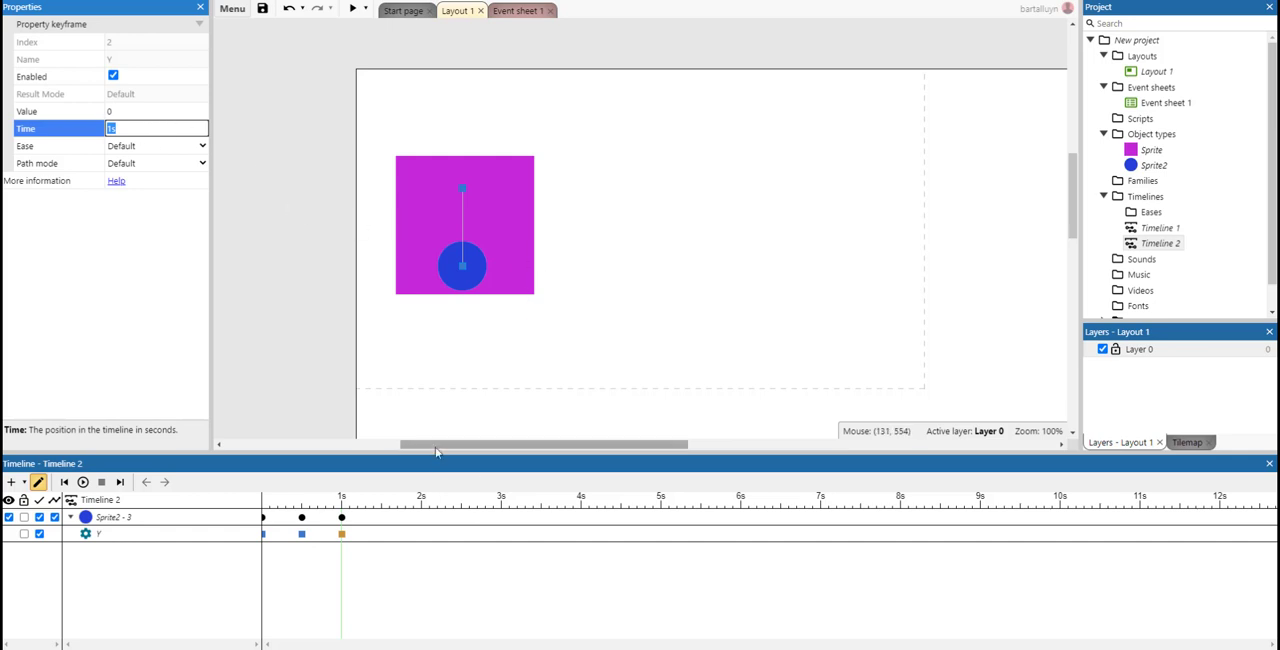
{"action": "left_click", "coordinate": [82, 482]}
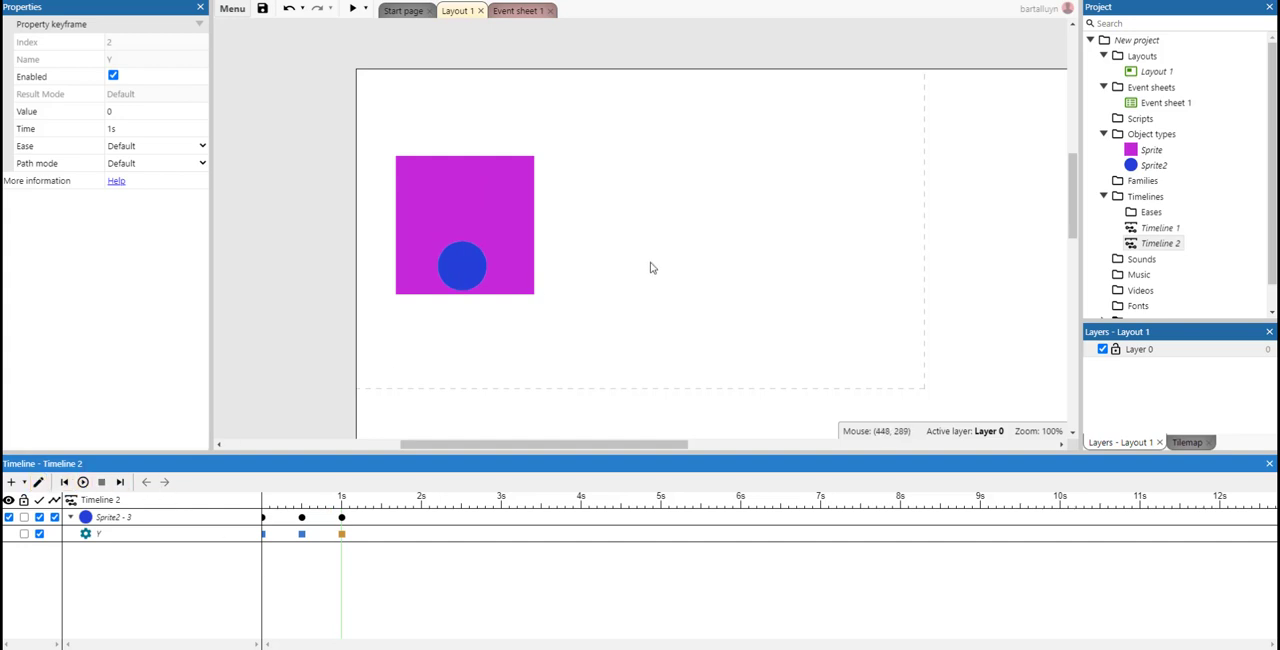
Switch to Event sheet 1 and start adding a new event
{"action": "left_click", "coordinate": [458, 10]}
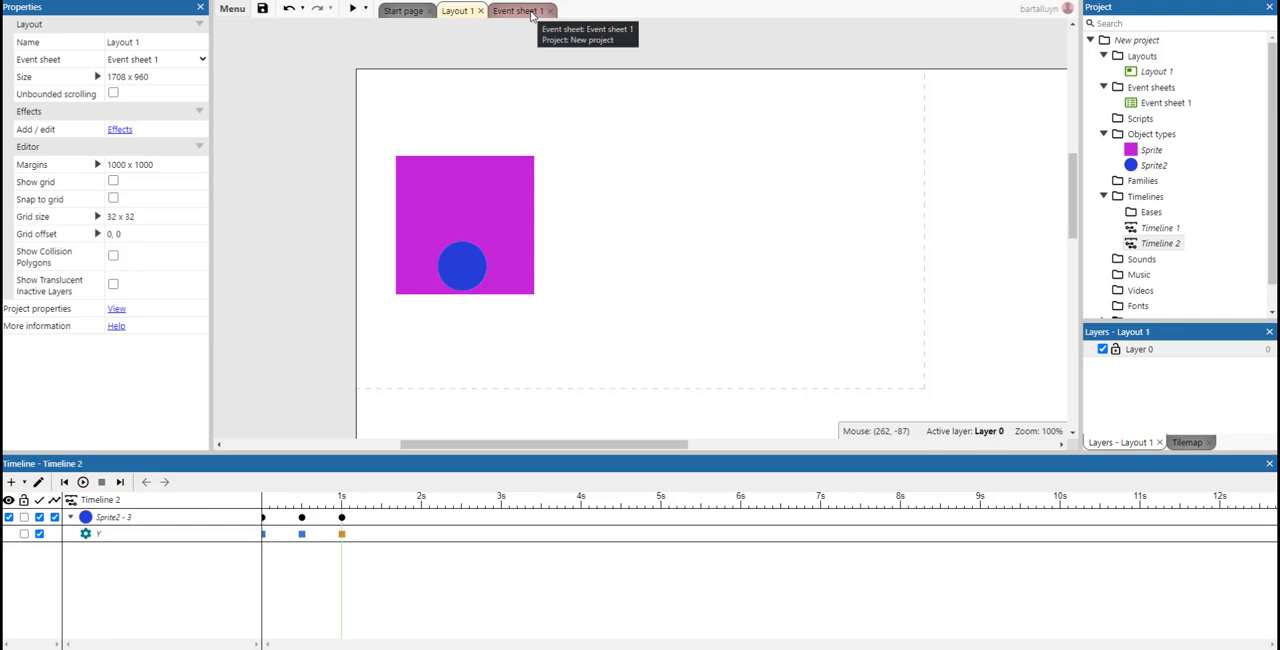
{"action": "left_click", "coordinate": [516, 10]}
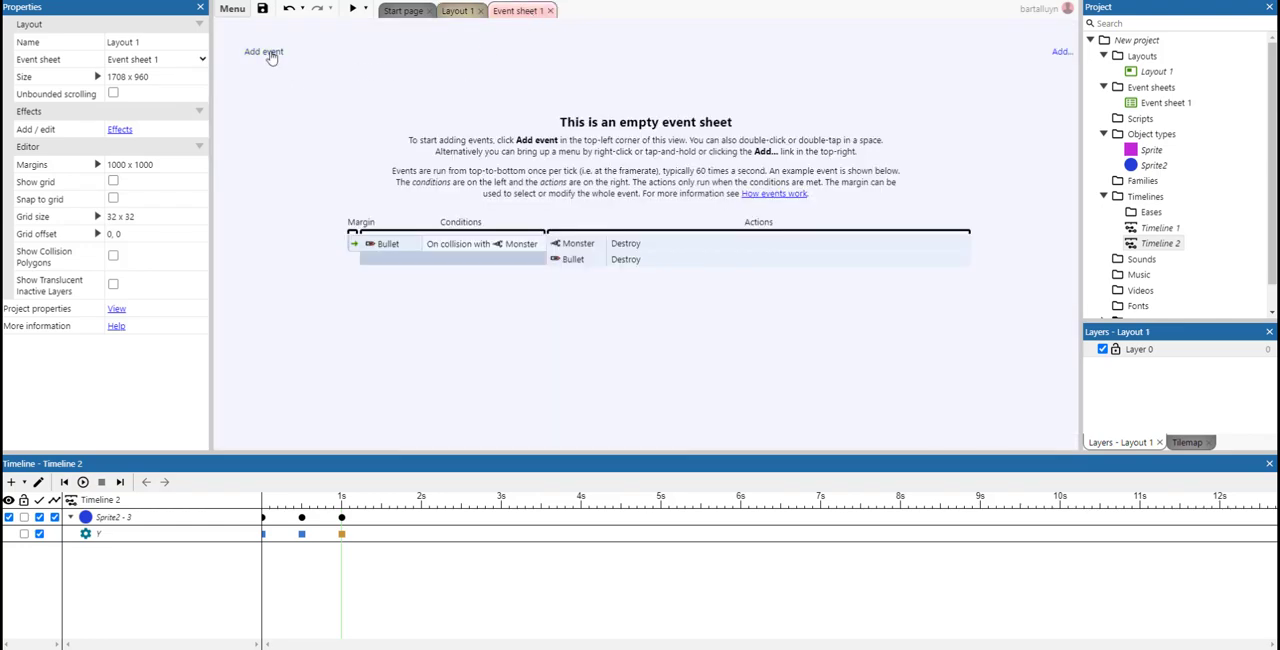
{"action": "left_click", "coordinate": [264, 52]}
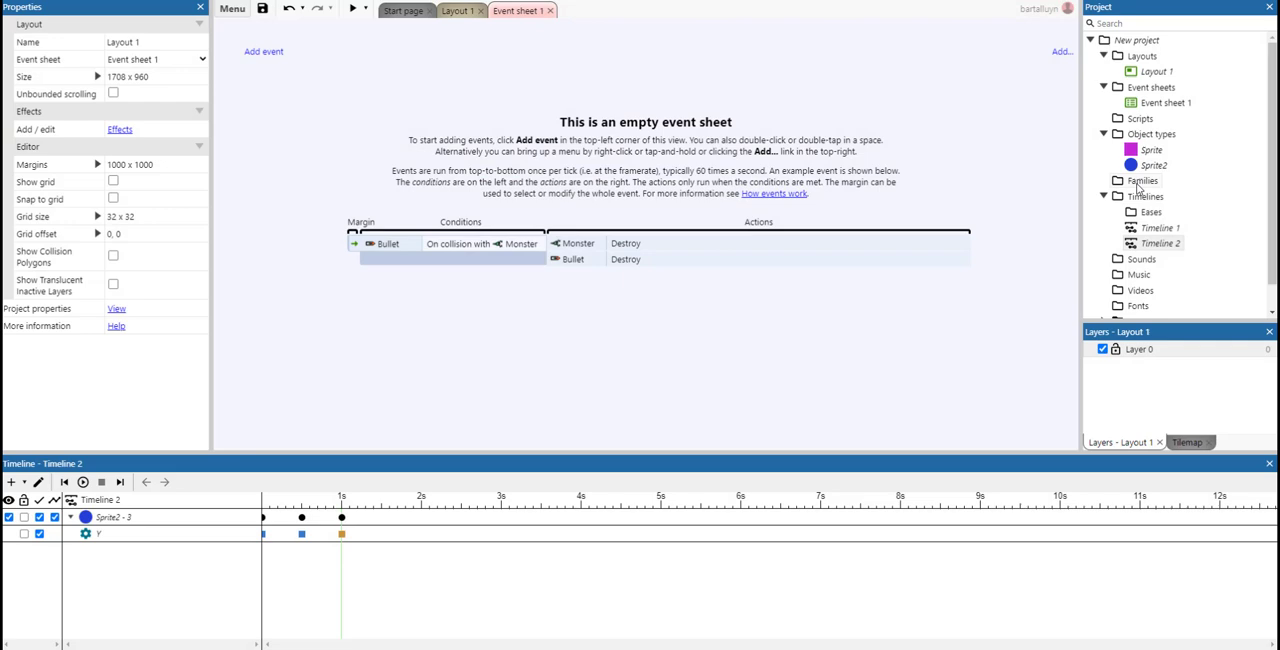
Add a new object type, searching 'time', and insert the Timeline plugin object
{"action": "right_click", "coordinate": [1152, 132]}
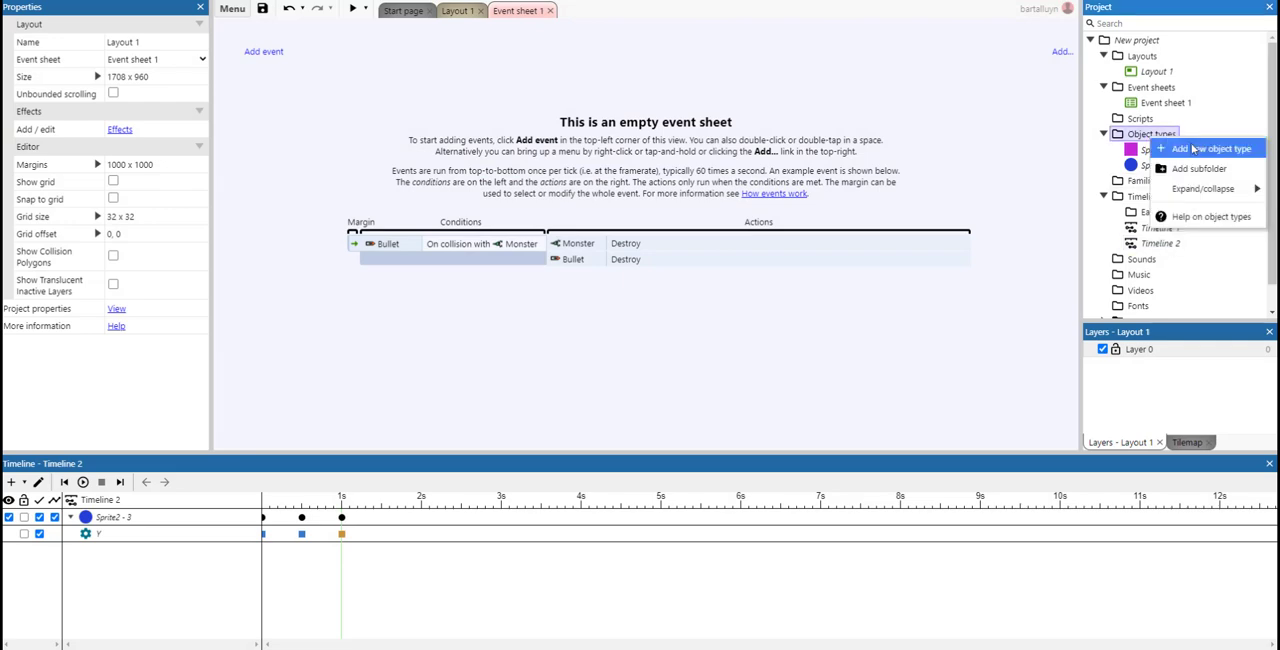
{"action": "left_click", "coordinate": [1208, 148]}
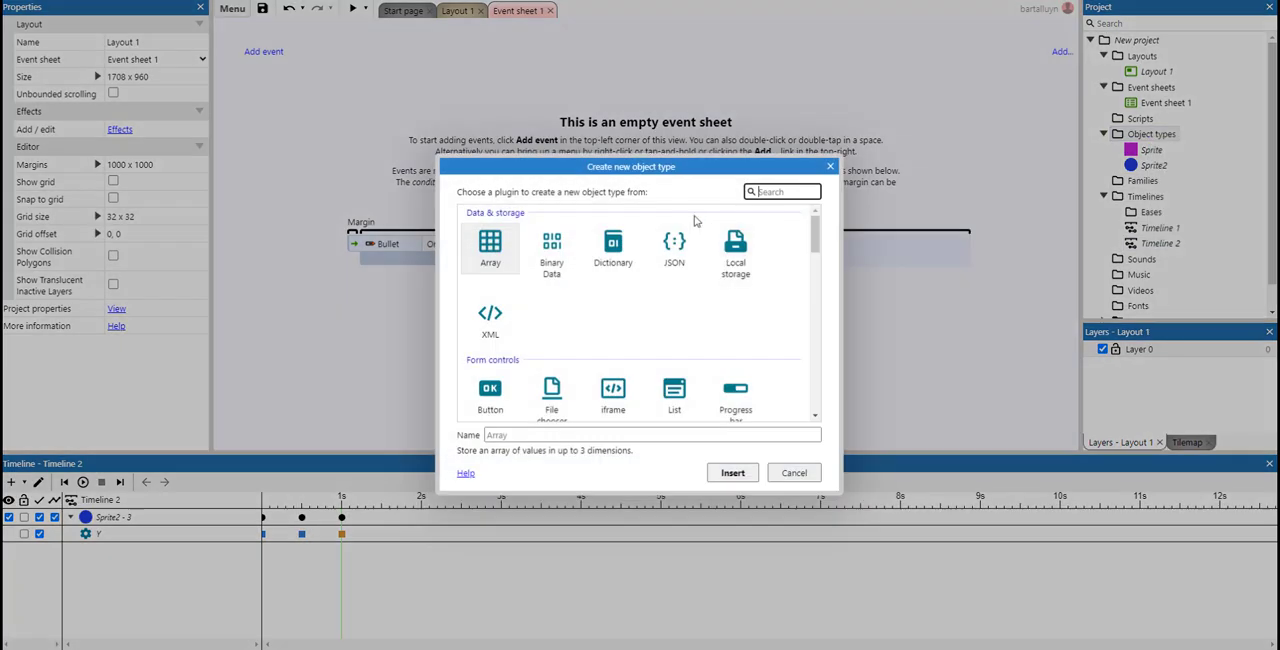
{"action": "type", "text": "time"}
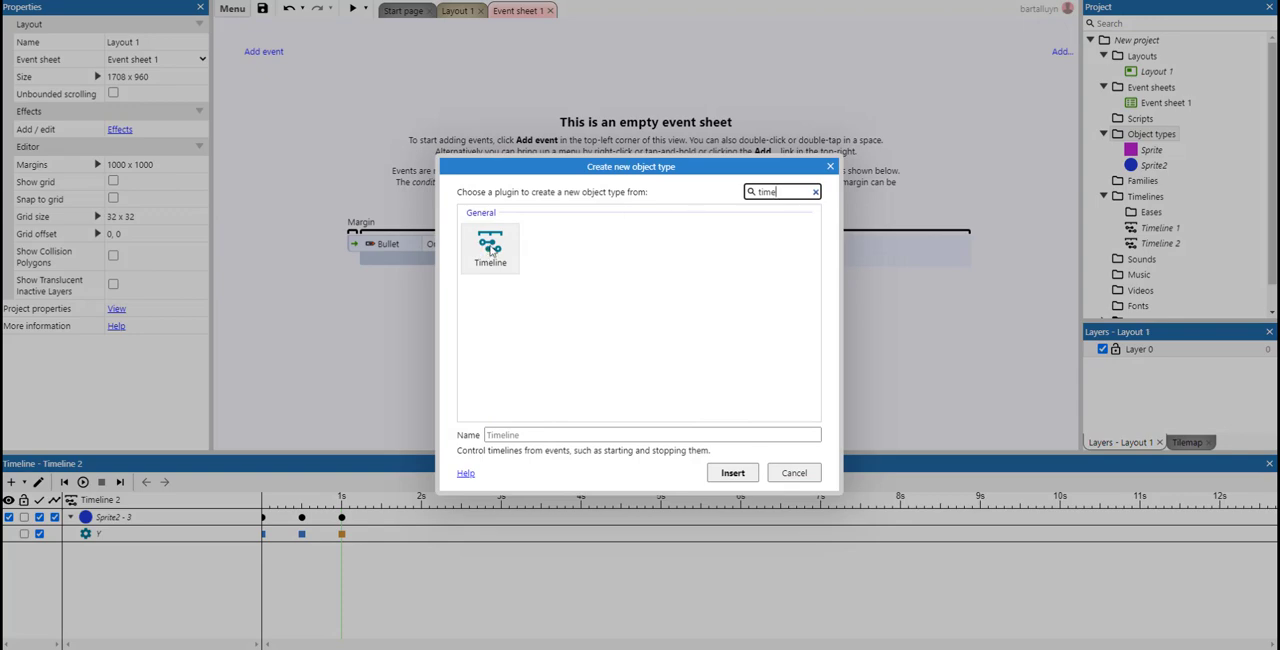
{"action": "left_click", "coordinate": [732, 472]}
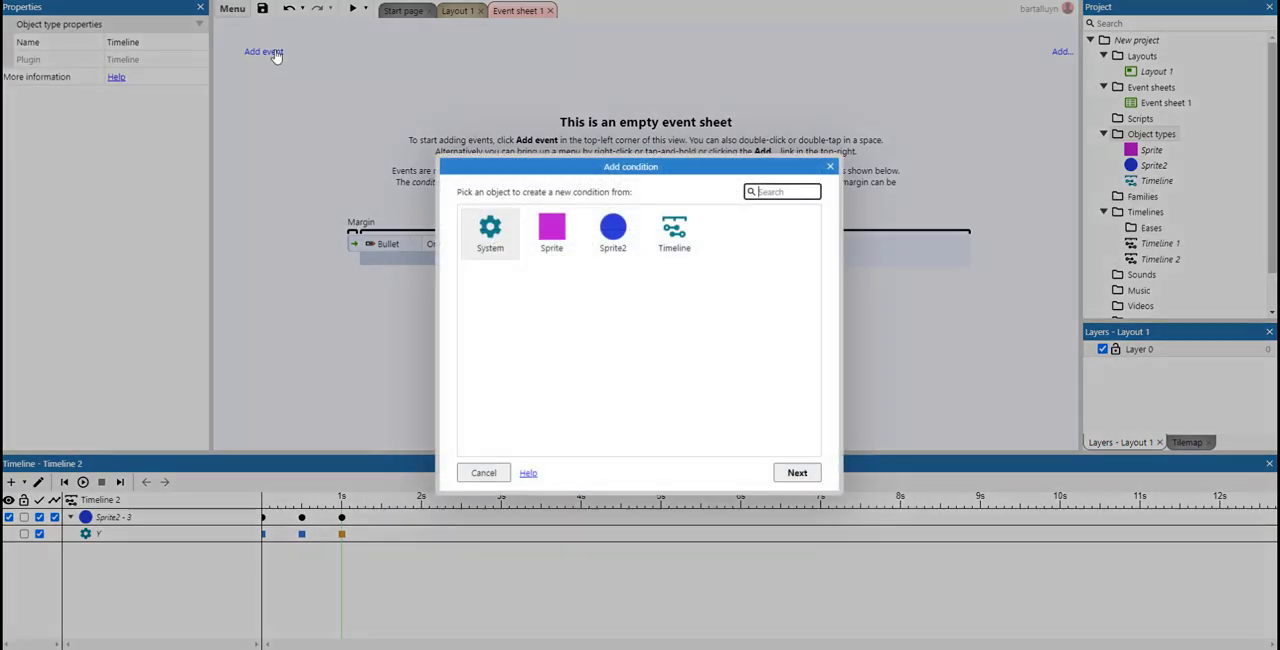
Add a System On start of layout event with Timeline Play all, then run a preview
{"action": "double_click", "coordinate": [490, 232]}
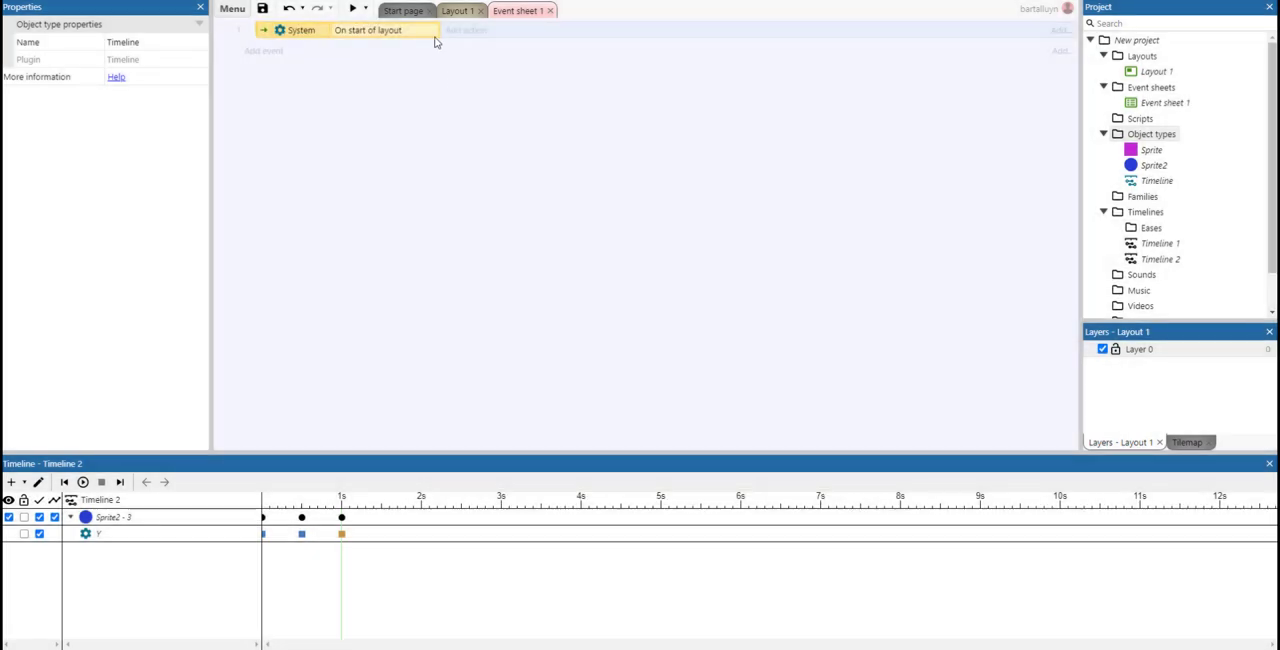
{"action": "left_click", "coordinate": [464, 30]}
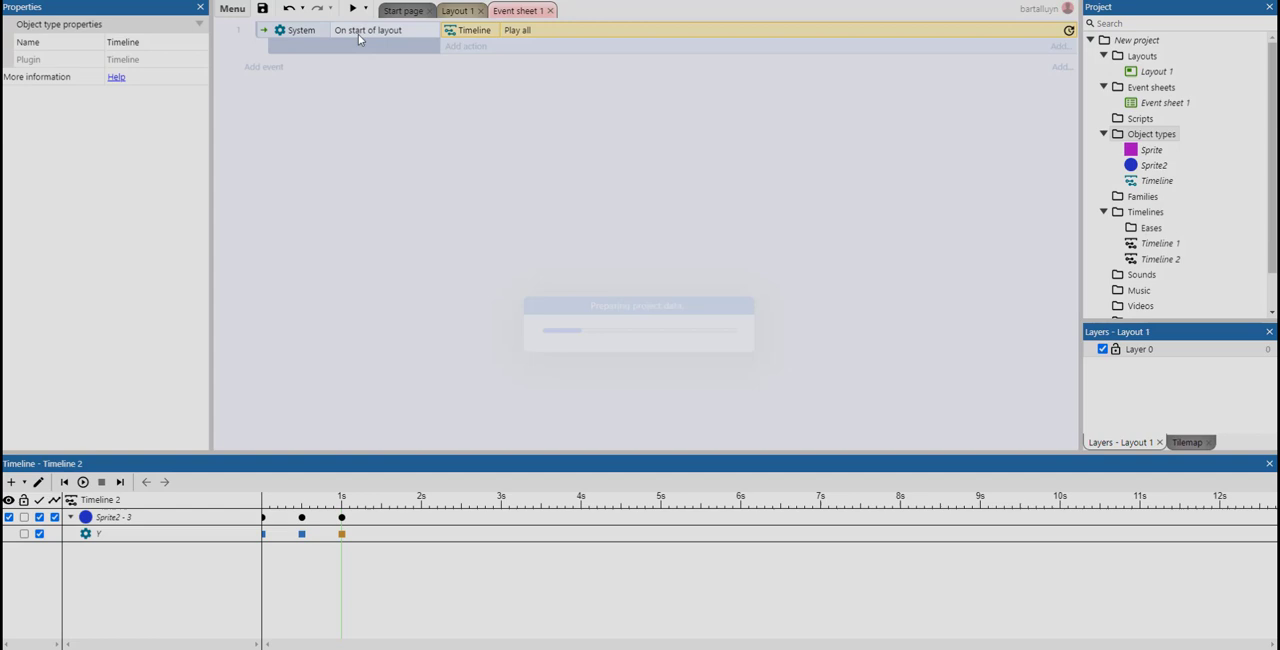
{"action": "left_click", "coordinate": [354, 8]}
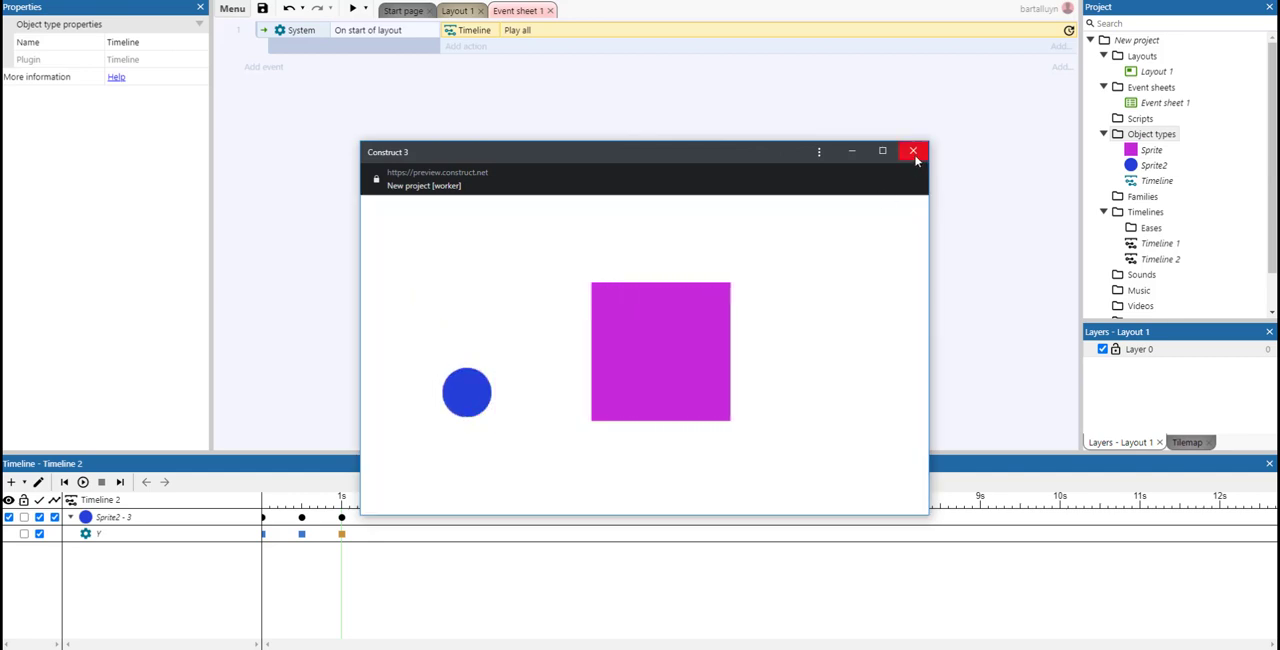
Close the preview window and switch back to Layout 1
{"action": "left_click", "coordinate": [912, 152]}
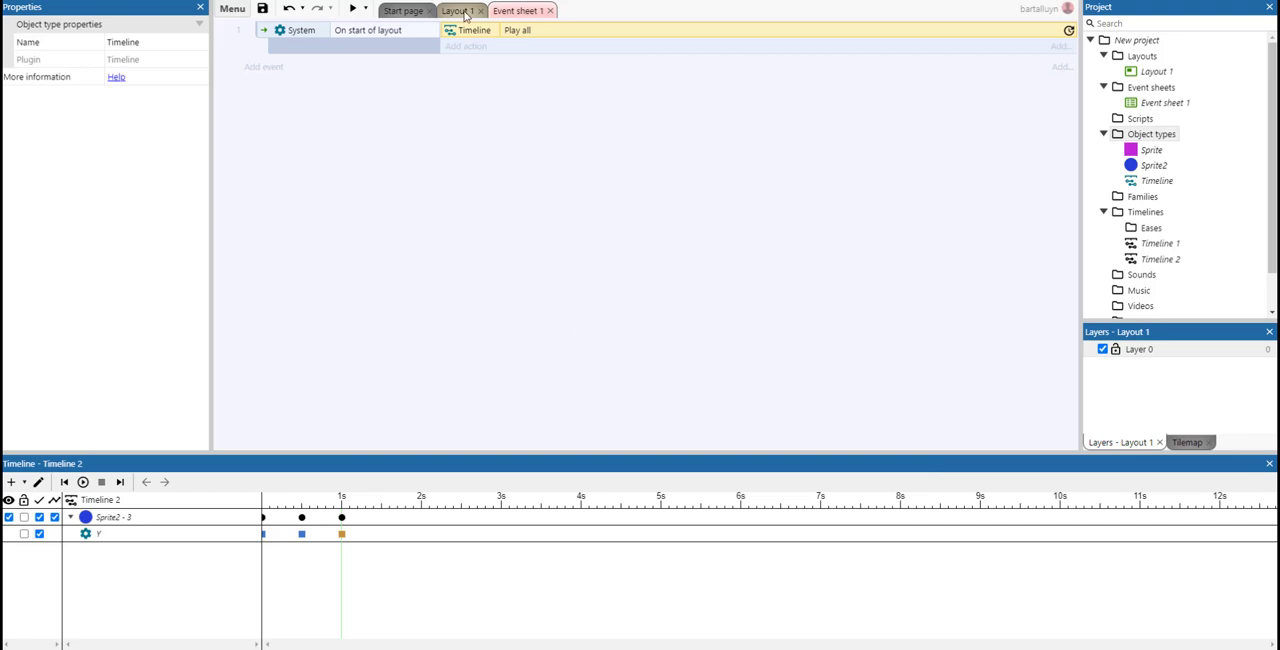
{"action": "left_click", "coordinate": [458, 12]}
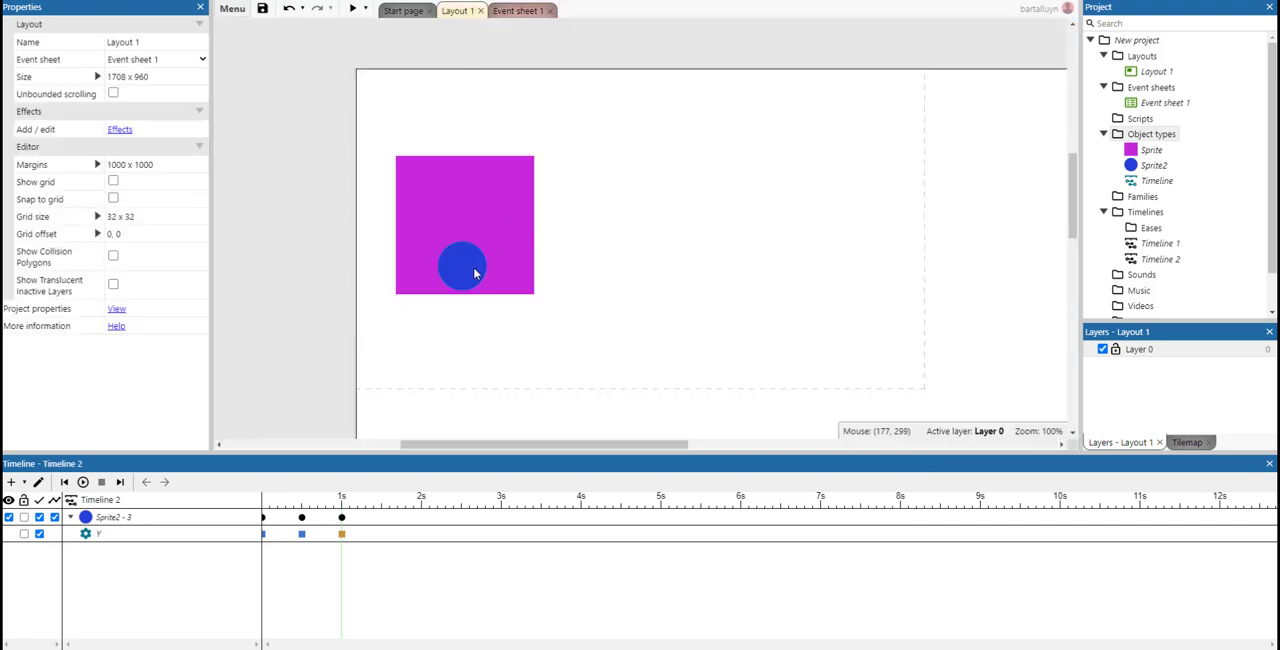
{"action": "mouse_move", "coordinate": [476, 262]}
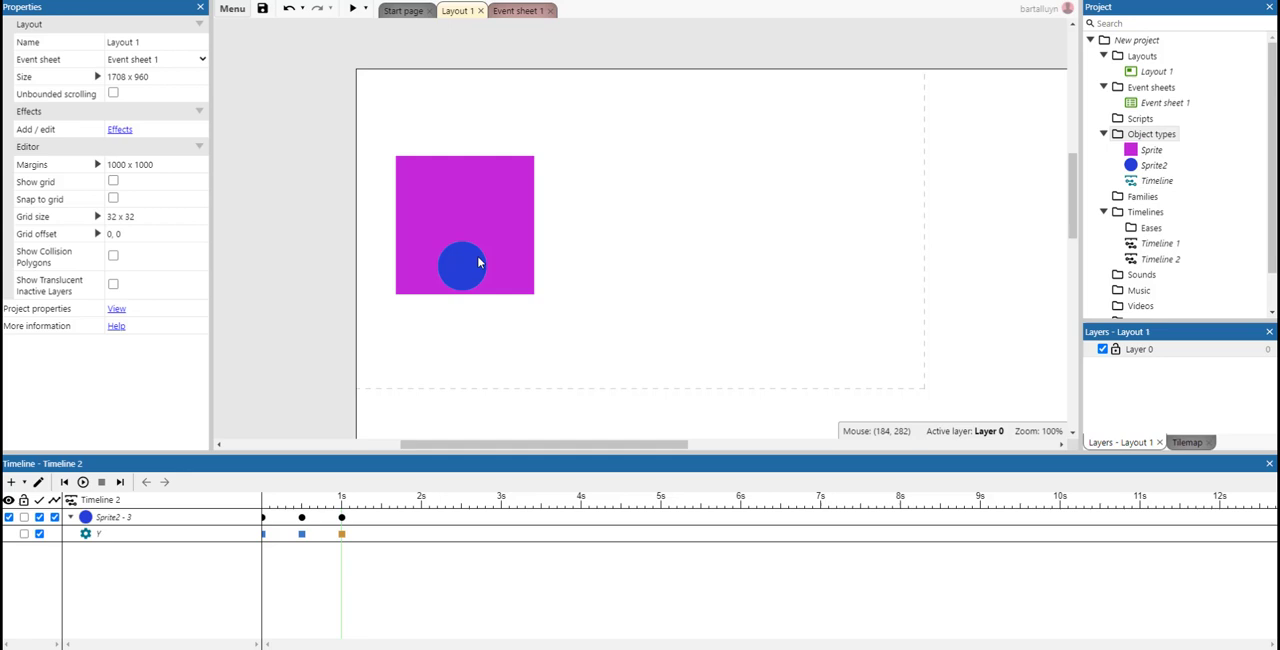
{"action": "mouse_move", "coordinate": [480, 264]}
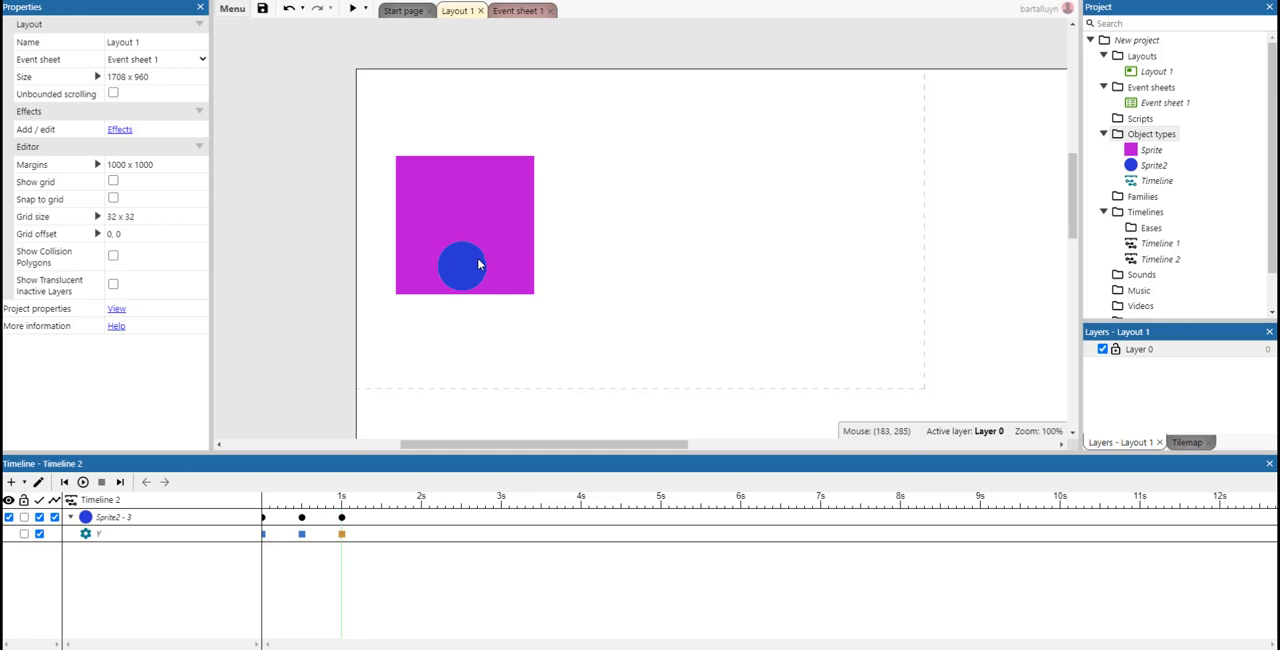
{"action": "mouse_move", "coordinate": [390, 390]}
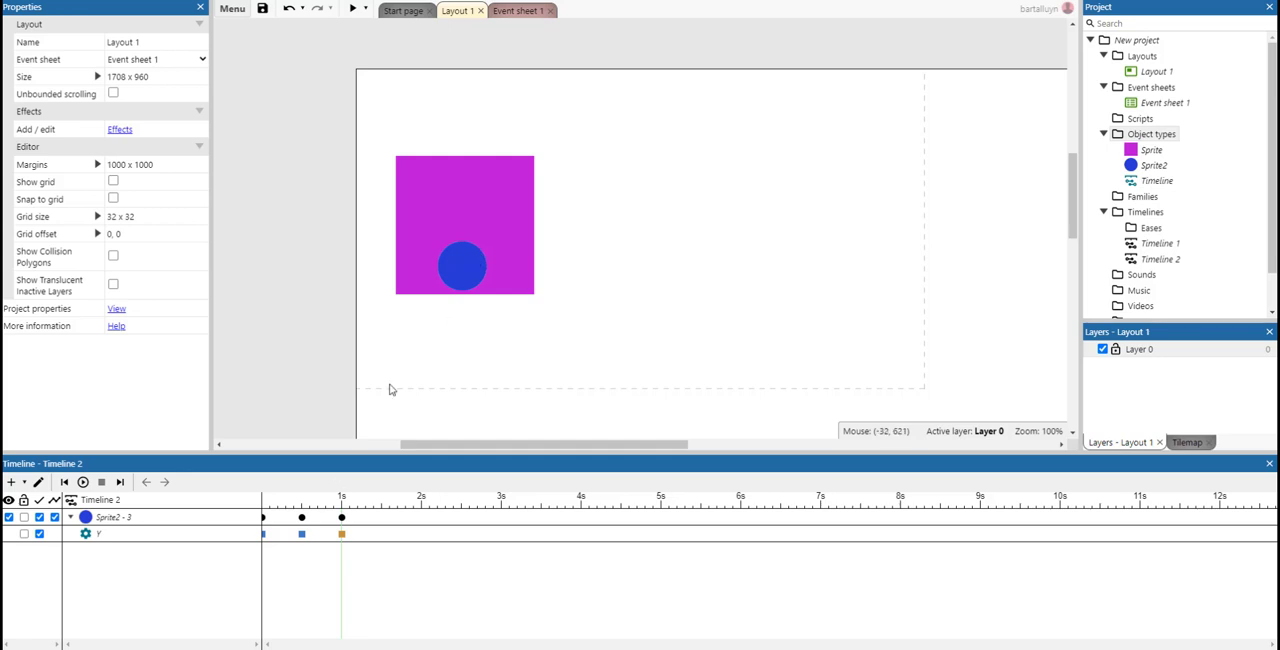
Bring up the Add timelines picker for Timeline 1 from the Timeline bar's actions
{"action": "left_click", "coordinate": [1160, 244]}
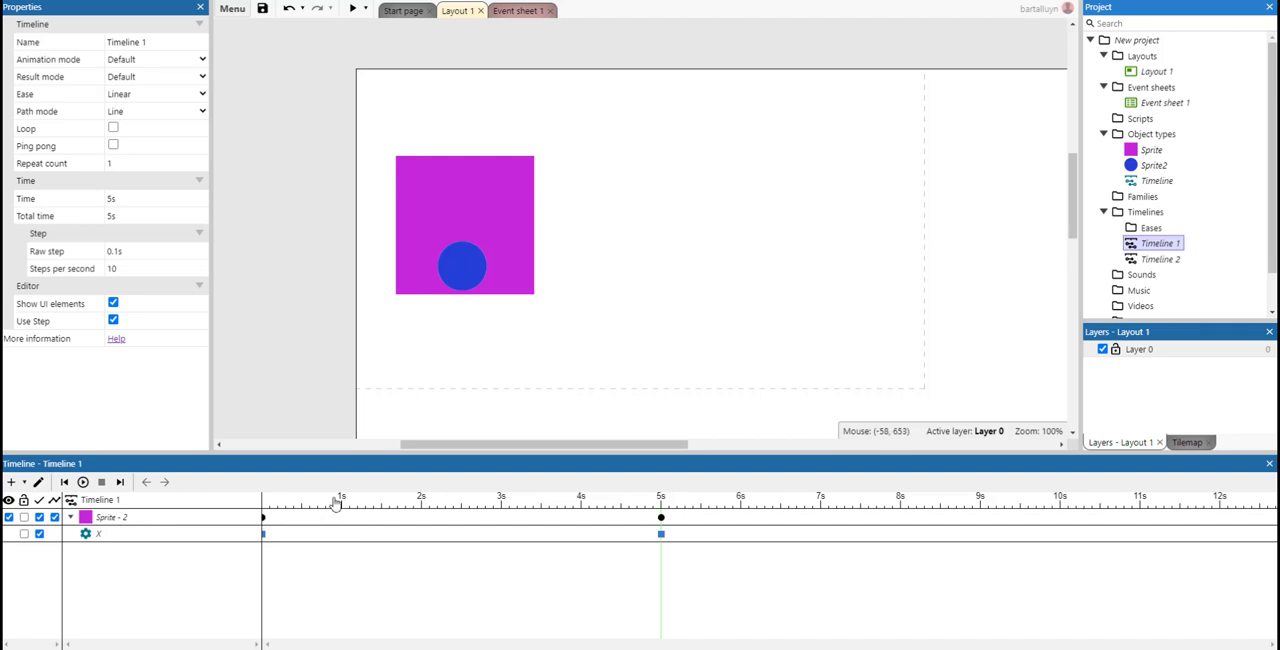
{"action": "mouse_move", "coordinate": [362, 452]}
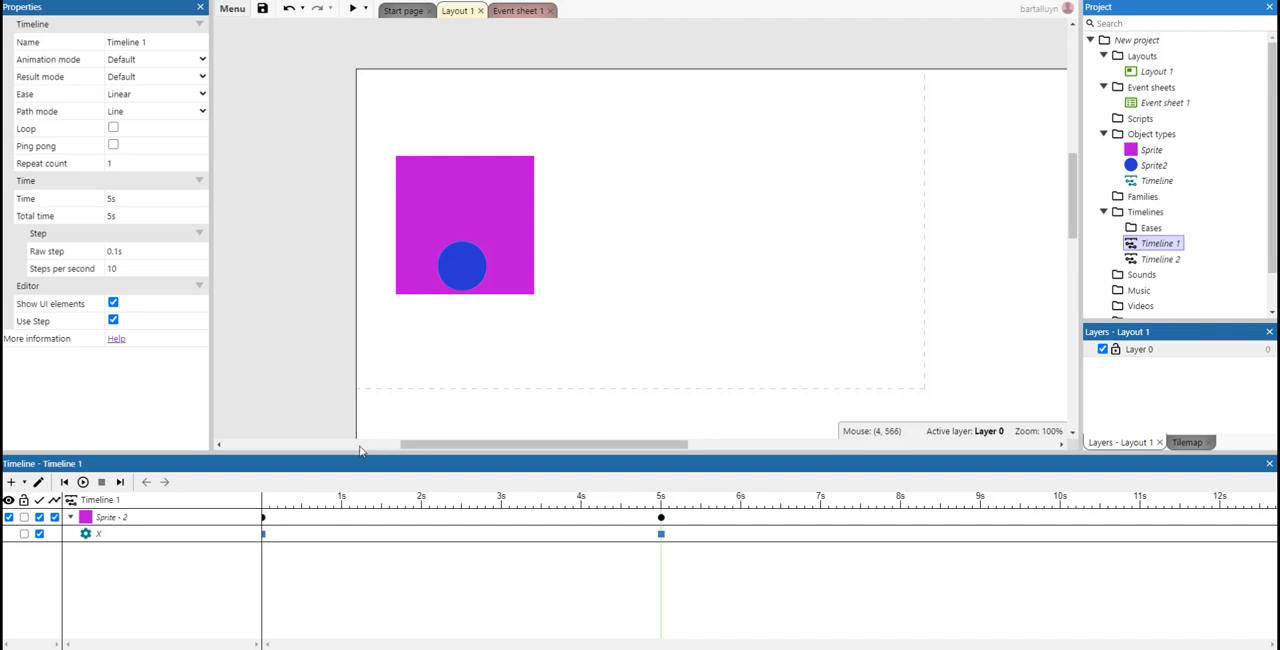
{"action": "mouse_move", "coordinate": [468, 546]}
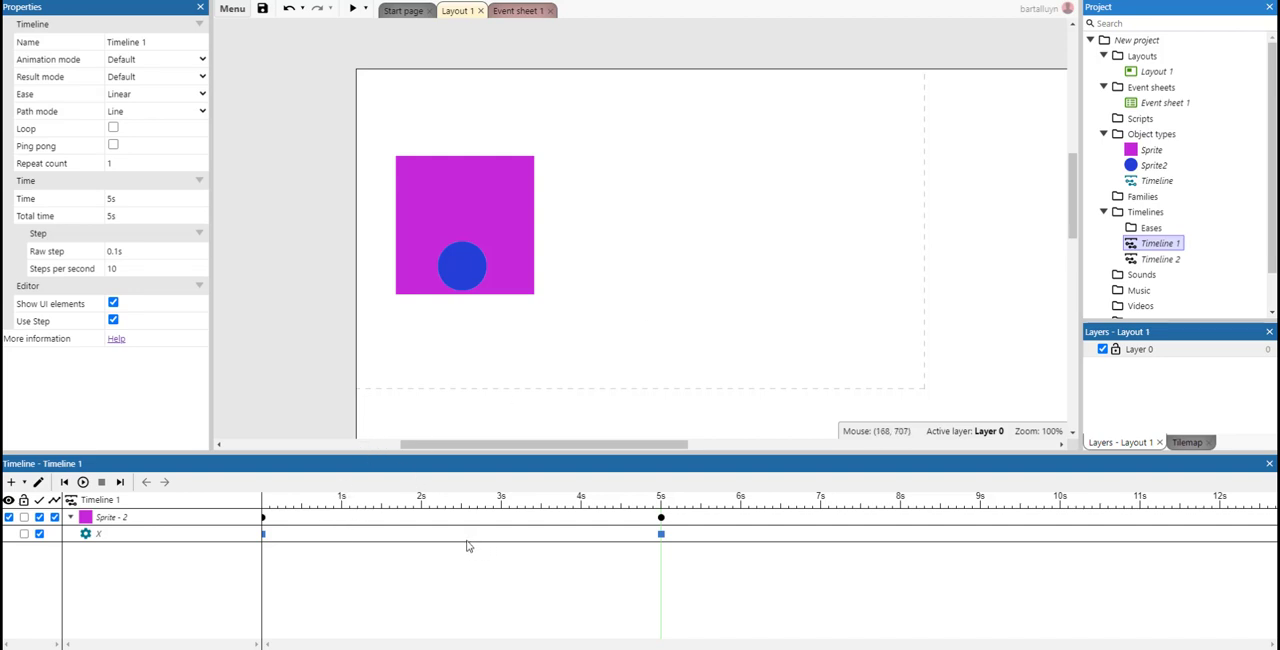
{"action": "mouse_move", "coordinate": [112, 552]}
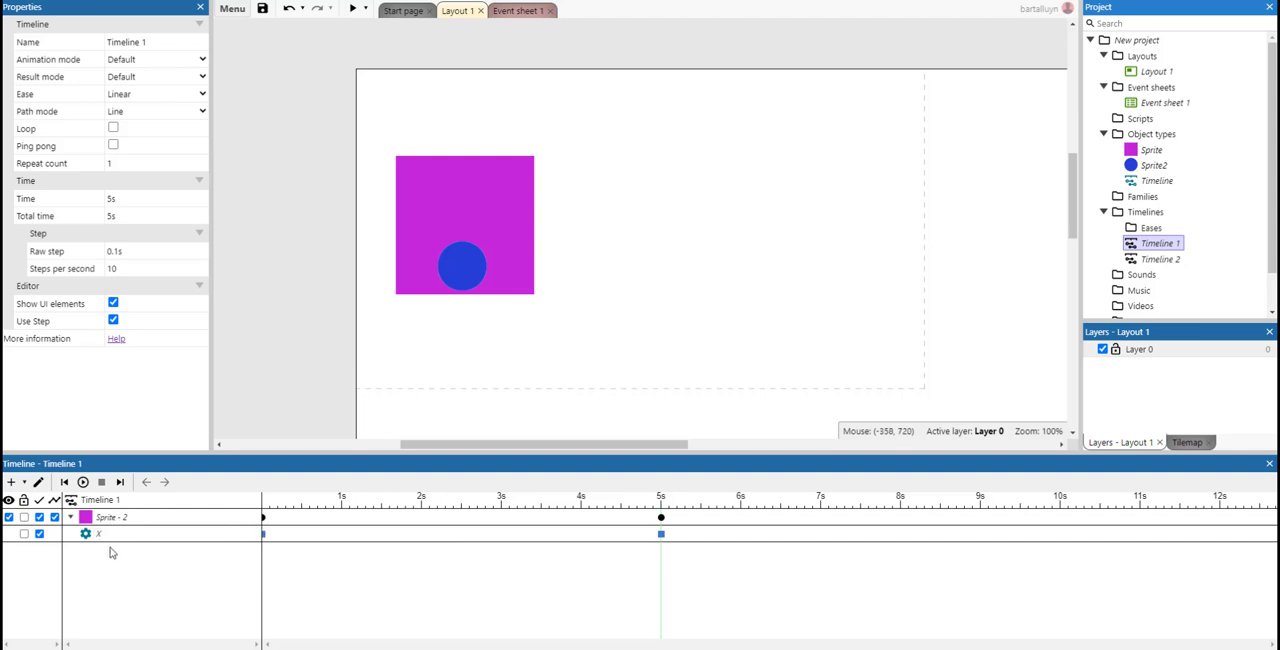
{"action": "mouse_move", "coordinate": [24, 482]}
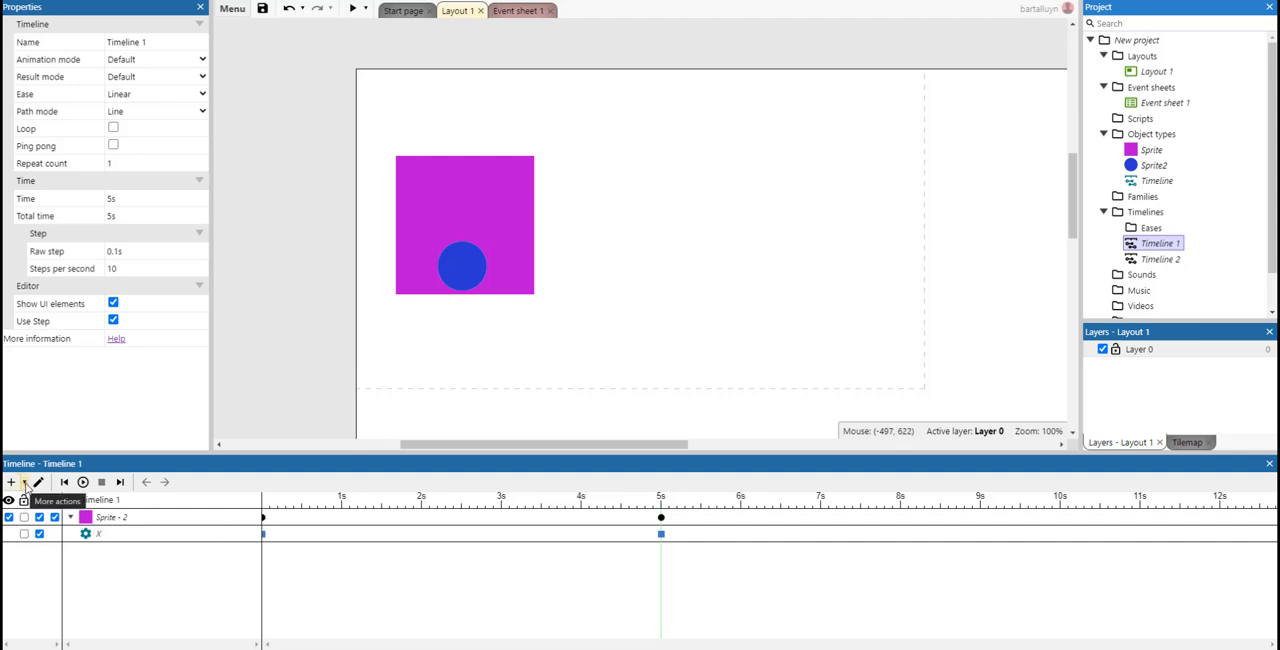
{"action": "left_click", "coordinate": [12, 482]}
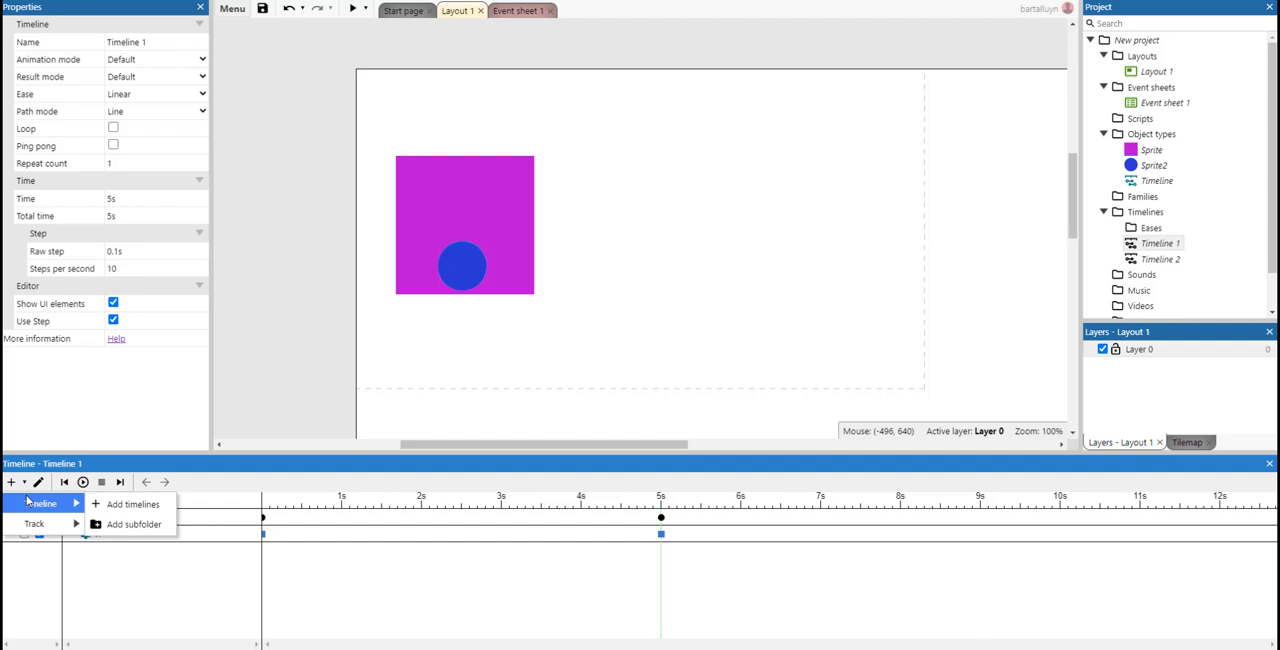
{"action": "left_click", "coordinate": [132, 504]}
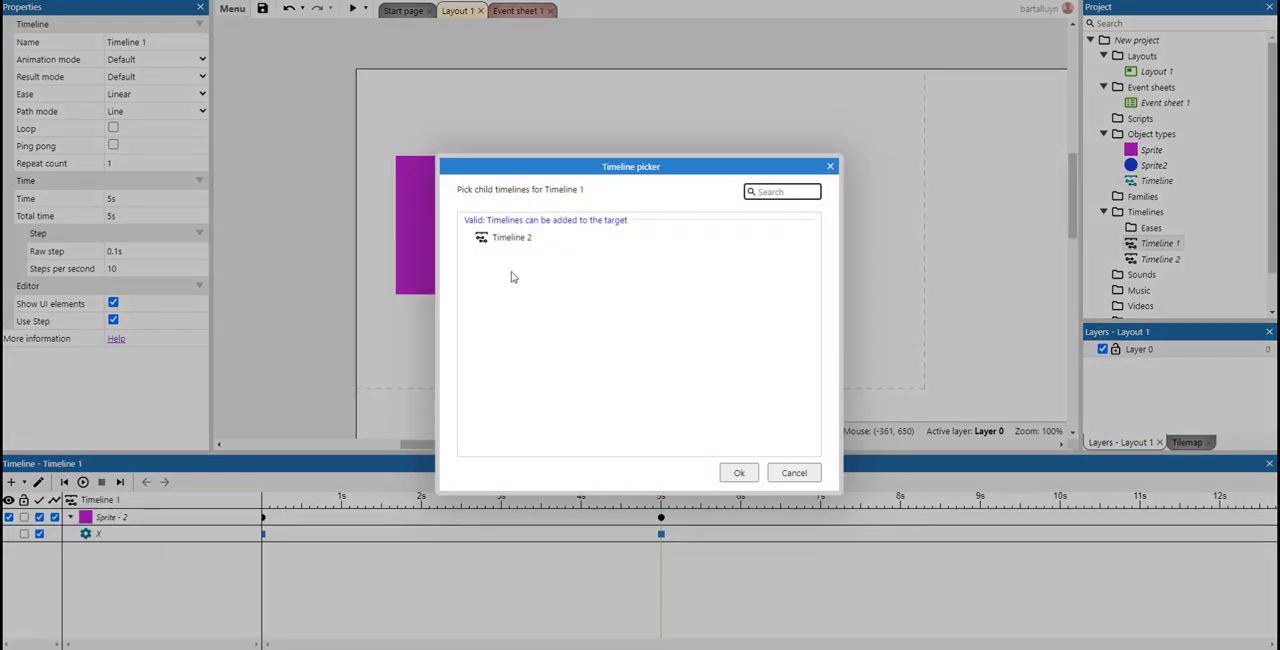
Select Timeline 2 in the picker so it becomes a child of Timeline 1
{"action": "left_click", "coordinate": [512, 236]}
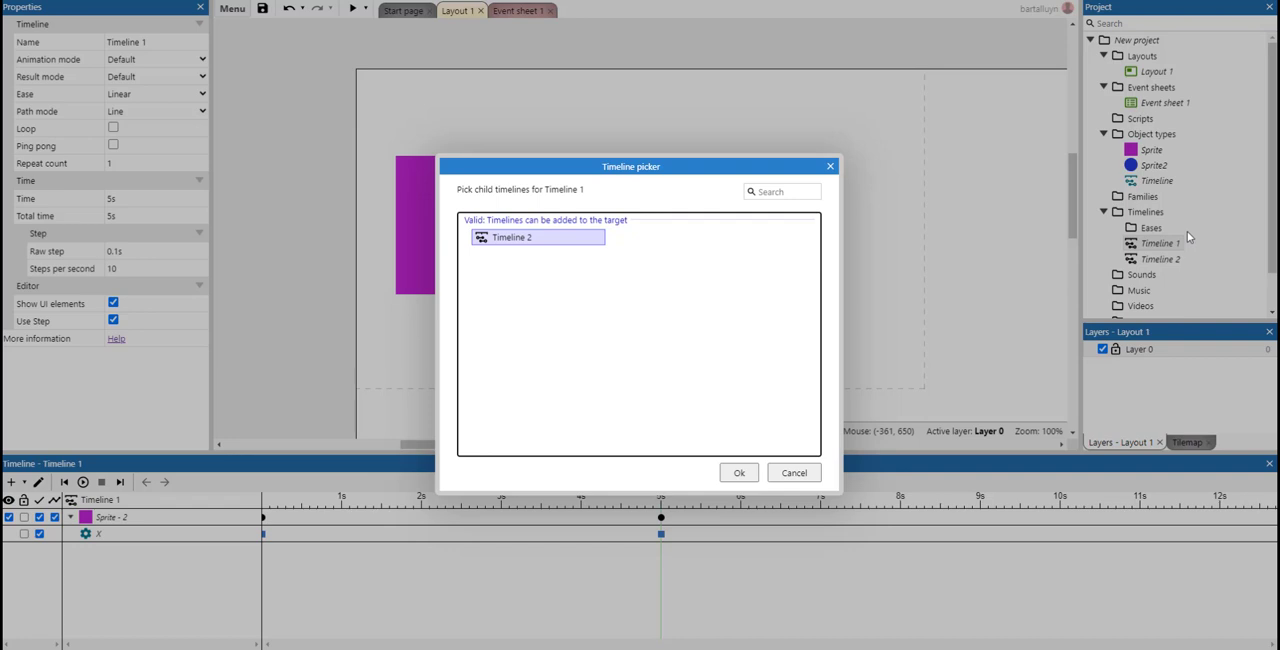
{"action": "mouse_move", "coordinate": [1038, 354]}
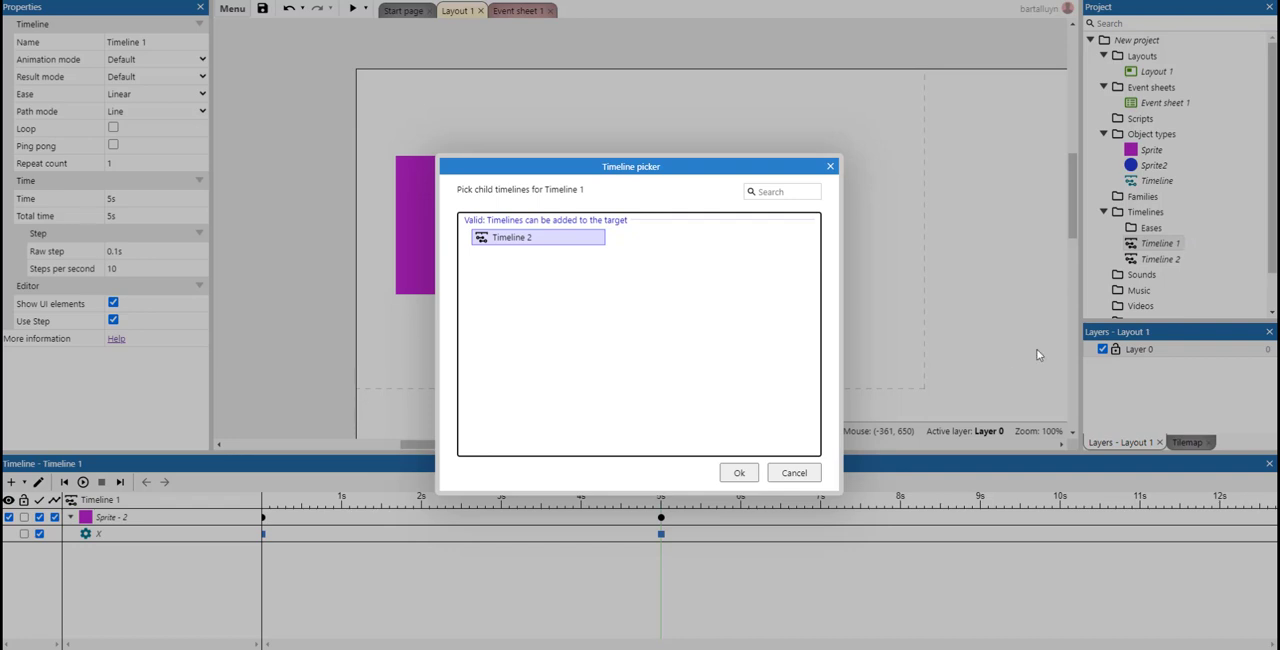
{"action": "left_click", "coordinate": [738, 472]}
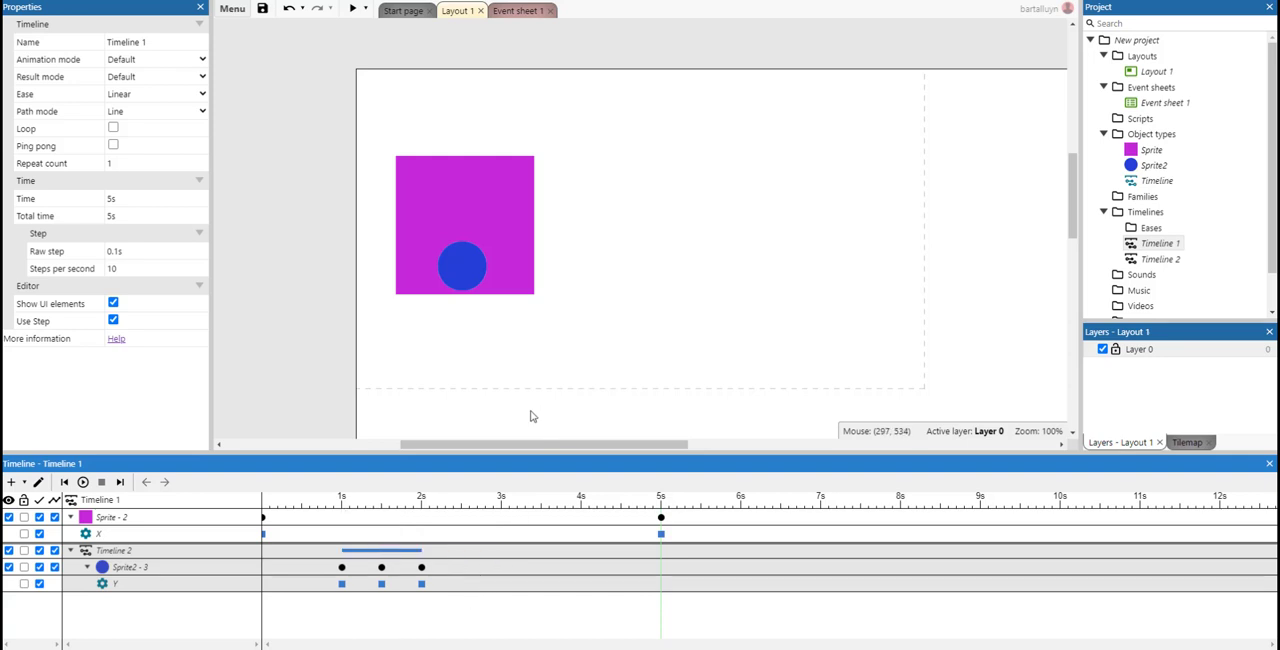
{"action": "mouse_move", "coordinate": [354, 8]}
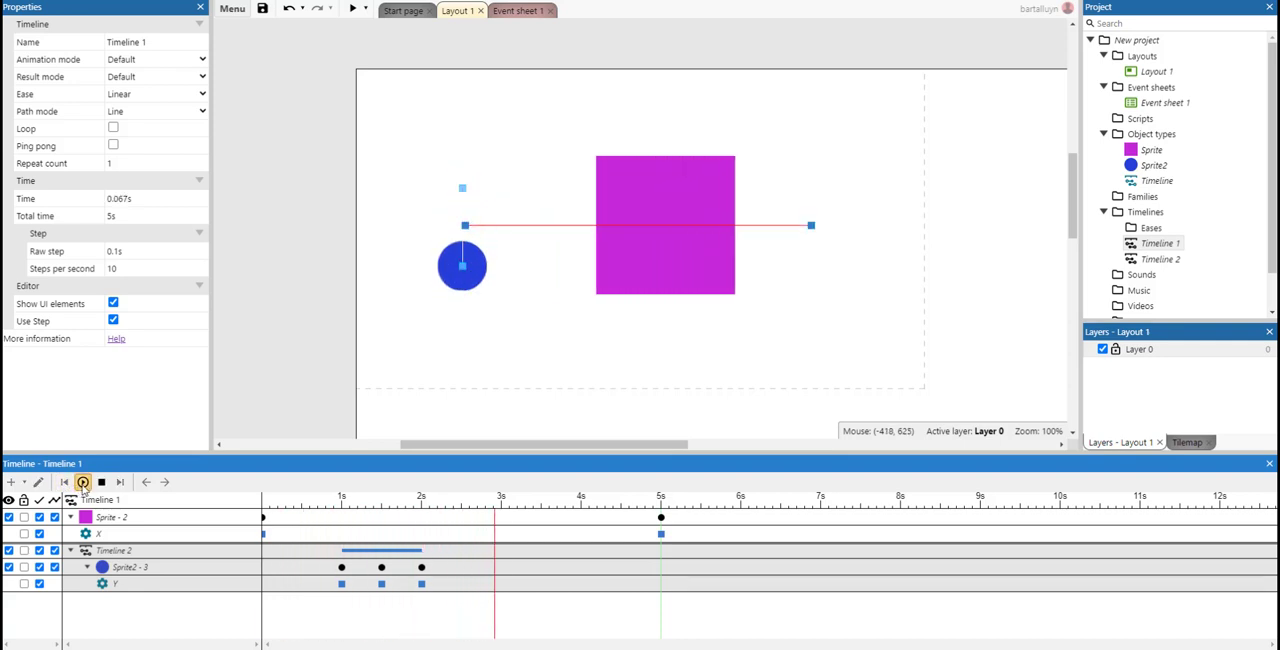
Replace the Play all action with Timeline: Play targeting Timeline 1, then preview
{"action": "left_click", "coordinate": [84, 482]}
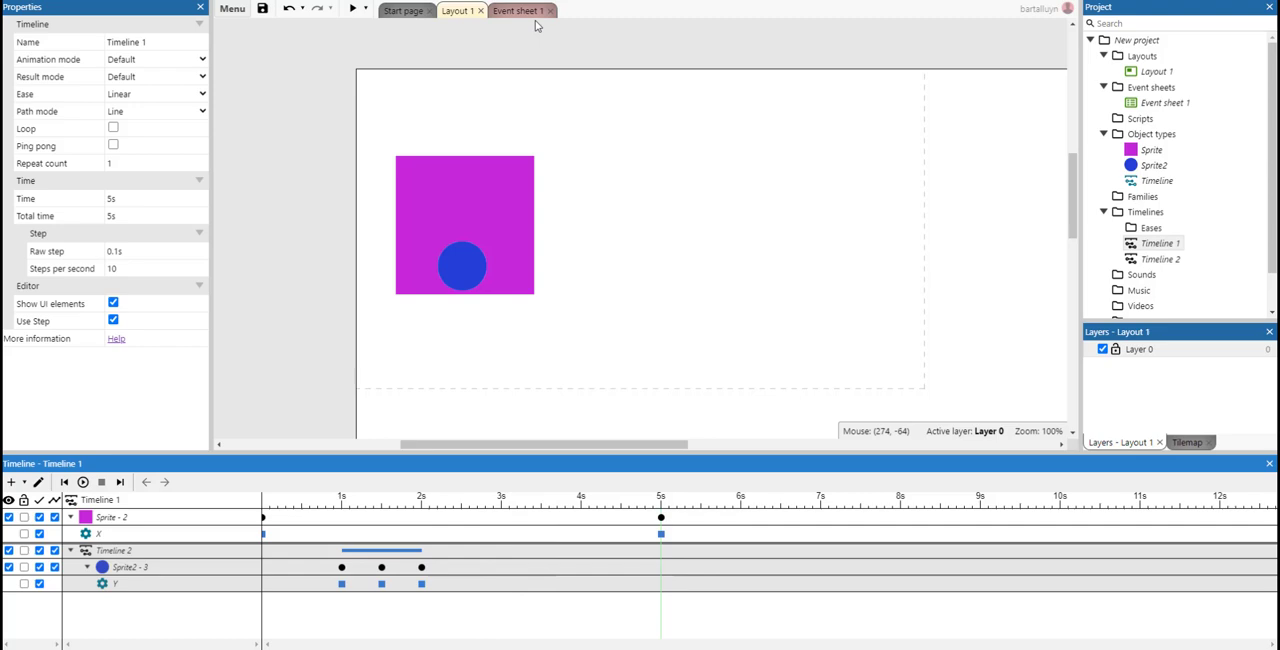
{"action": "left_click", "coordinate": [516, 10]}
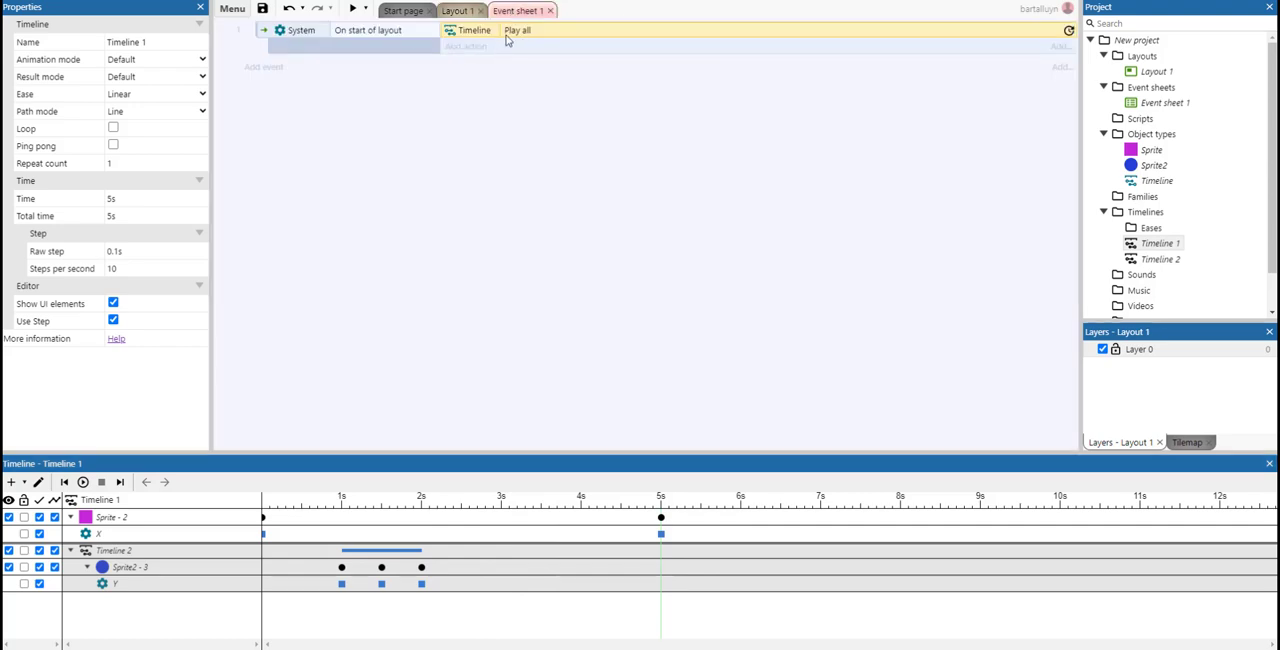
{"action": "left_click", "coordinate": [518, 30]}
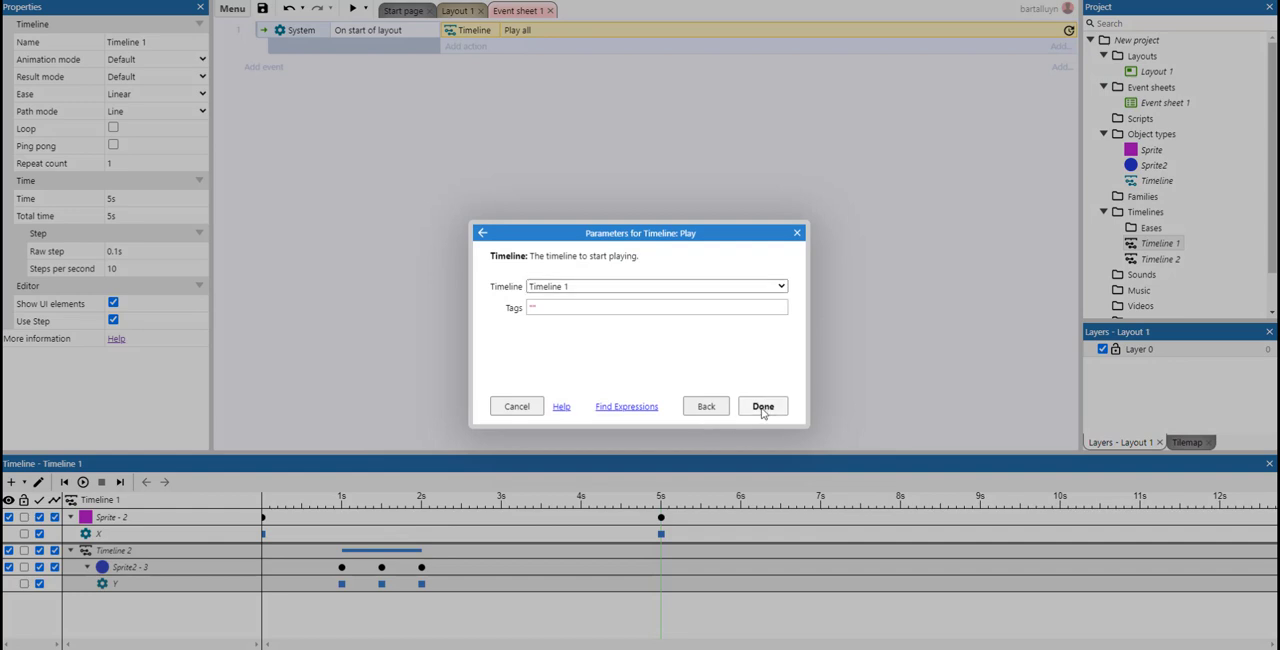
{"action": "left_click", "coordinate": [762, 406]}
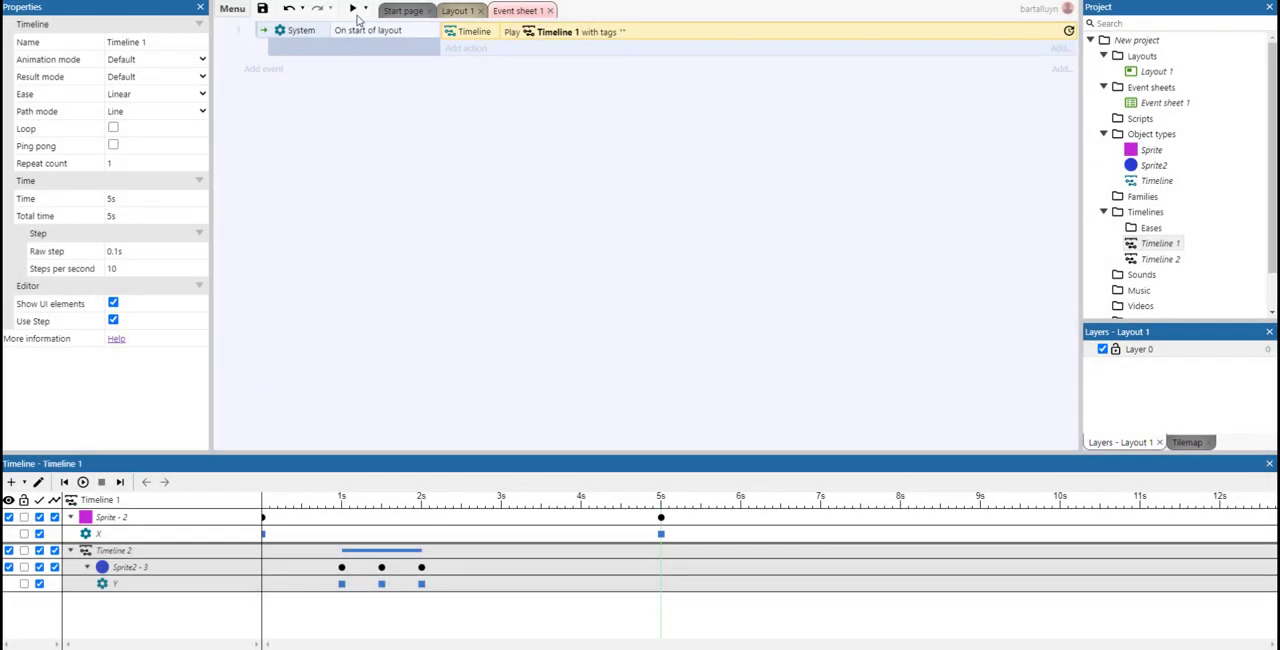
{"action": "left_click", "coordinate": [356, 8]}
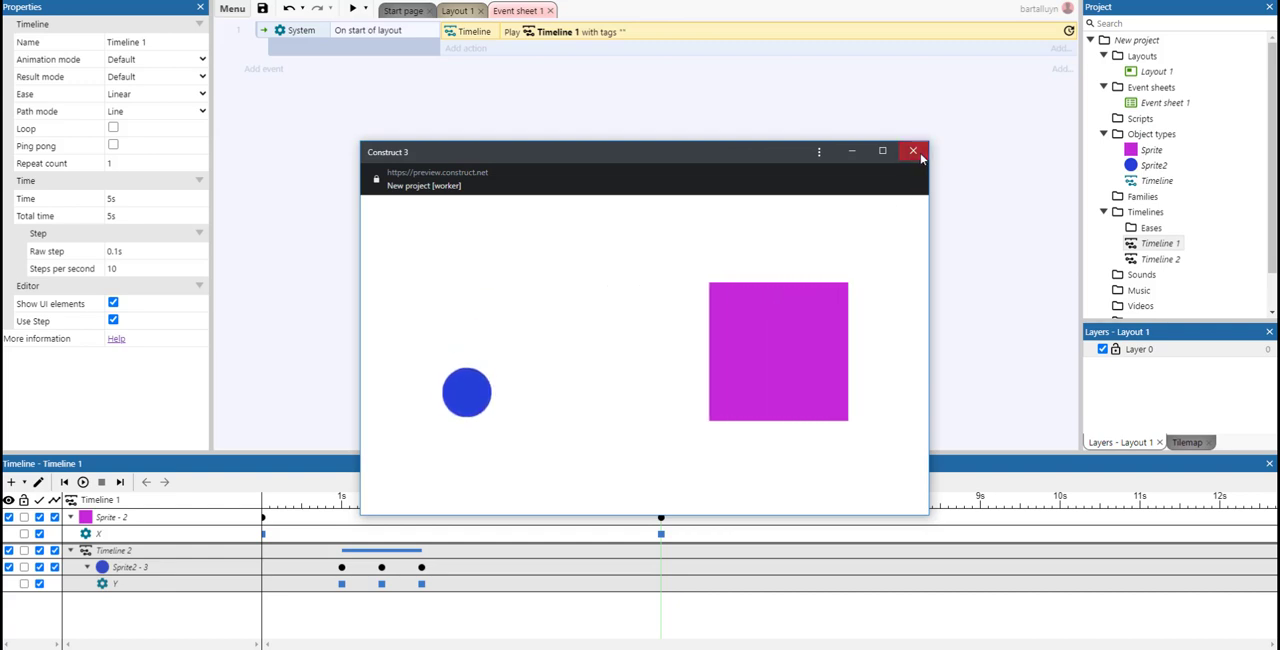
Close the preview window and show Layout 1 again
{"action": "left_click", "coordinate": [912, 150]}
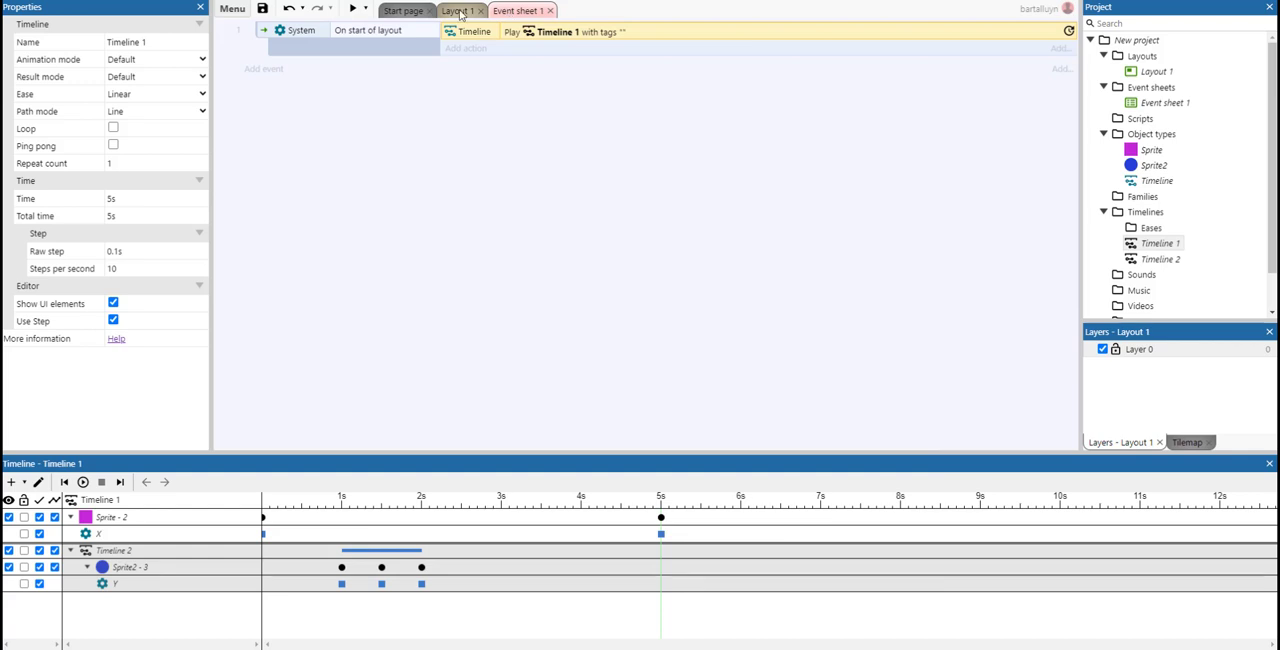
{"action": "left_click", "coordinate": [458, 10]}
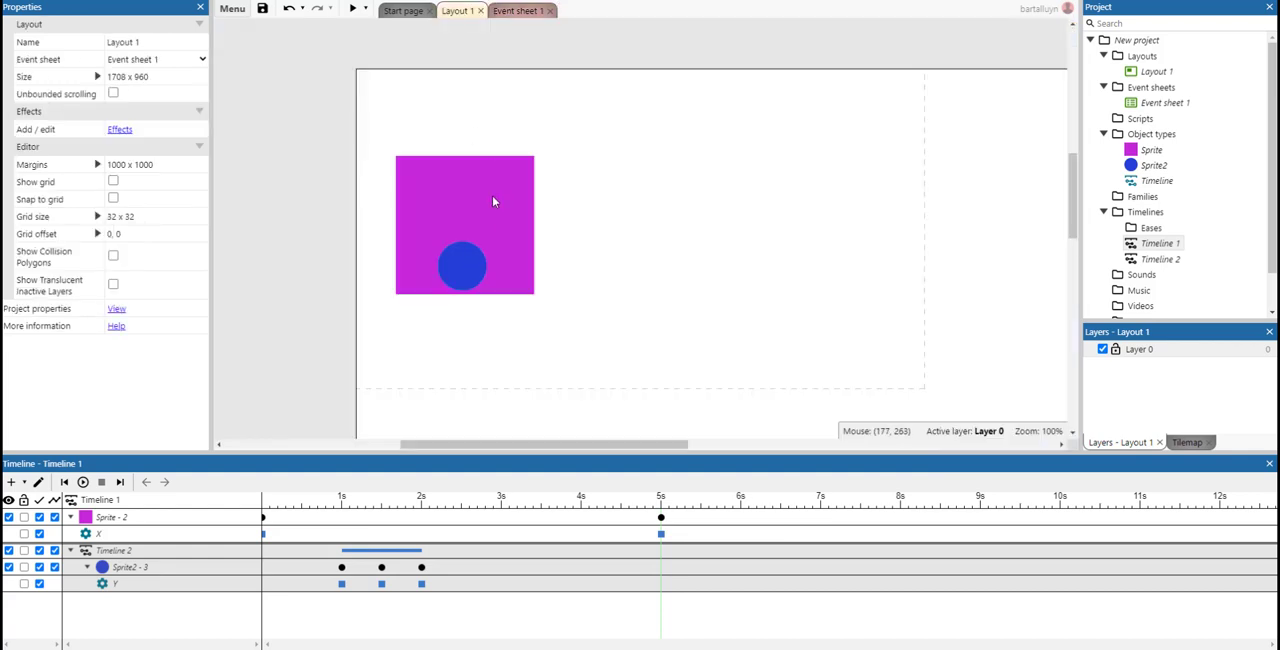
Add the Pin behavior to the blue circle Sprite2
{"action": "left_click", "coordinate": [462, 264]}
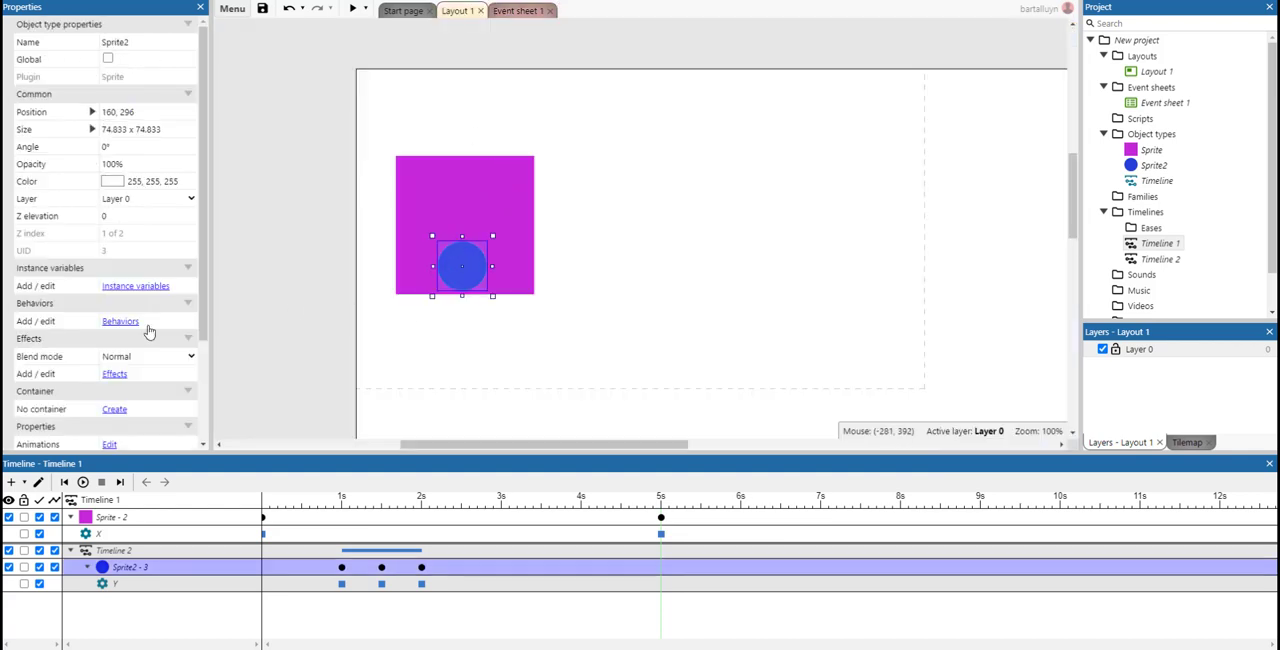
{"action": "left_click", "coordinate": [120, 320]}
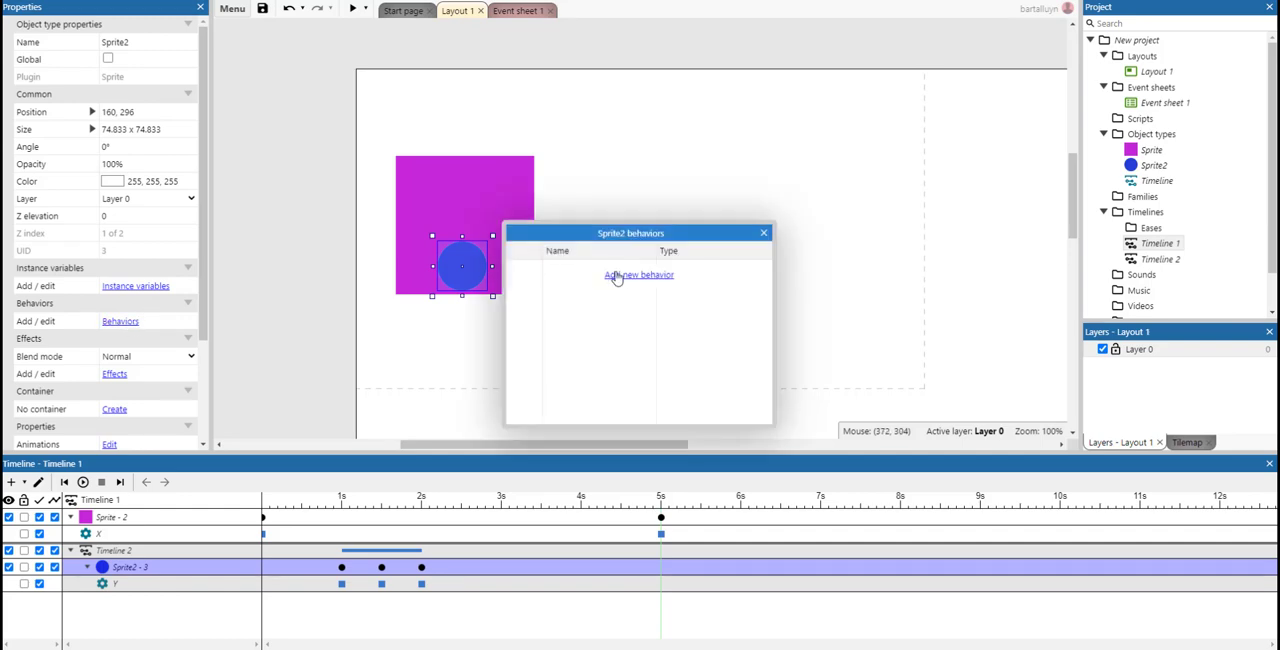
{"action": "left_click", "coordinate": [638, 274]}
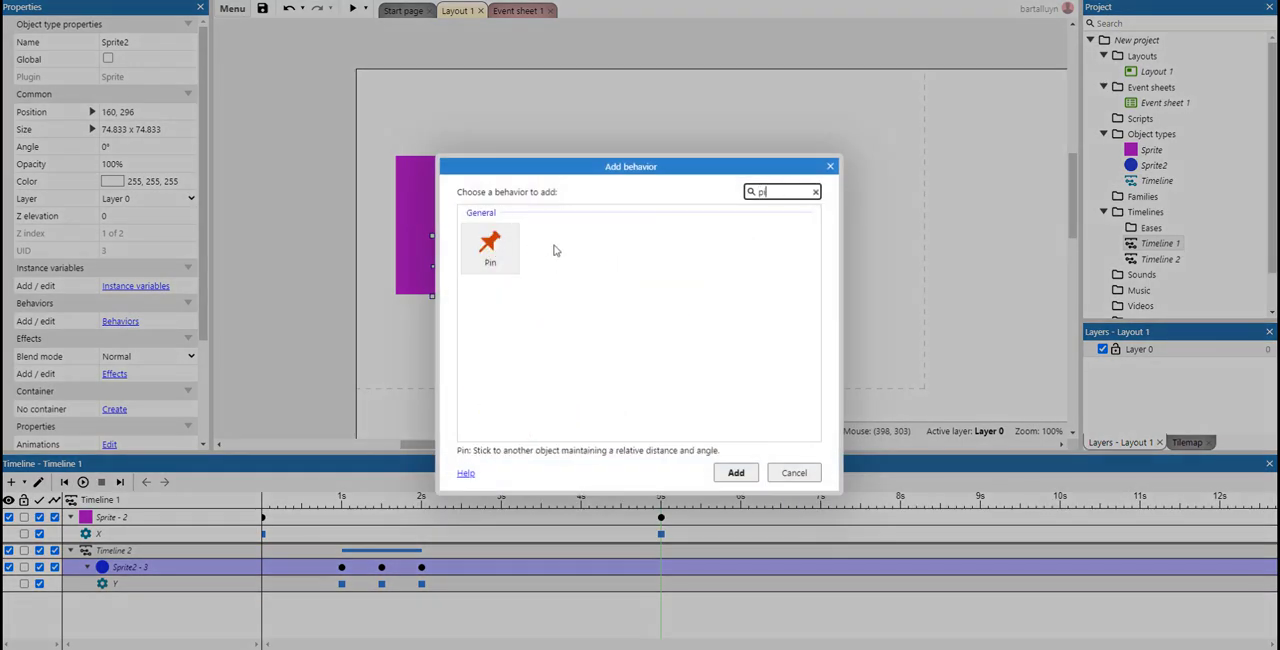
{"action": "left_click", "coordinate": [736, 472]}
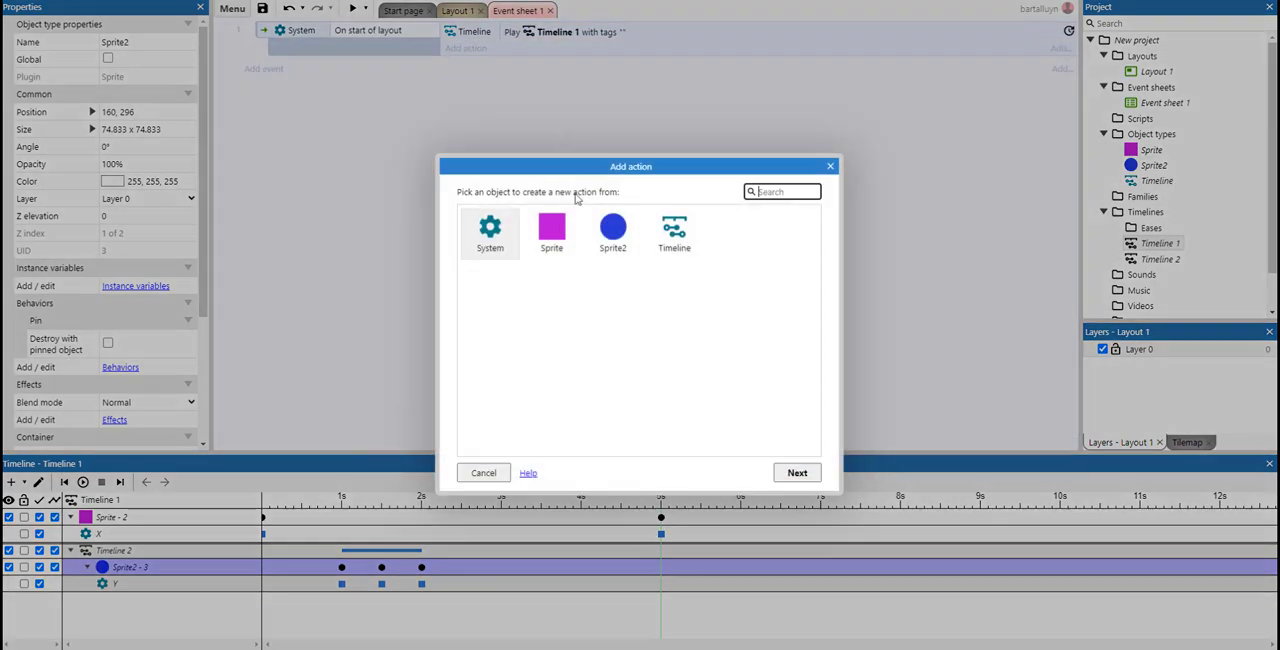
Pin Sprite2 to the purple Sprite by X only (Y and Angle off), then preview
{"action": "left_click", "coordinate": [612, 230]}
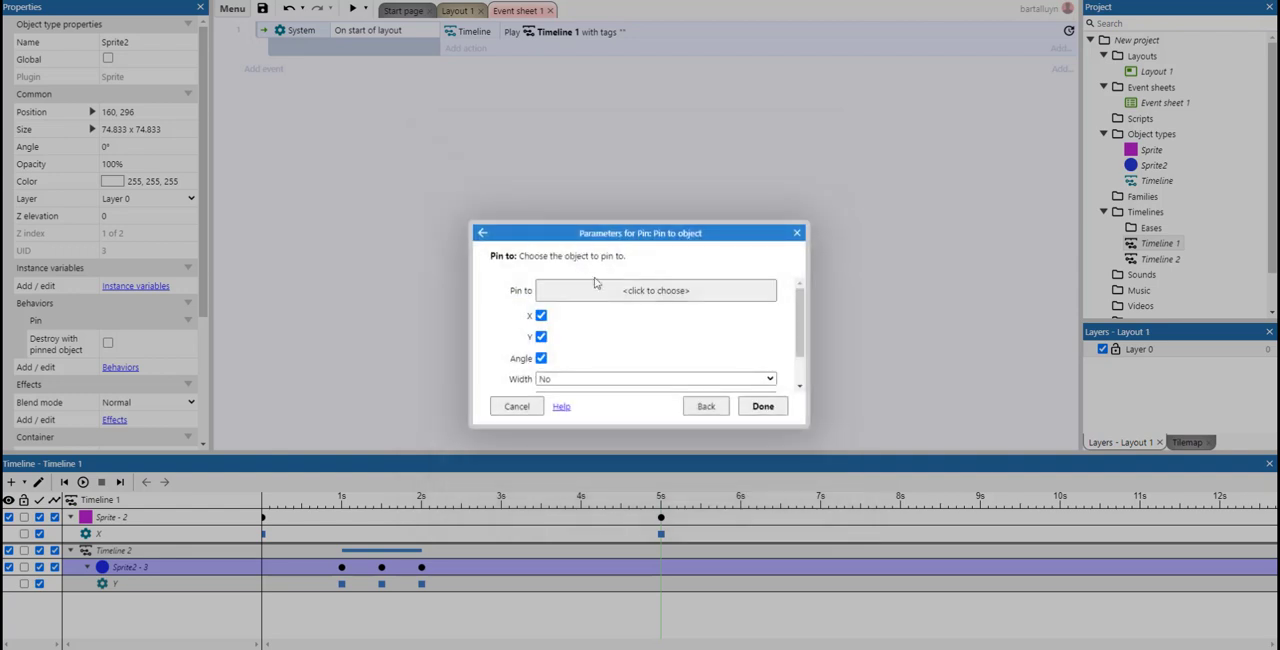
{"action": "left_click", "coordinate": [656, 290]}
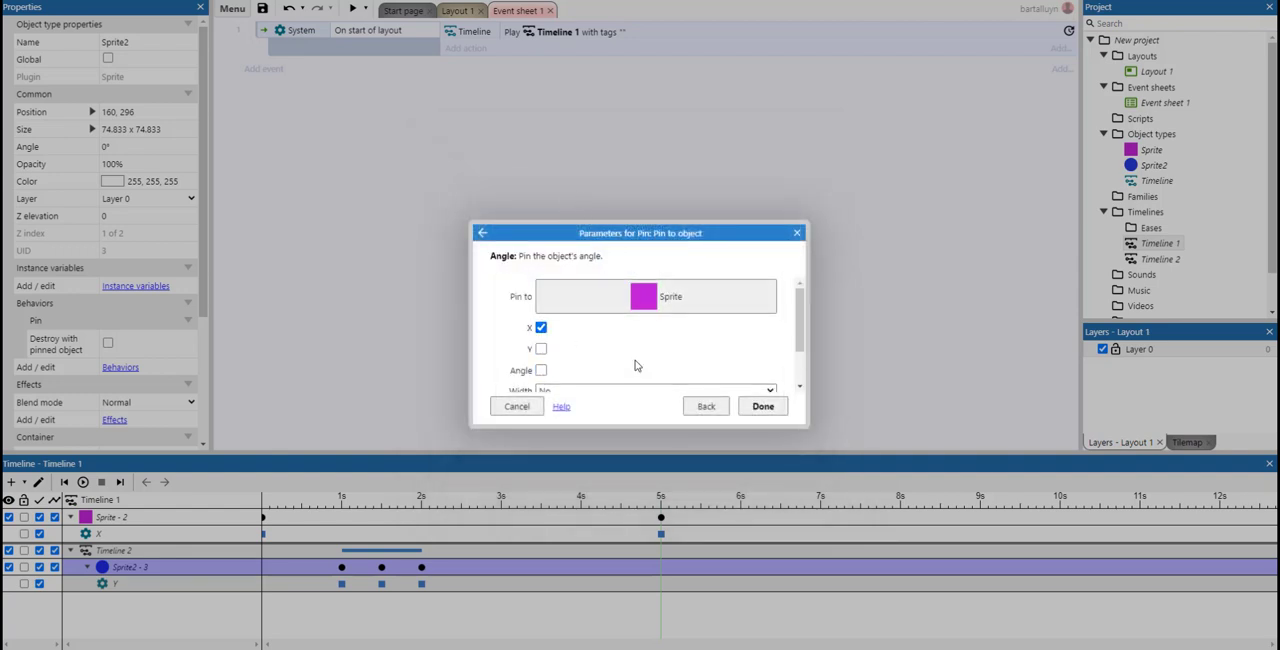
{"action": "left_click", "coordinate": [762, 406]}
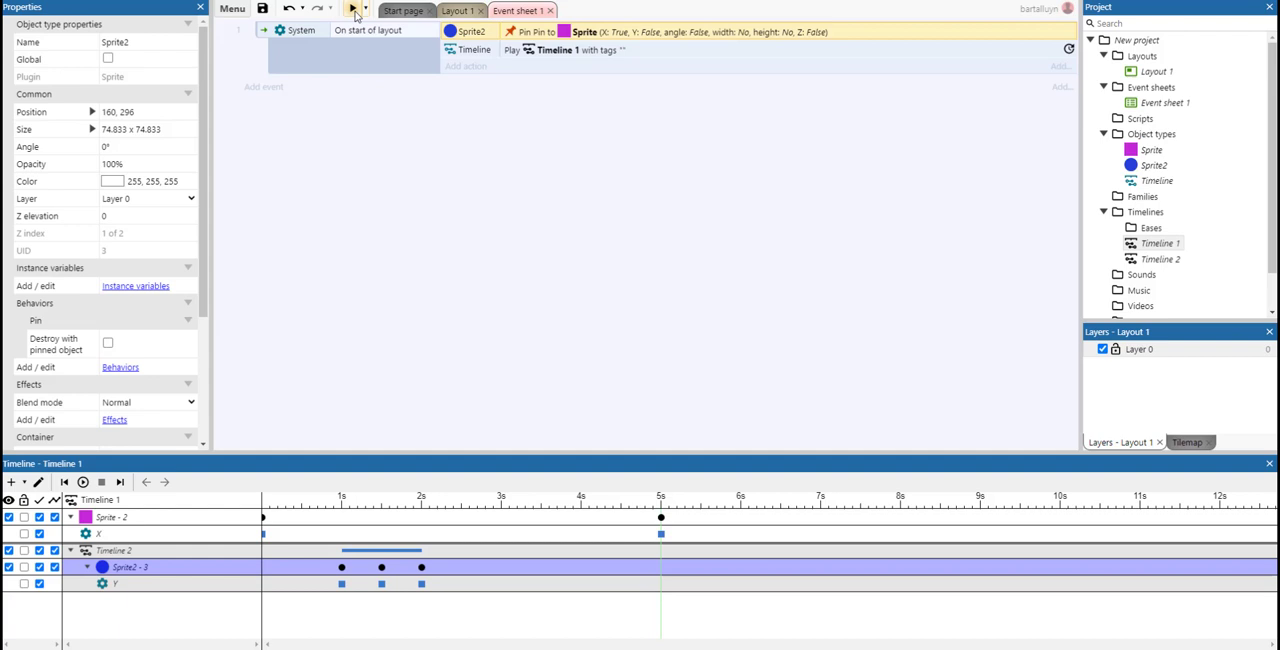
{"action": "left_click", "coordinate": [356, 8]}
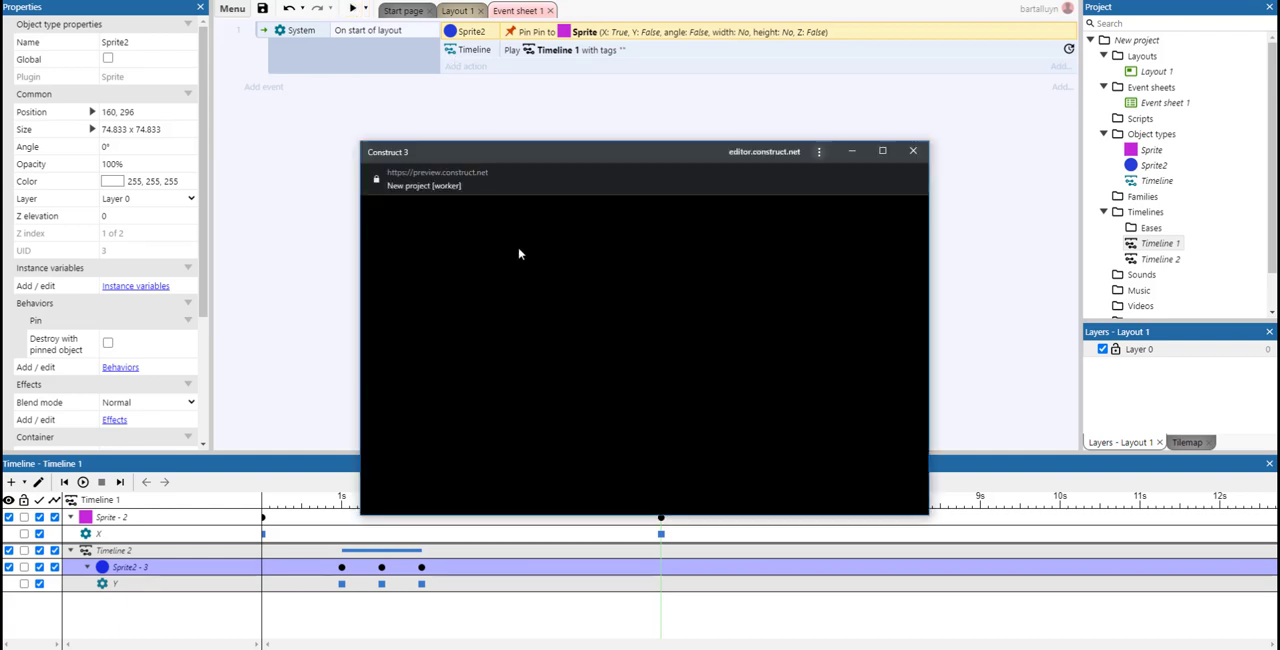
{"action": "mouse_move", "coordinate": [528, 302]}
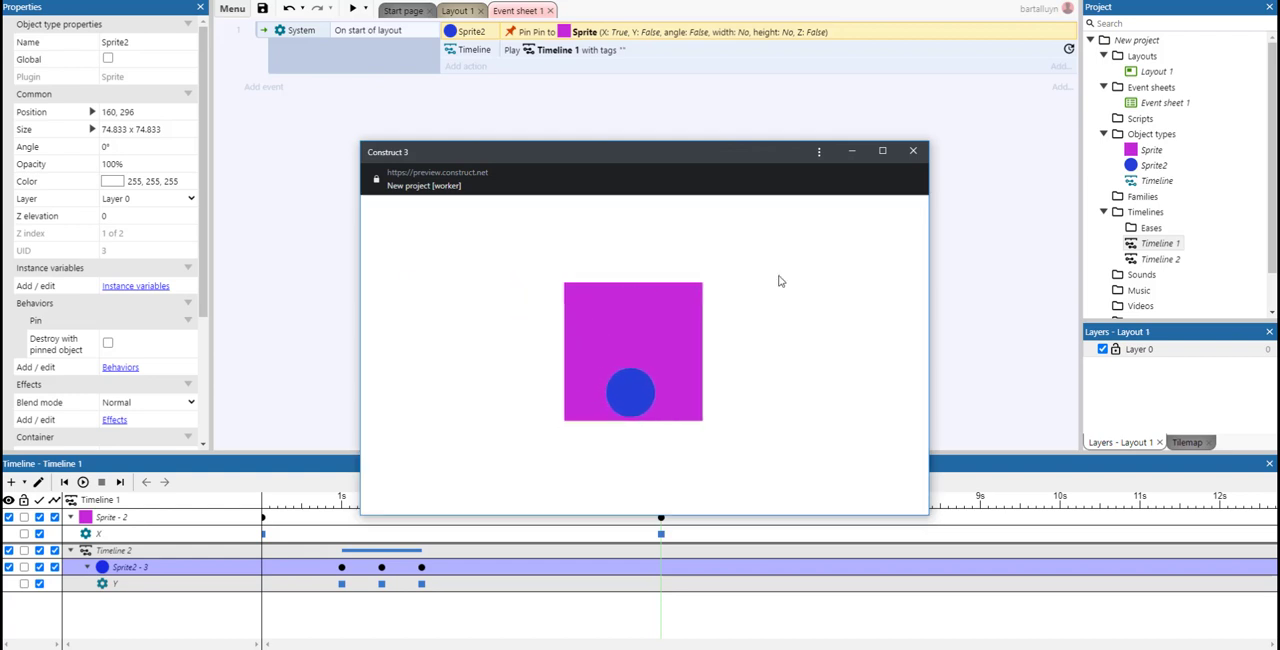
Close the preview showing the circle riding on the purple square
{"action": "left_click", "coordinate": [912, 150]}
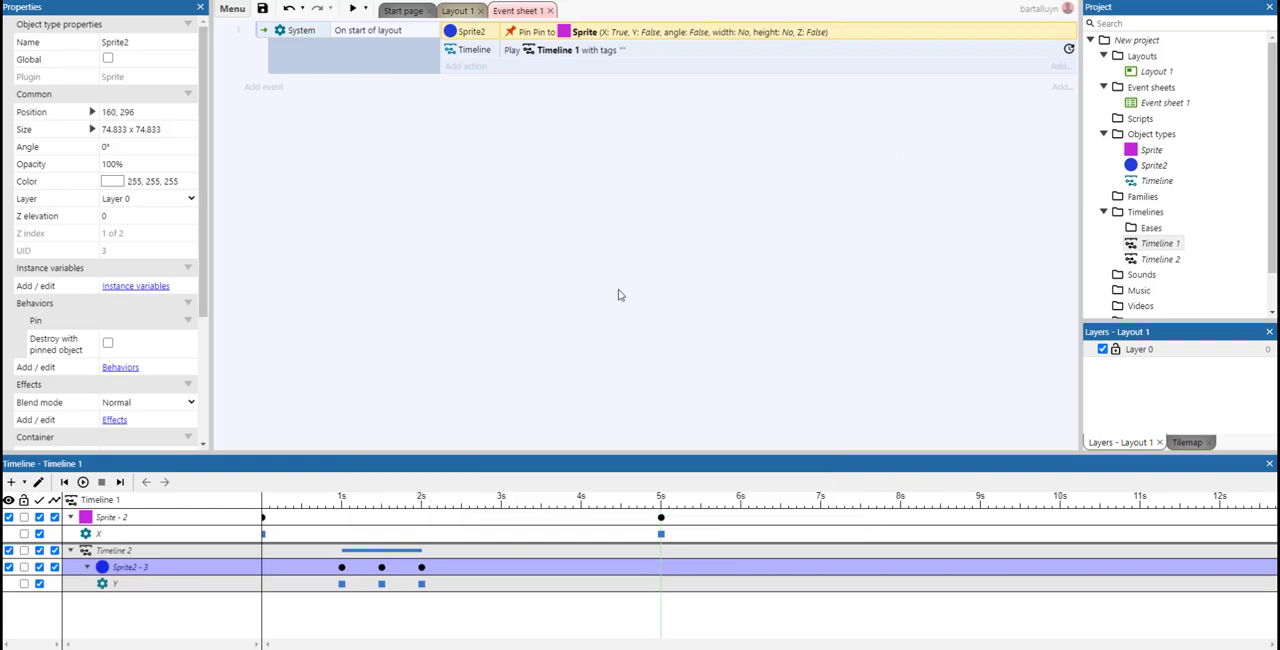
{"action": "mouse_move", "coordinate": [604, 274]}
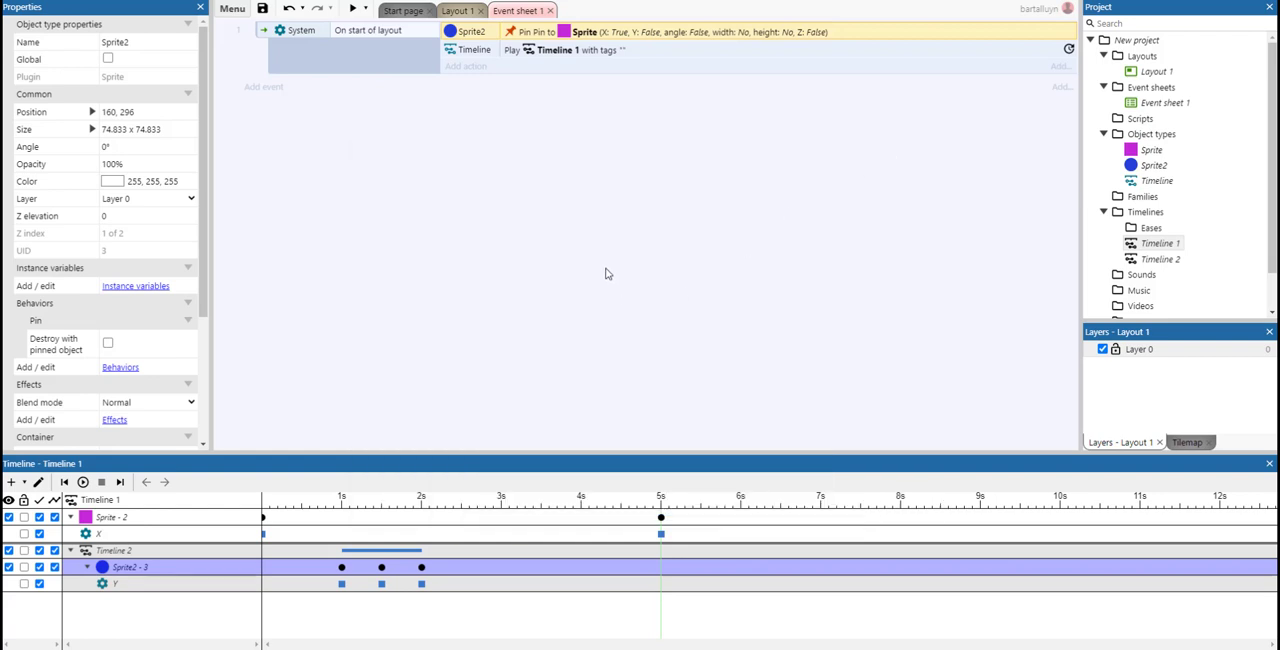
{"action": "mouse_move", "coordinate": [412, 528]}
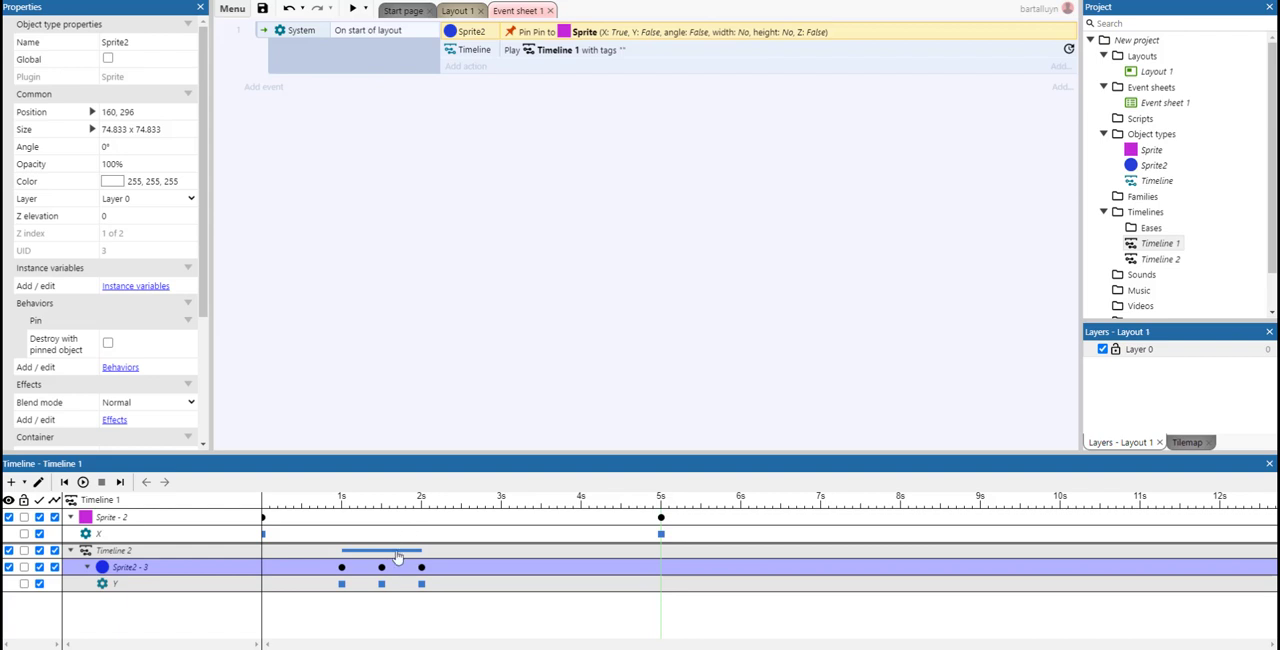
{"action": "mouse_move", "coordinate": [504, 556]}
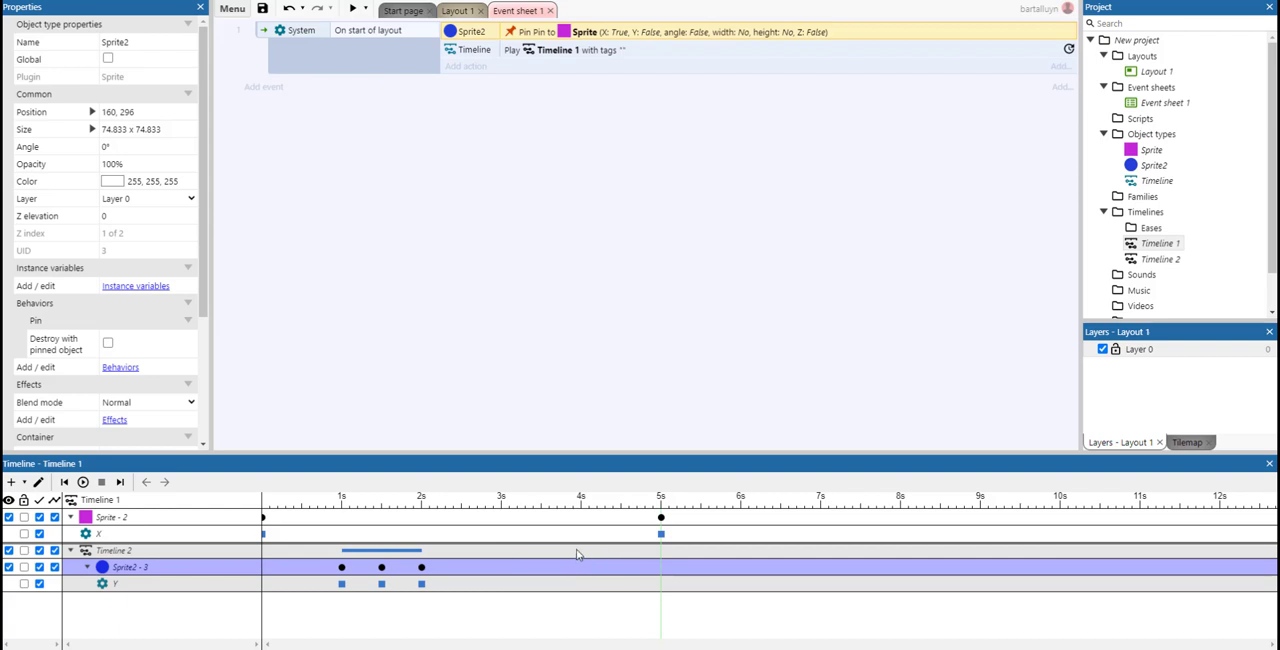
{"action": "mouse_move", "coordinate": [540, 512]}
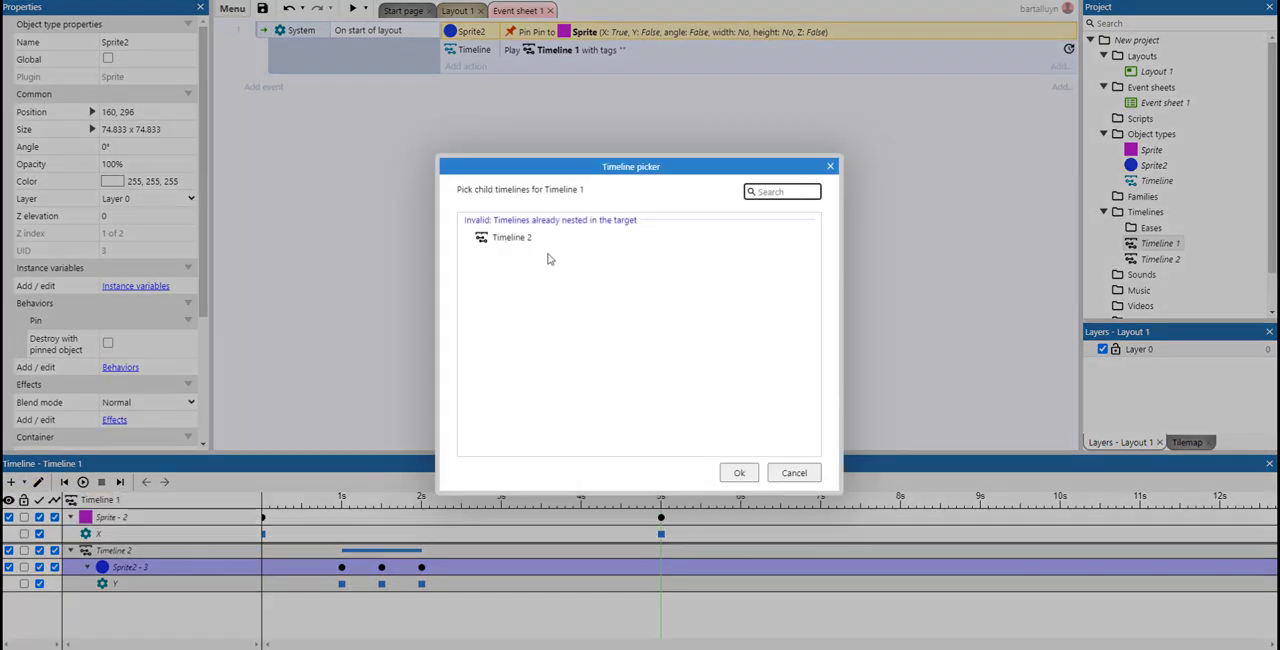
{"action": "mouse_move", "coordinate": [518, 228]}
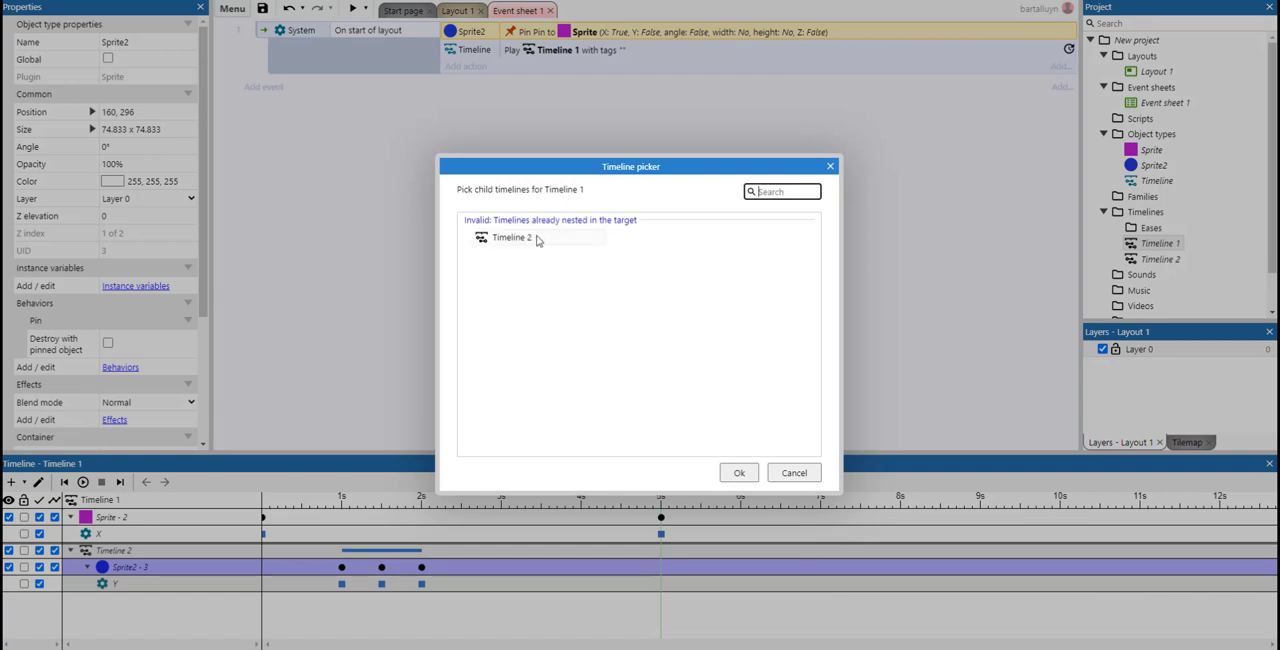
{"action": "left_click", "coordinate": [512, 236]}
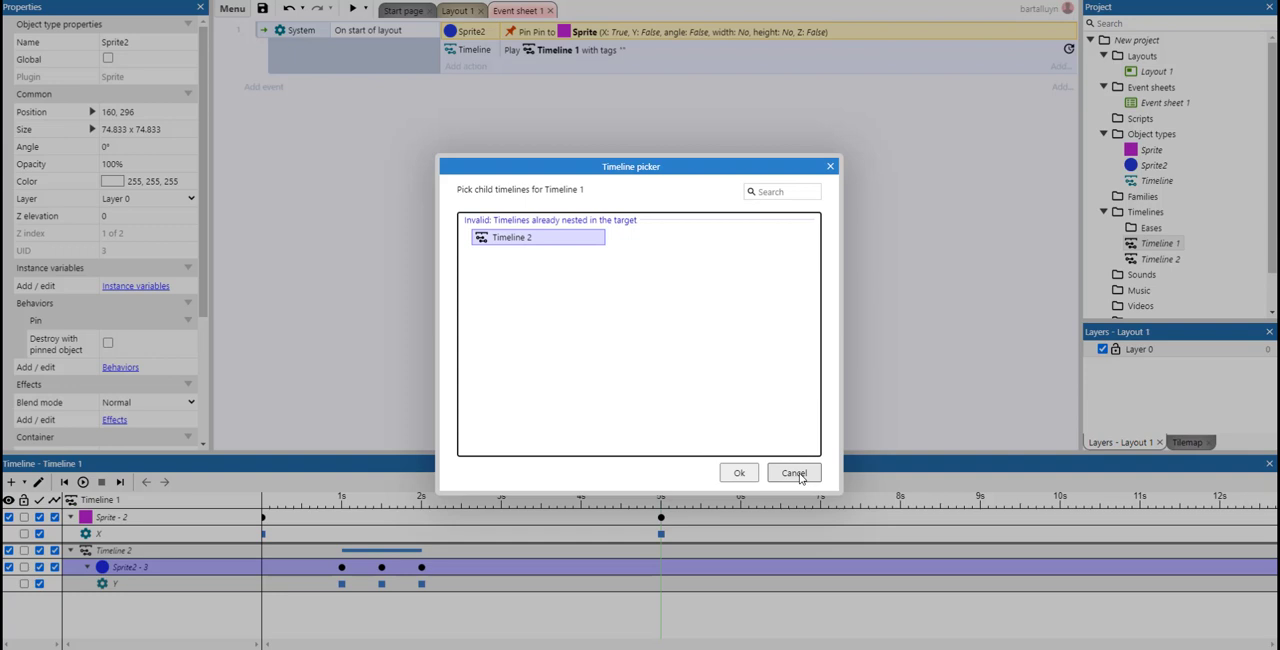
{"action": "left_click", "coordinate": [792, 472]}
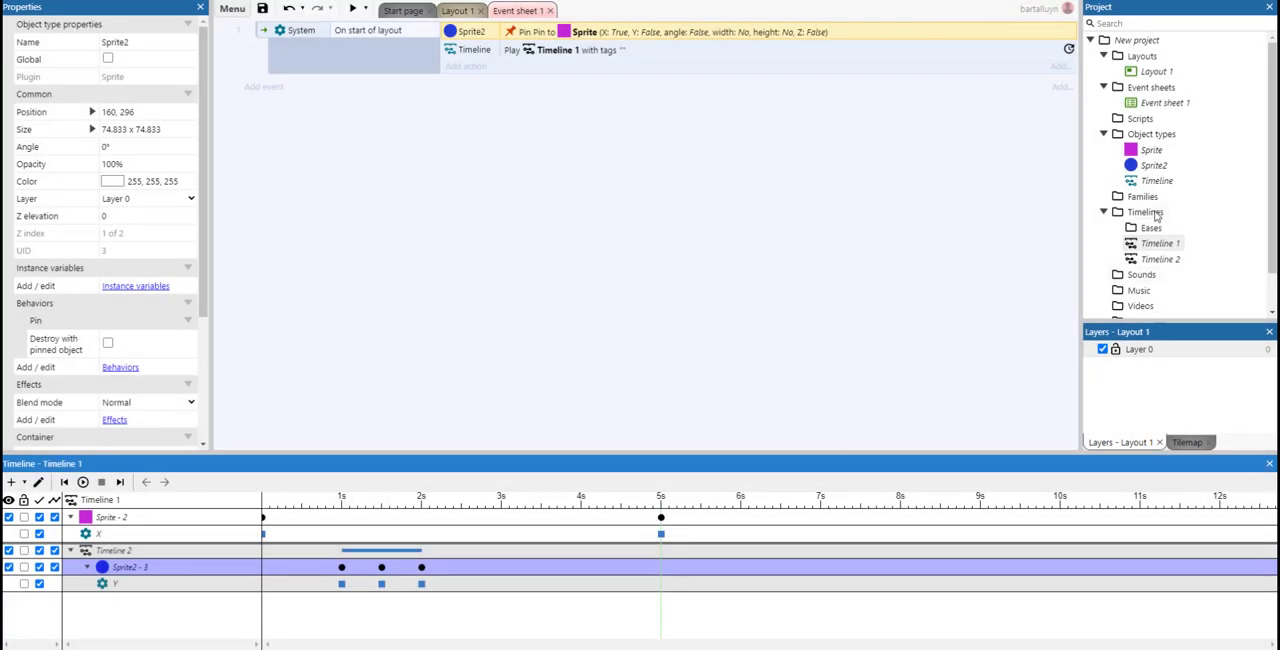
Add Timeline 3, nest Timeline 2 inside it at 1 second, and reopen Timeline 1
{"action": "right_click", "coordinate": [1140, 212]}
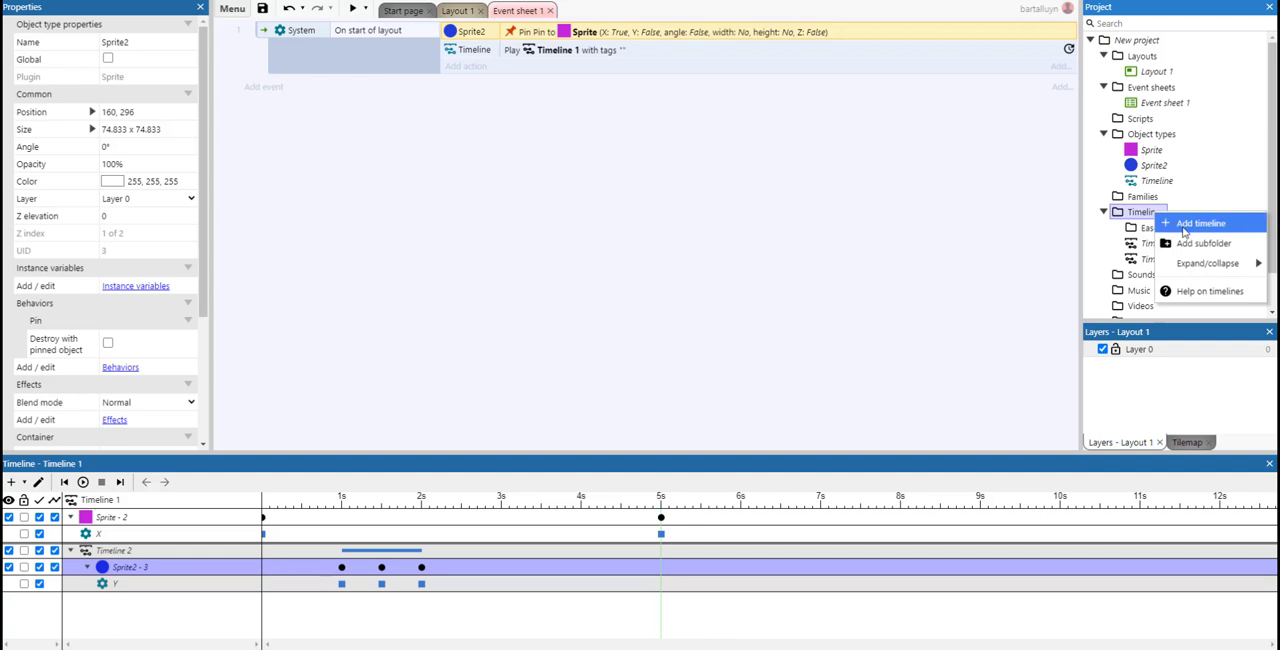
{"action": "left_click", "coordinate": [1204, 224]}
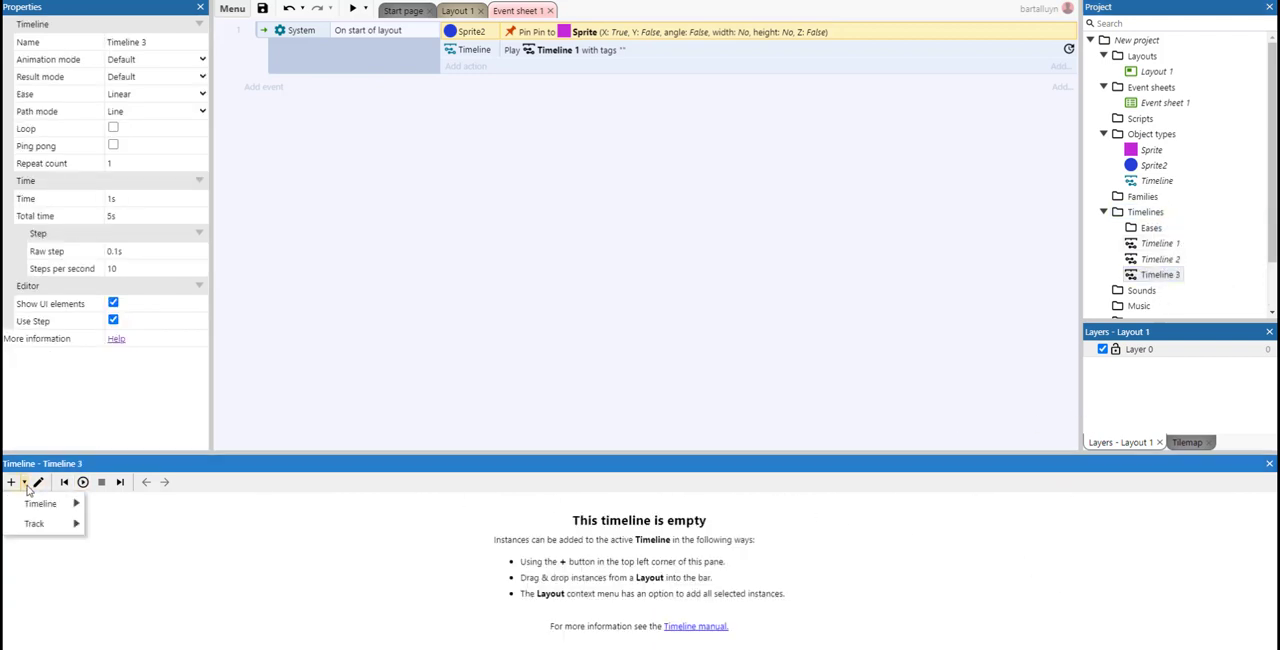
{"action": "left_click", "coordinate": [40, 504]}
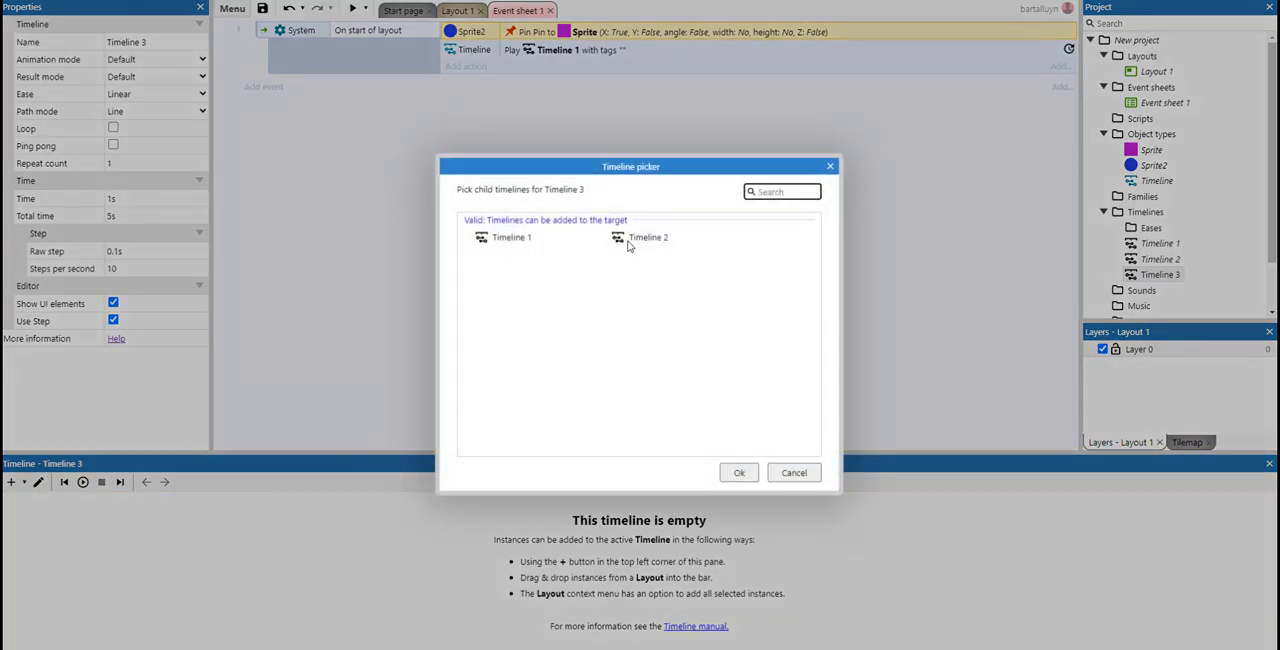
{"action": "left_click", "coordinate": [740, 472]}
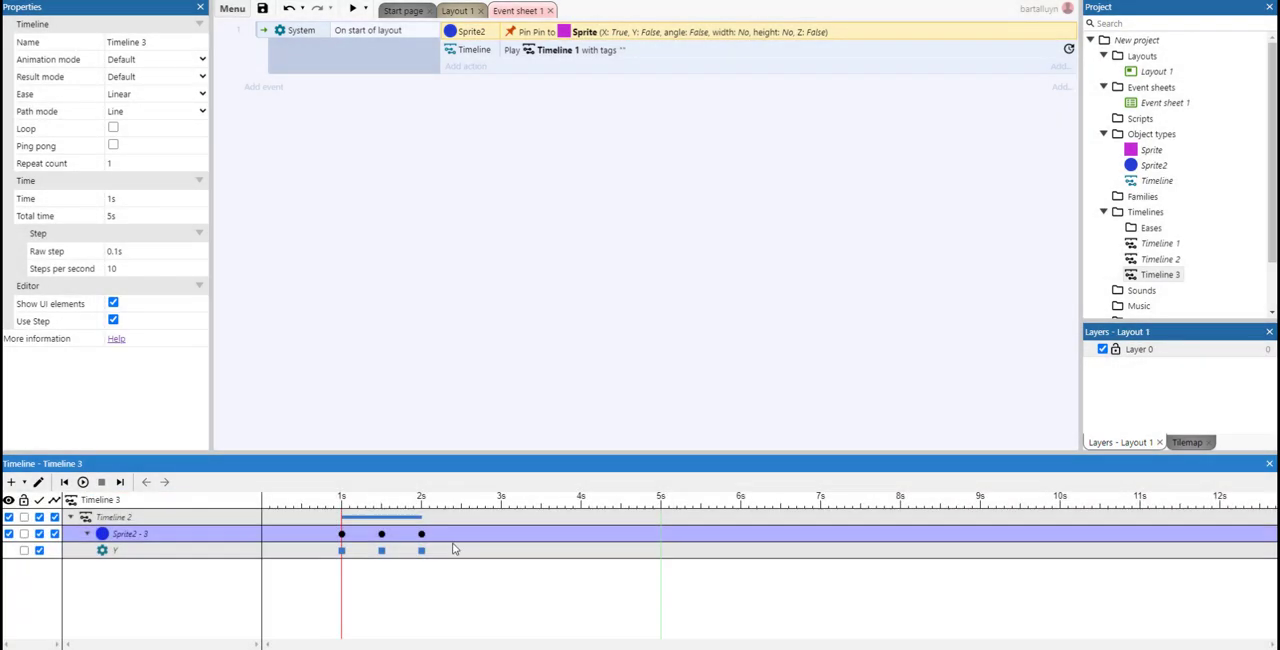
{"action": "left_click", "coordinate": [380, 516]}
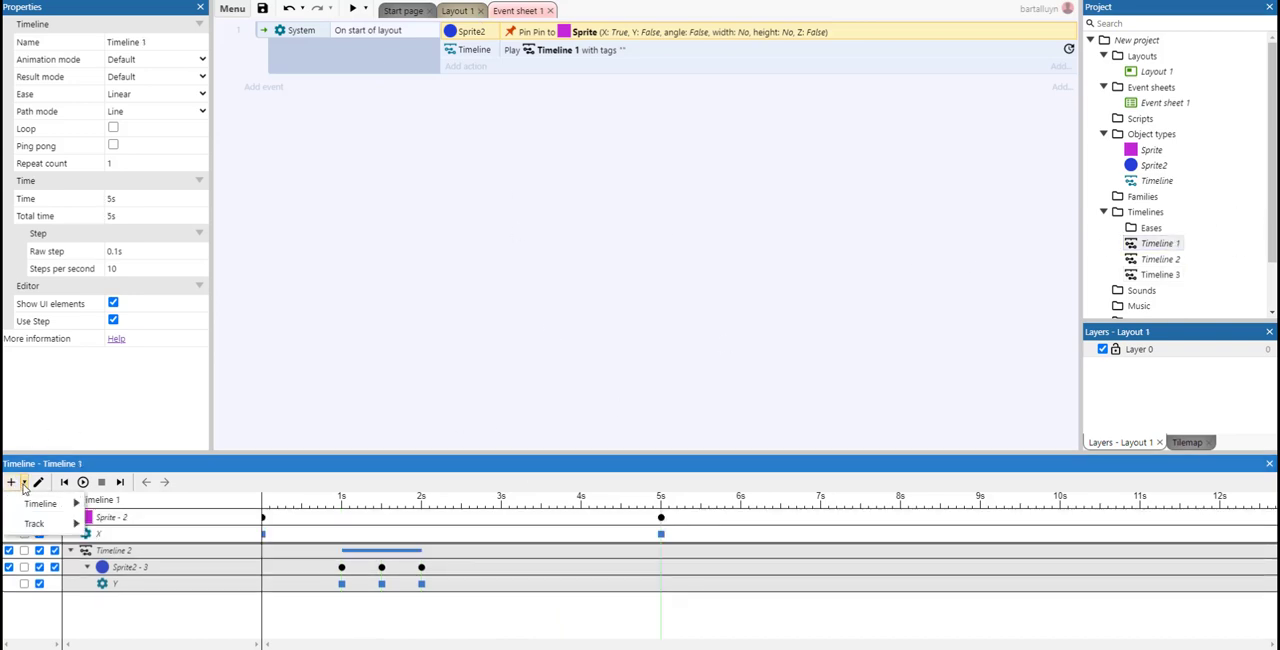
Nest Timeline 3 inside Timeline 1 at about 3 seconds, then preview
{"action": "left_click", "coordinate": [12, 482]}
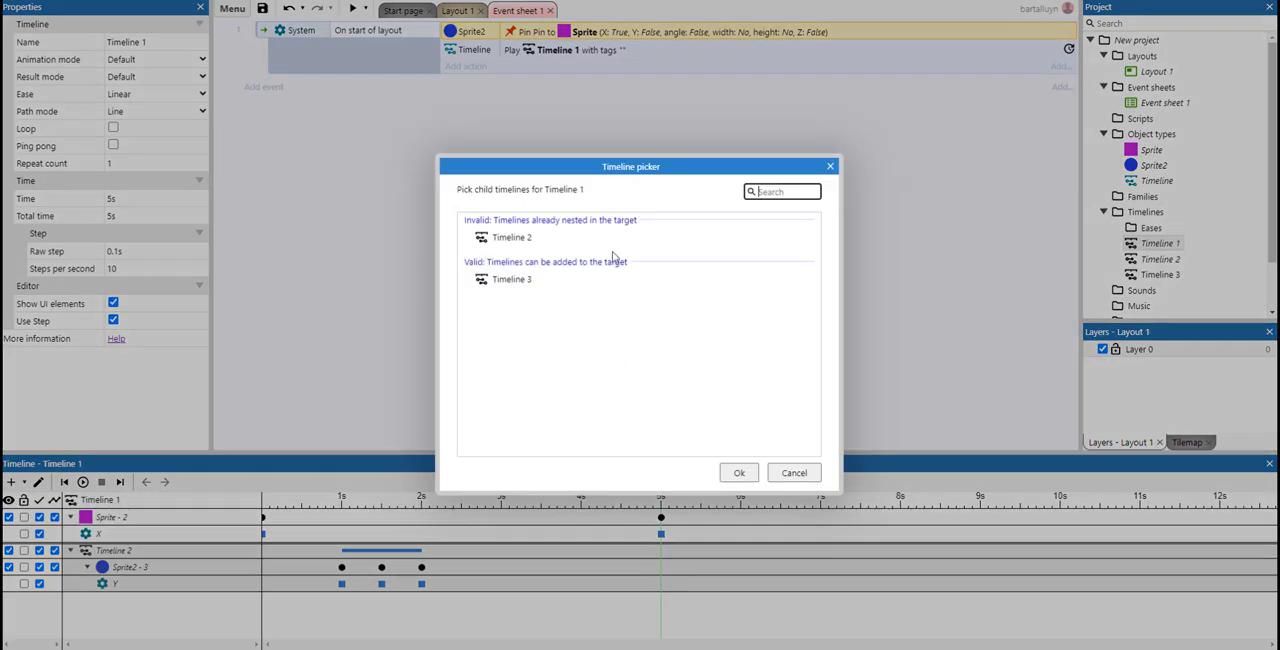
{"action": "left_click", "coordinate": [740, 472]}
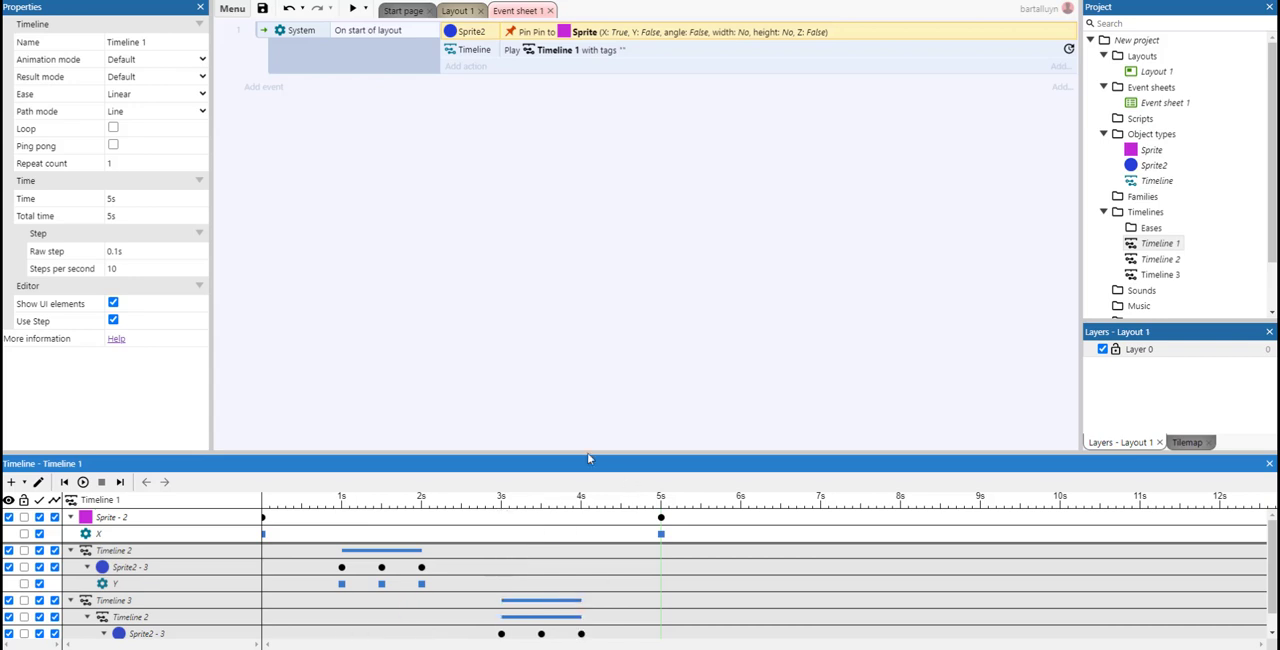
{"action": "left_click", "coordinate": [354, 8]}
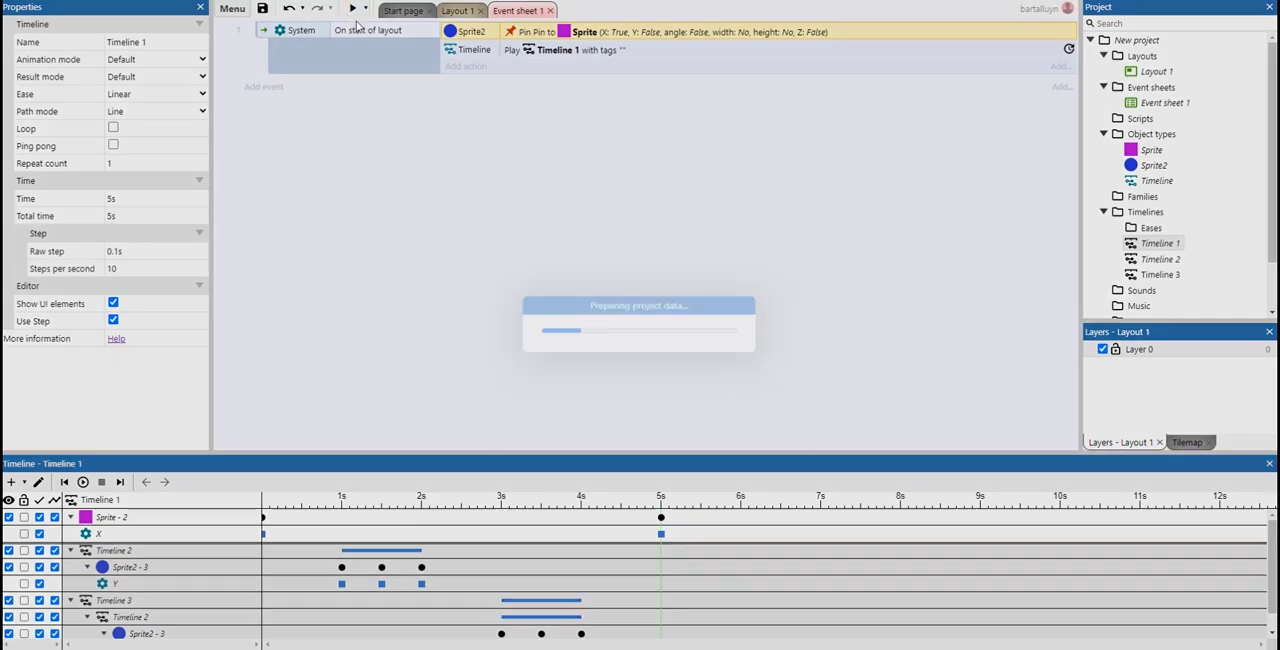
Watch the square carry the bouncing circle, then close the preview window
{"action": "left_click", "coordinate": [356, 8]}
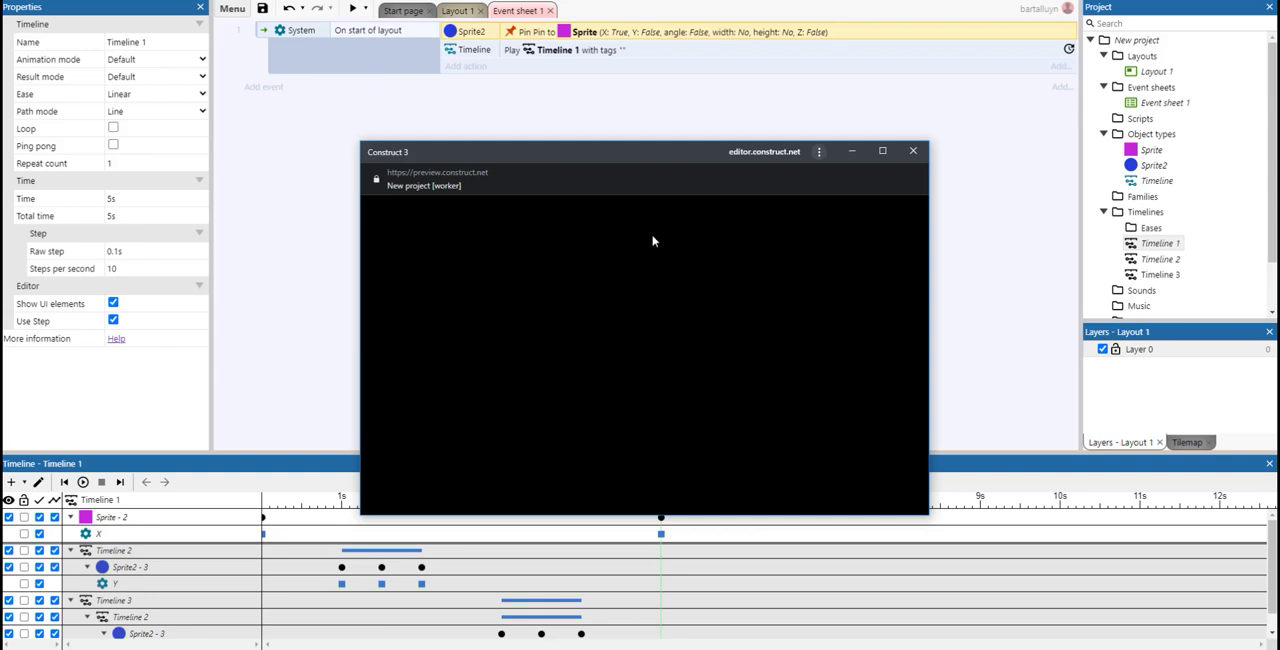
{"action": "mouse_move", "coordinate": [658, 250]}
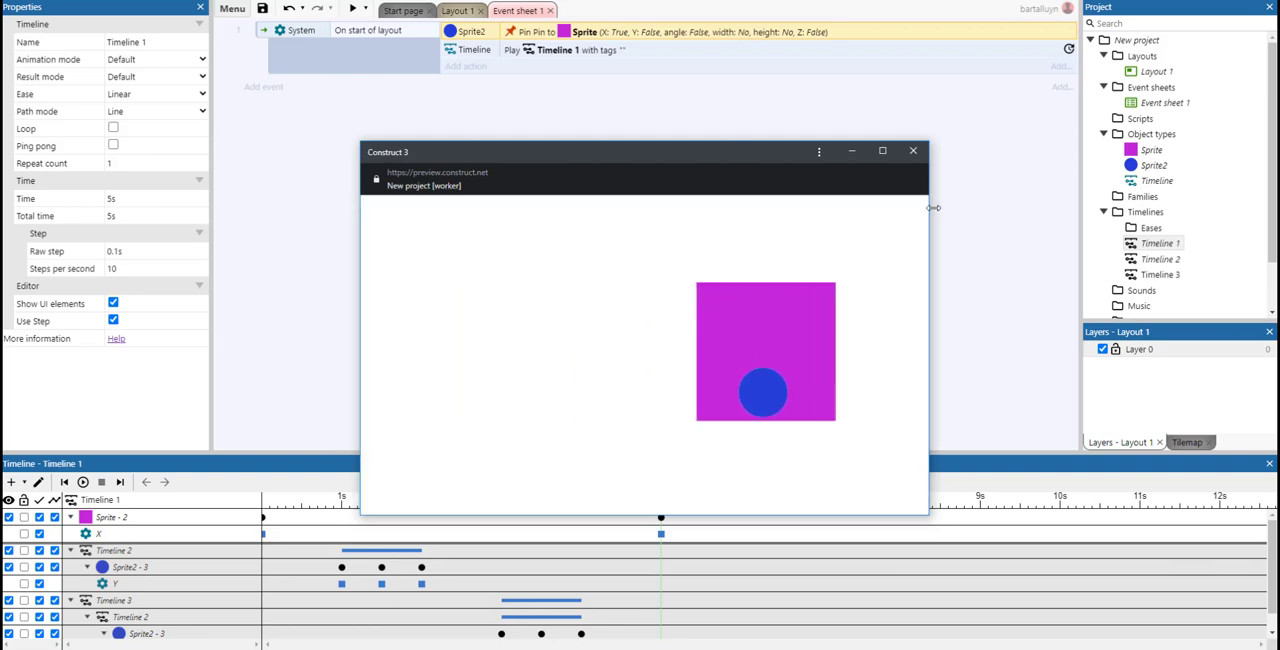
{"action": "left_click", "coordinate": [912, 150]}
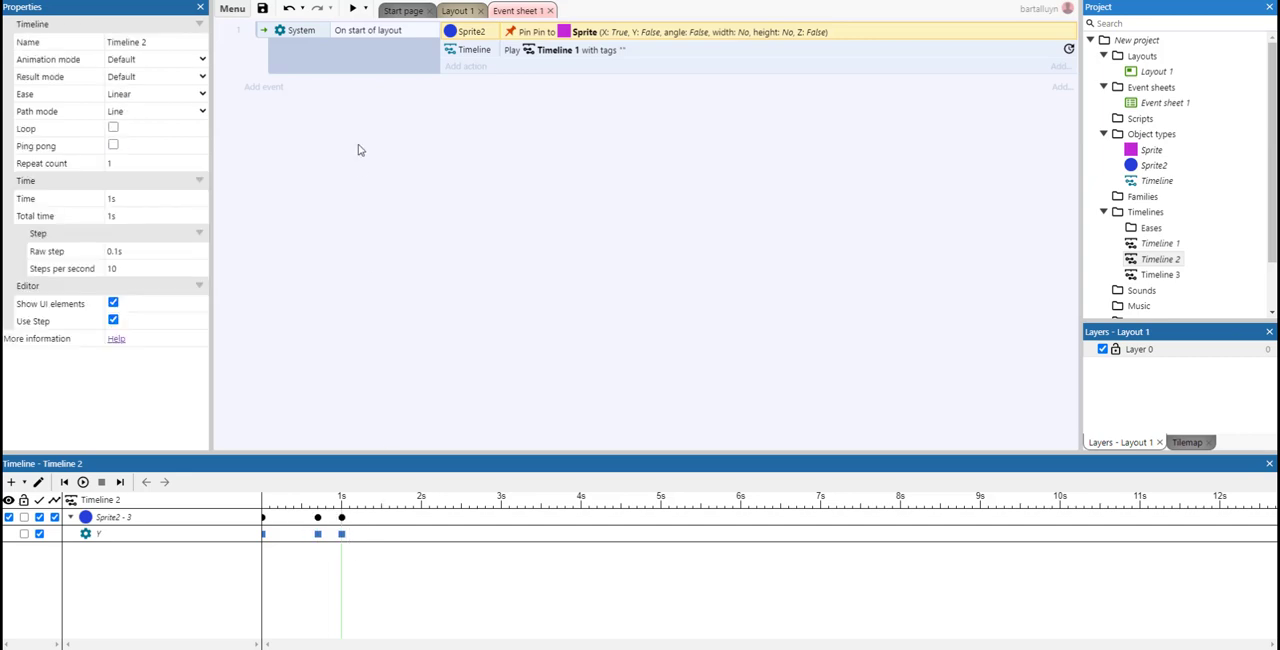
Launch a new preview with Timeline 2 showing in the editor
{"action": "left_click", "coordinate": [356, 8]}
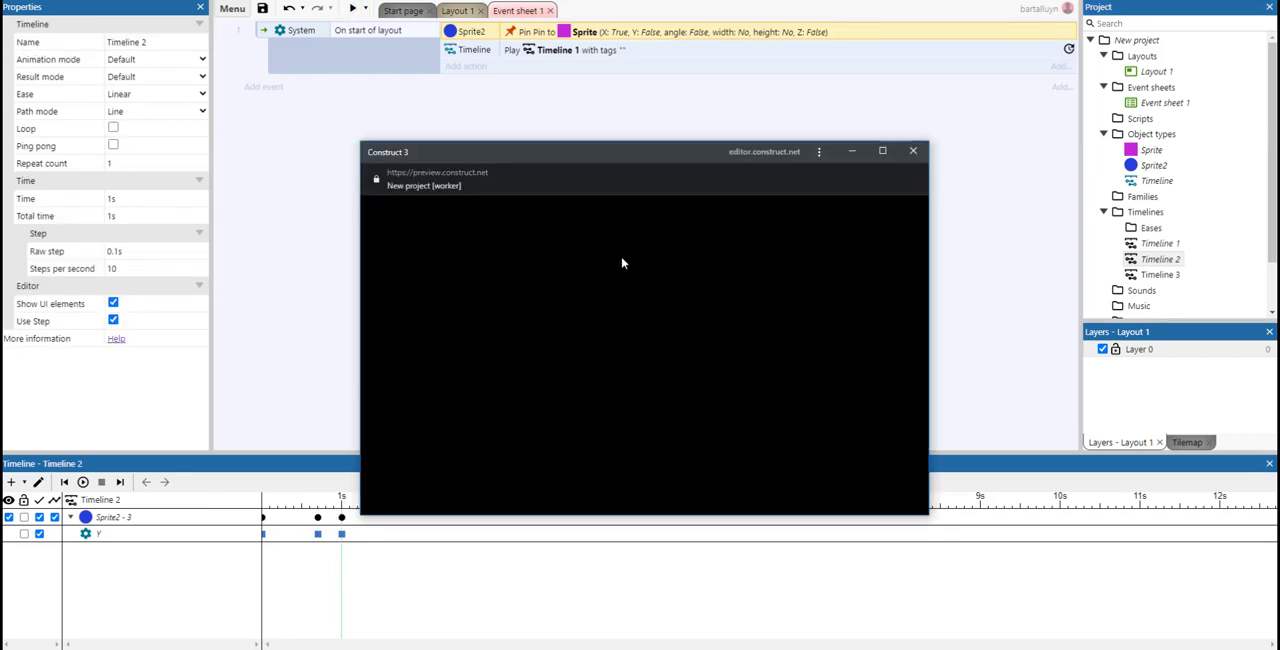
{"action": "mouse_move", "coordinate": [760, 276]}
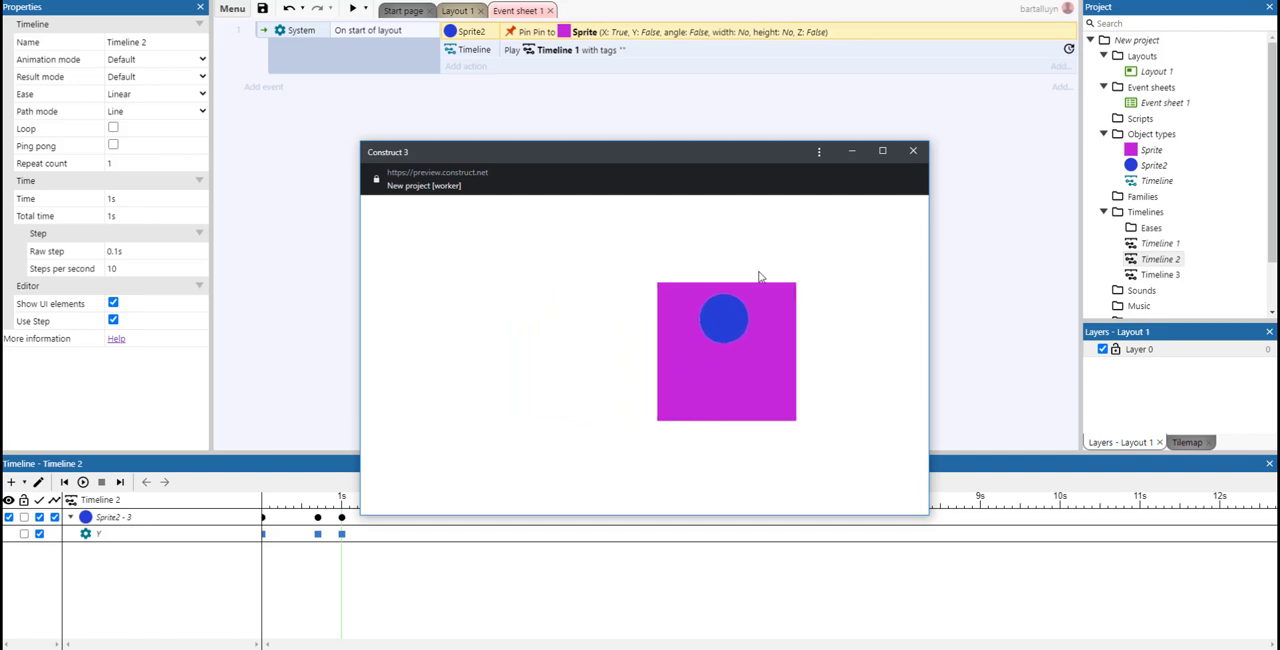
Close the preview after the circle bounces atop the moving purple square
{"action": "left_click", "coordinate": [912, 150]}
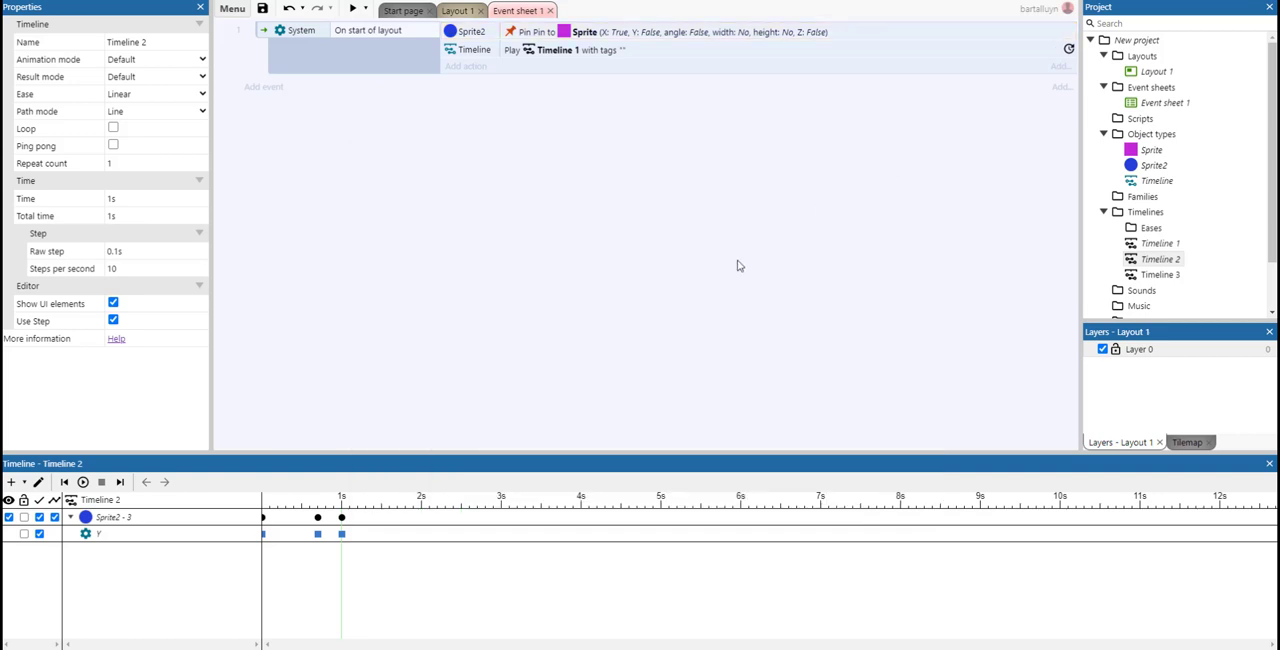
{"action": "mouse_move", "coordinate": [728, 252]}
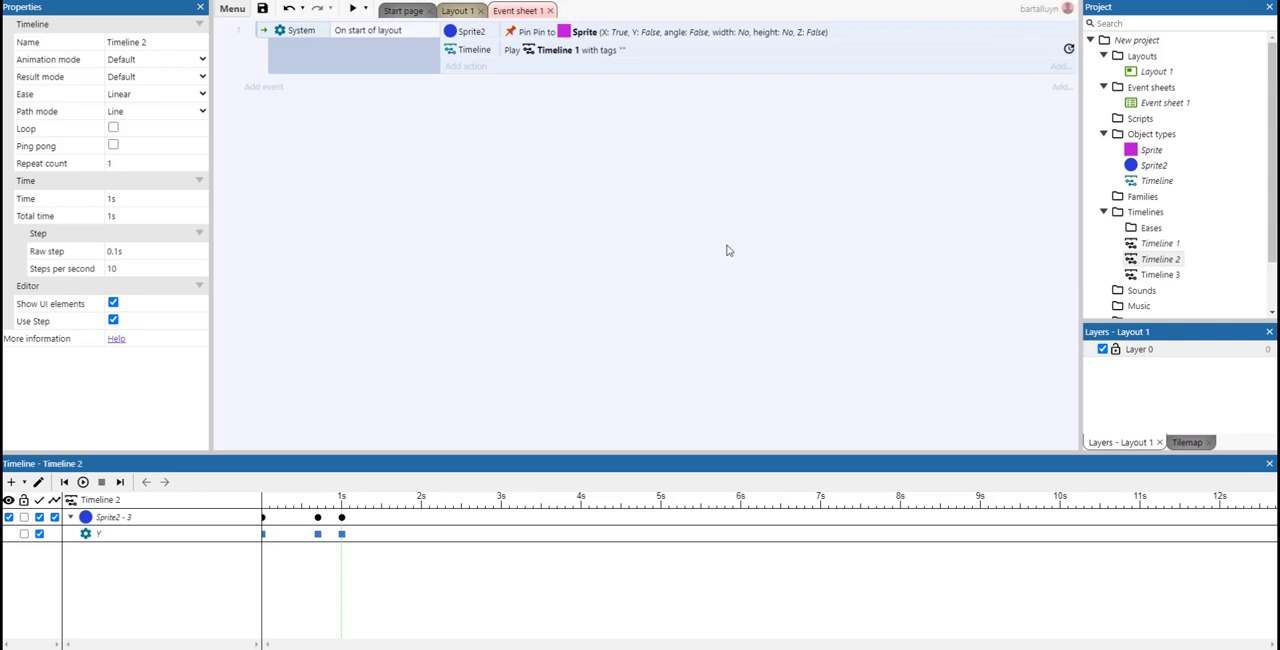